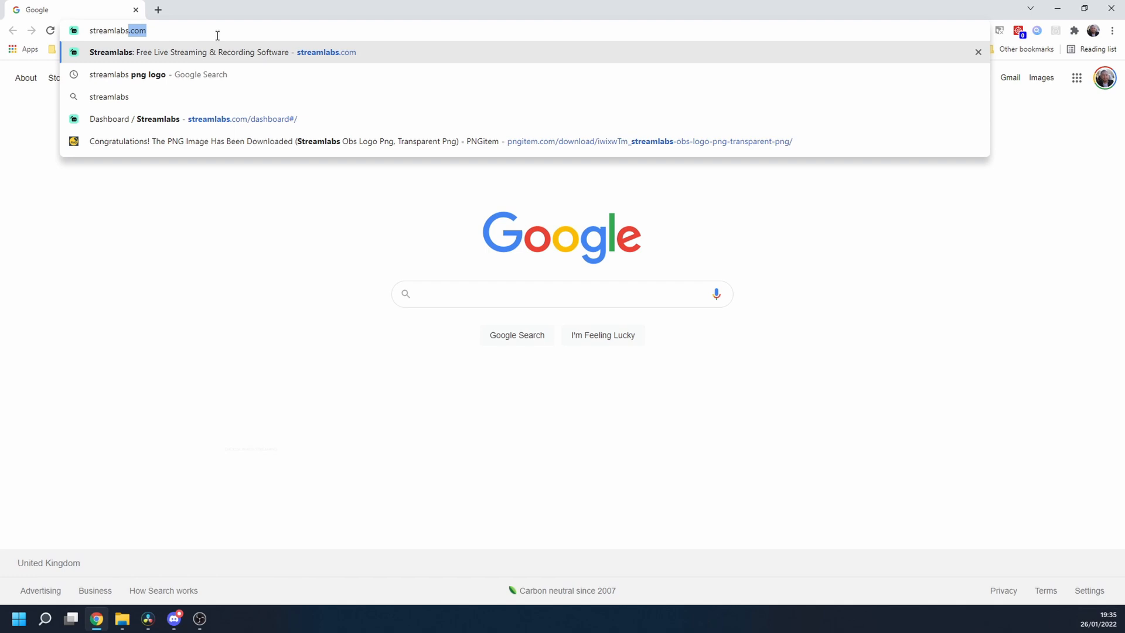
# Download the Streamlabs Desktop installer from streamlabs.com, install it, and launch the app
pyautogui.press('Enter')
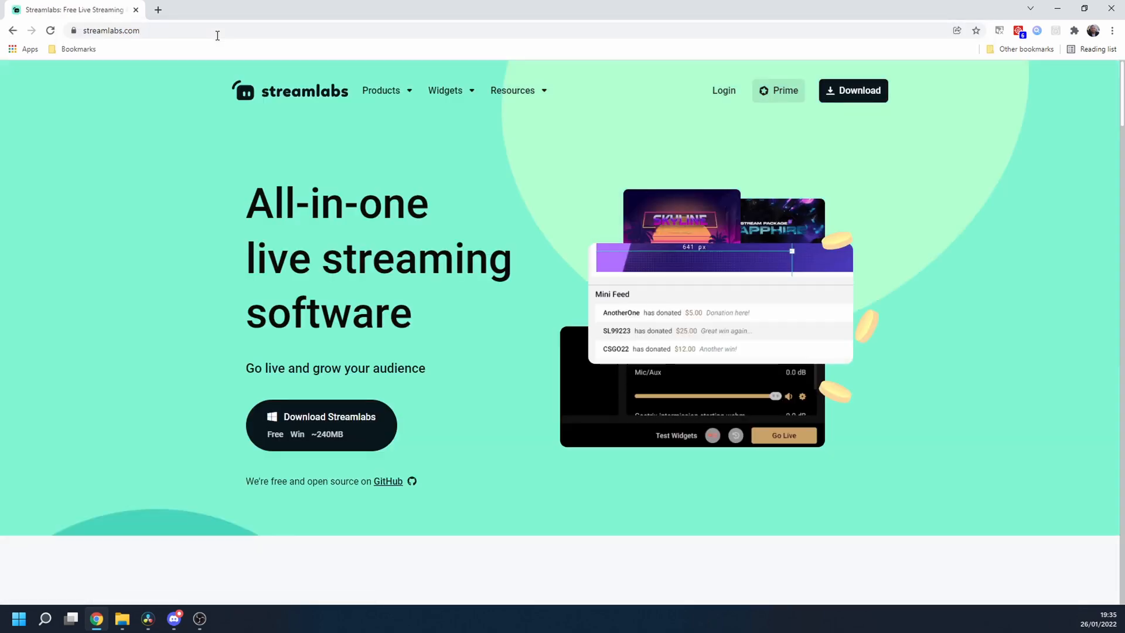
pyautogui.moveTo(336, 407)
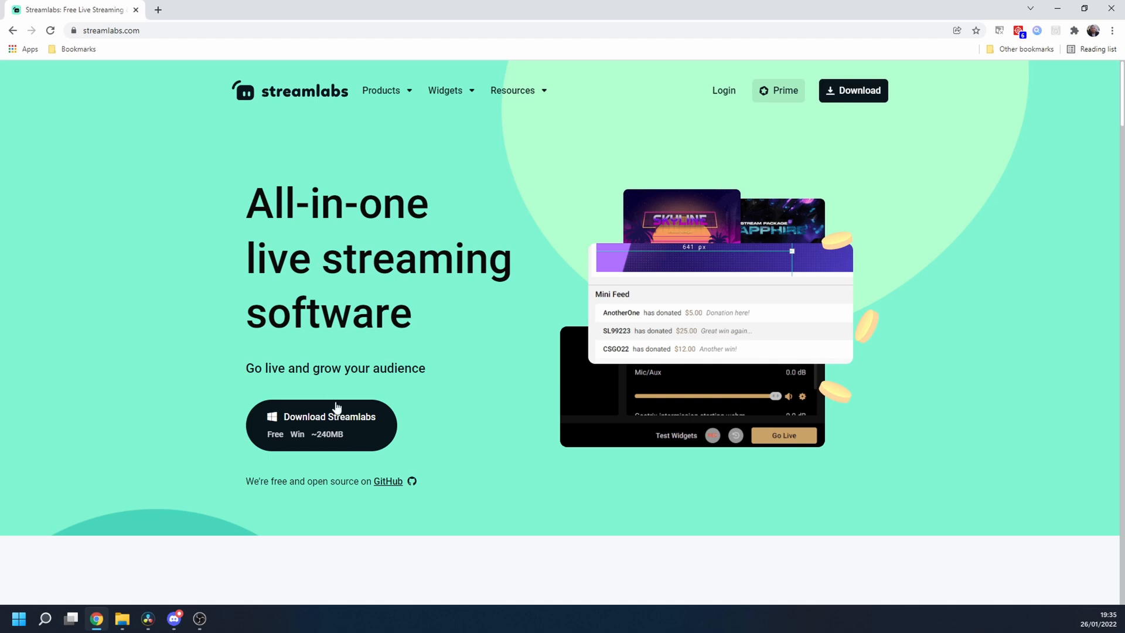
pyautogui.click(321, 425)
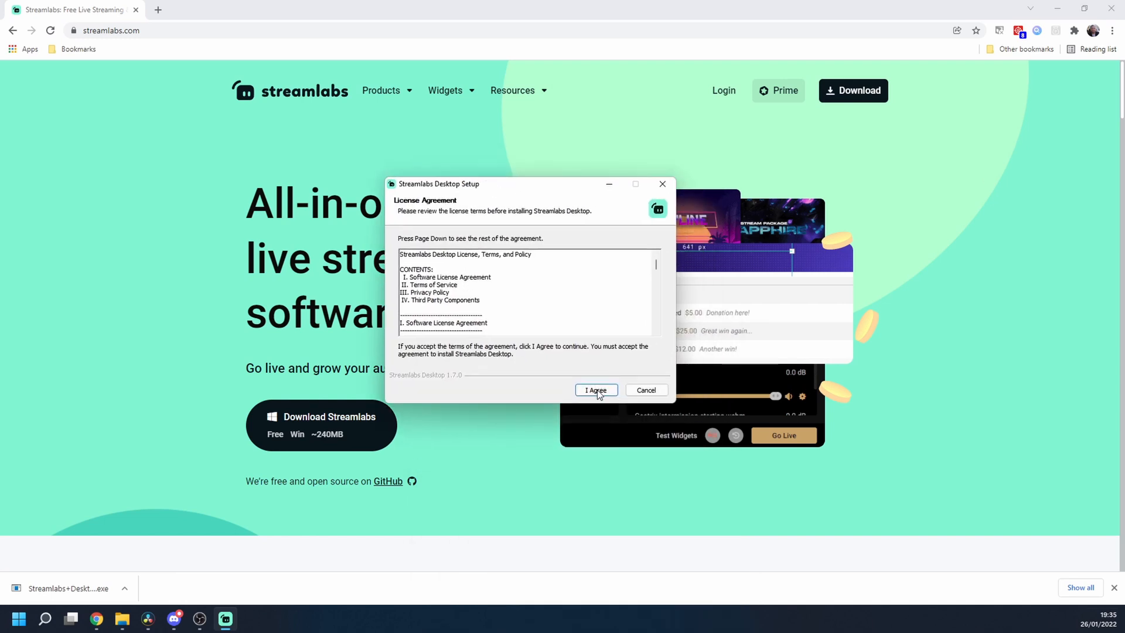
pyautogui.click(595, 390)
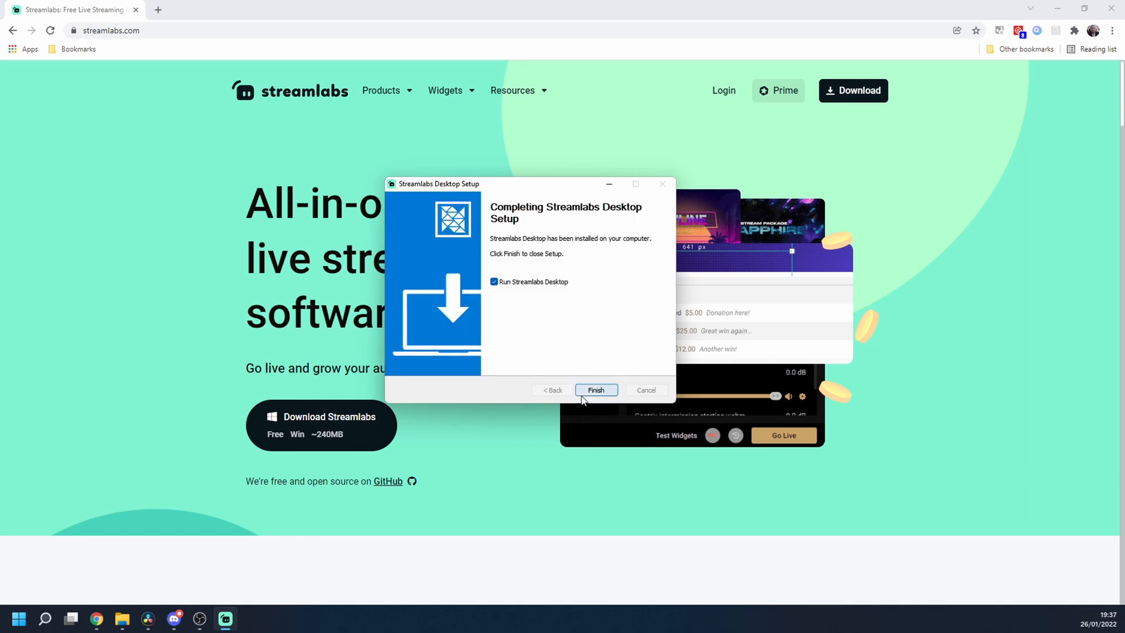
pyautogui.click(596, 389)
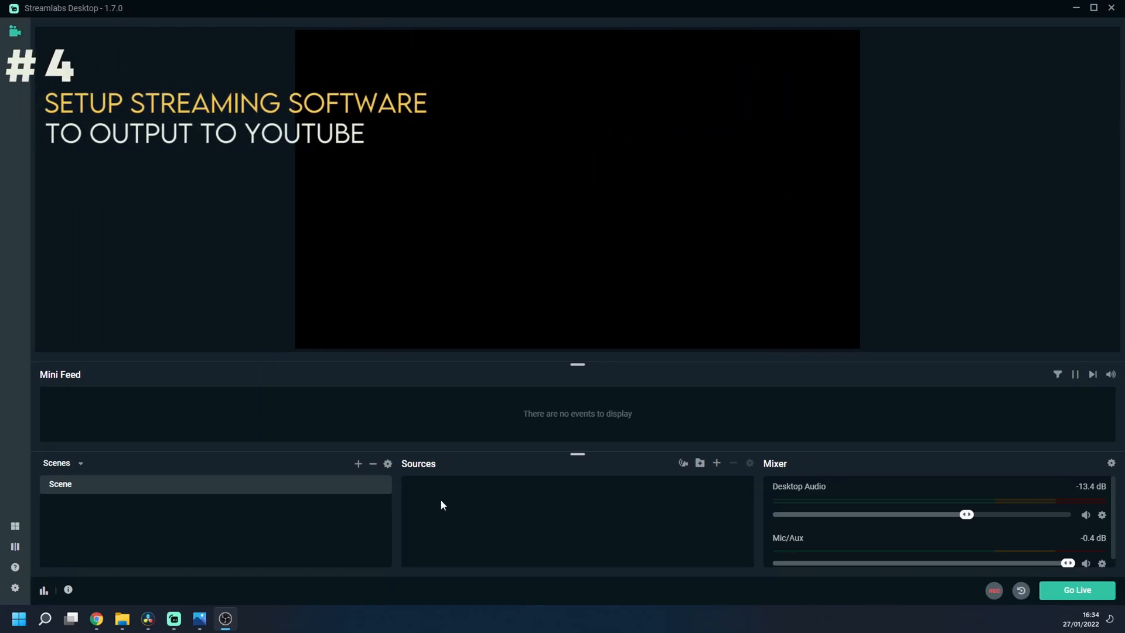
pyautogui.moveTo(362, 572)
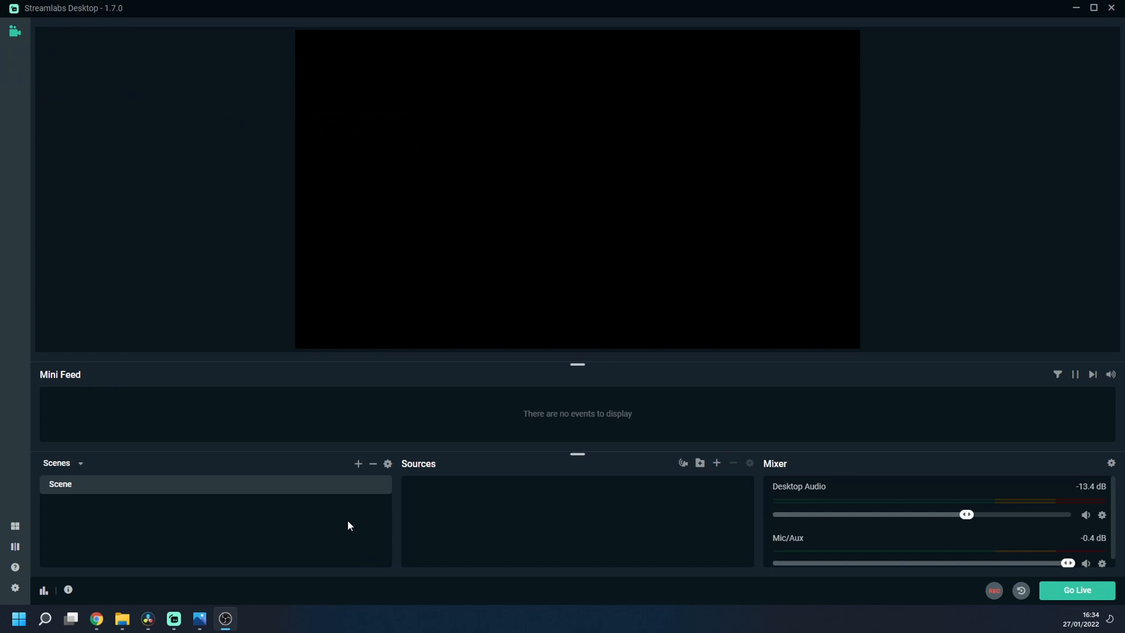
pyautogui.moveTo(14, 588)
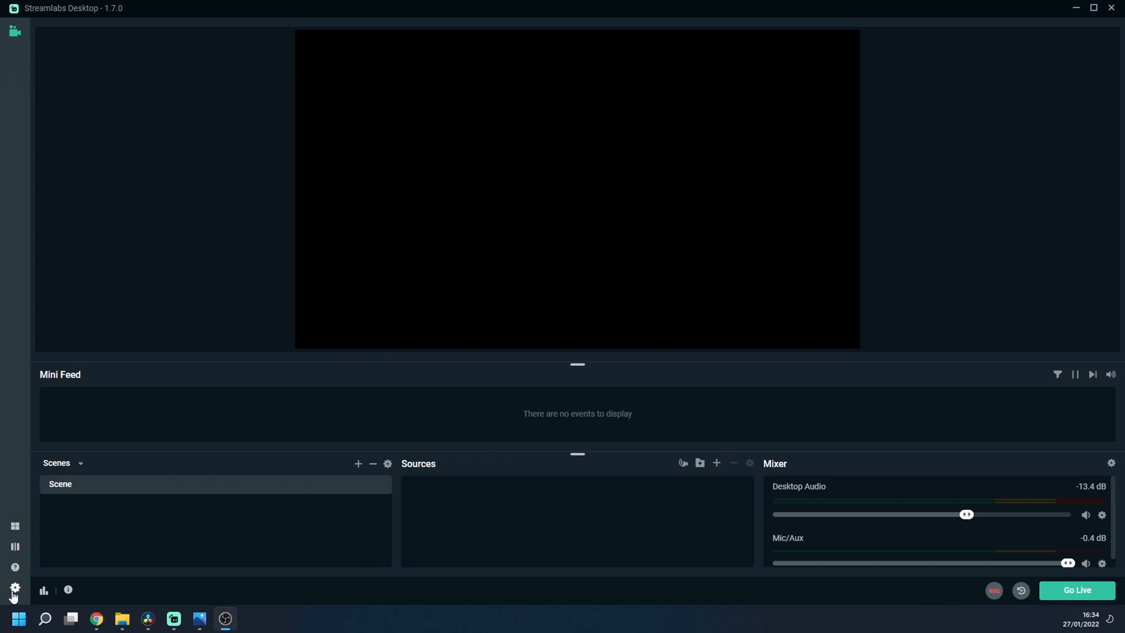
# Show the Stream category in Streamlabs Desktop's settings
pyautogui.click(15, 586)
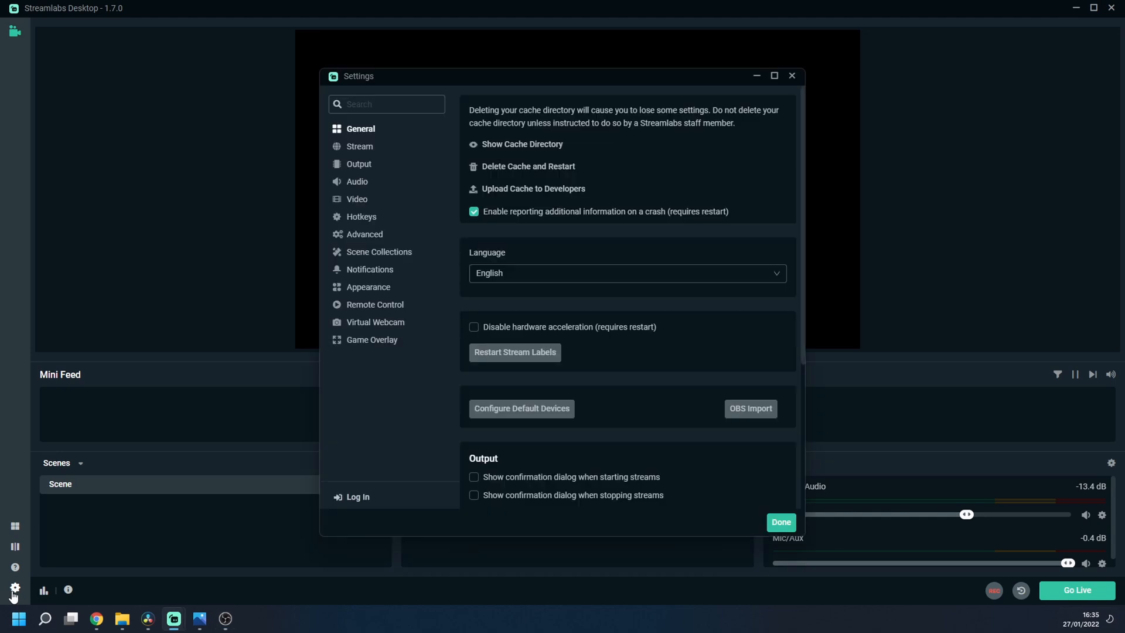
pyautogui.click(360, 146)
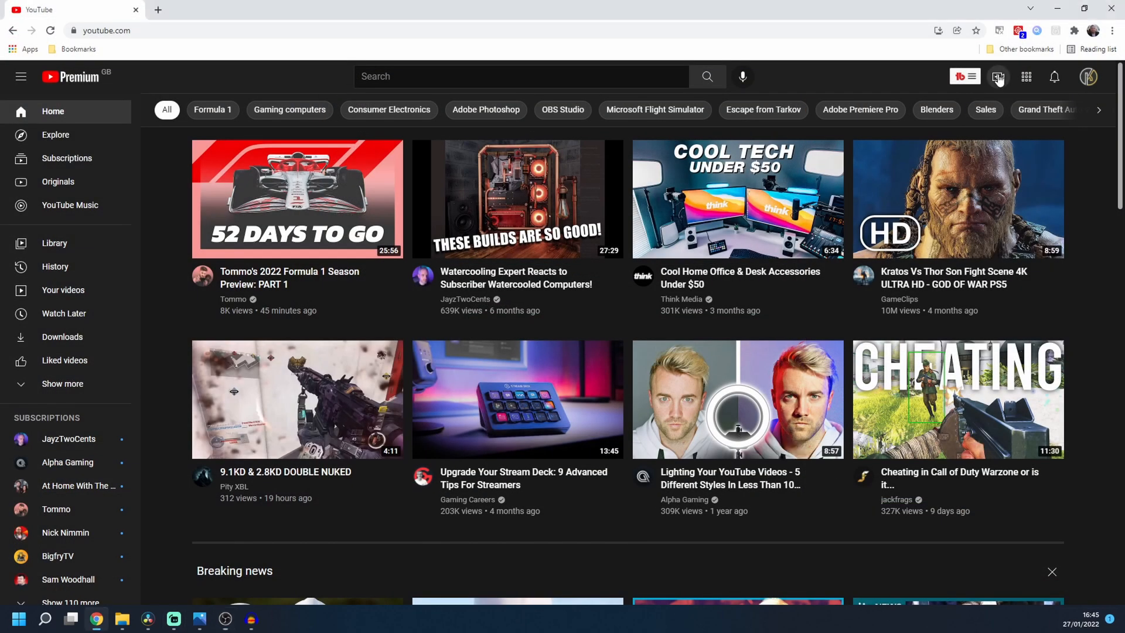
# Start a new YouTube live stream from the Create icon
pyautogui.click(998, 77)
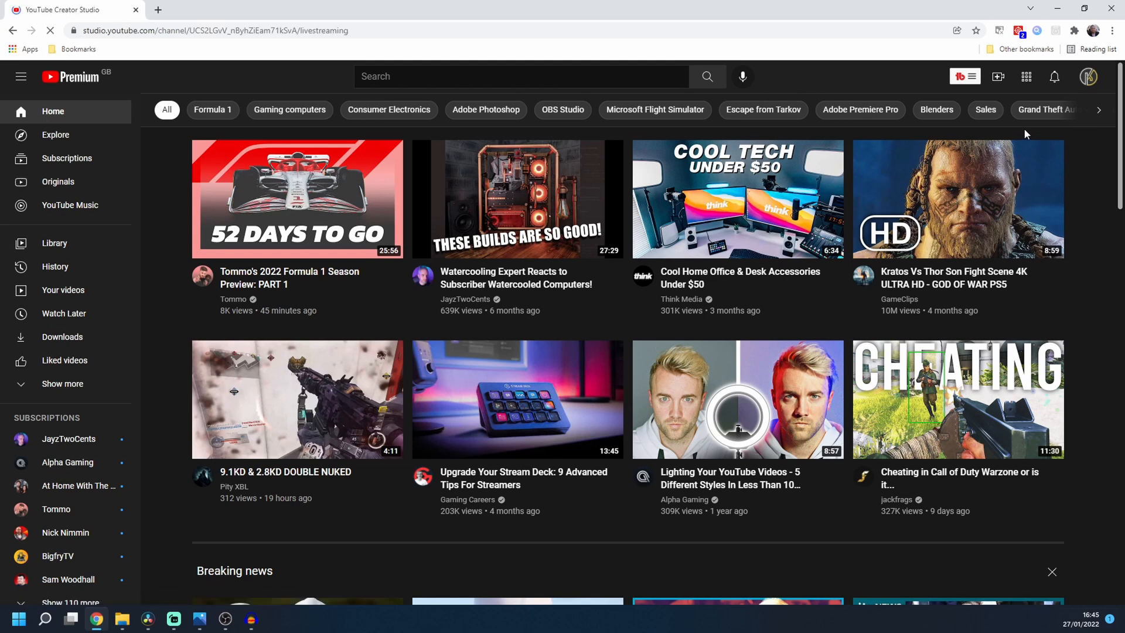
pyautogui.moveTo(994, 135)
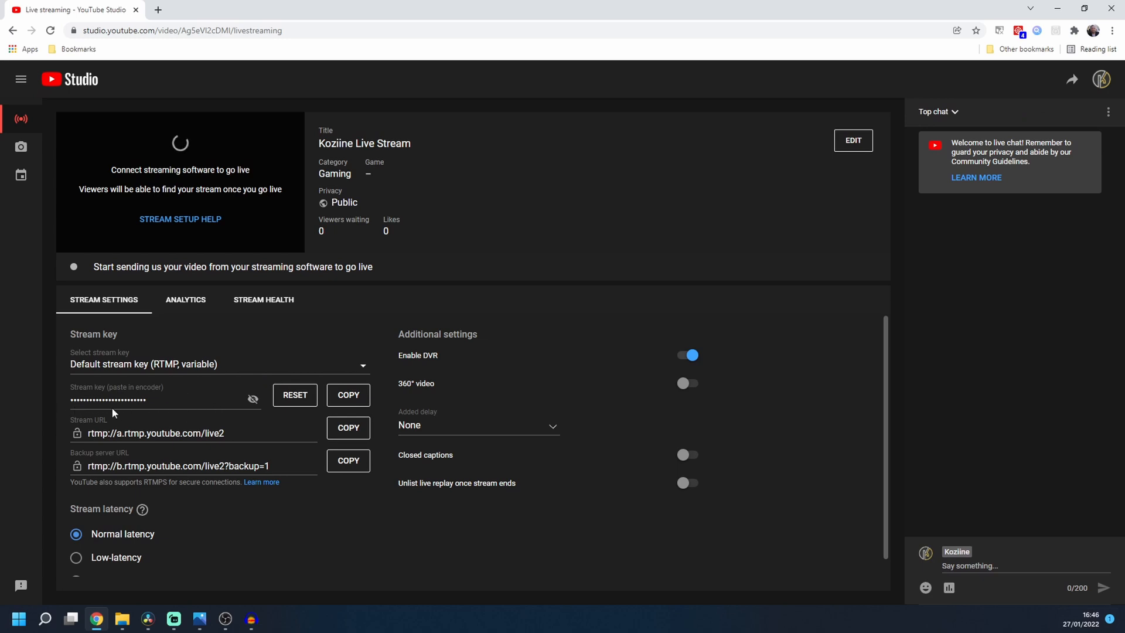
pyautogui.moveTo(340, 394)
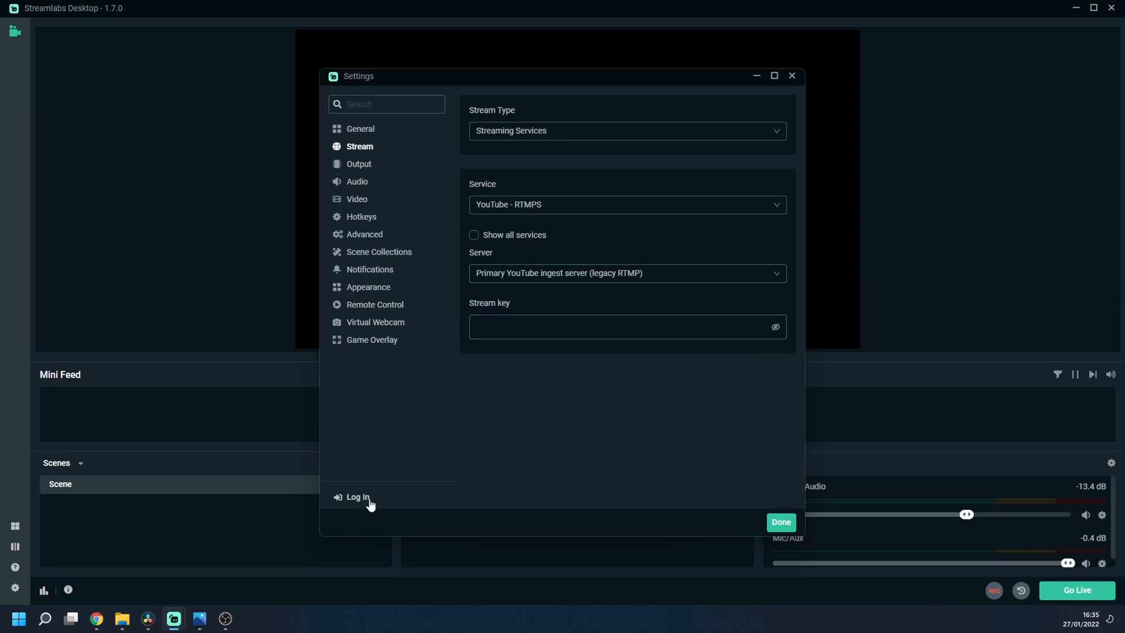
# Log in to Streamlabs Desktop using the YouTube account
pyautogui.click(358, 497)
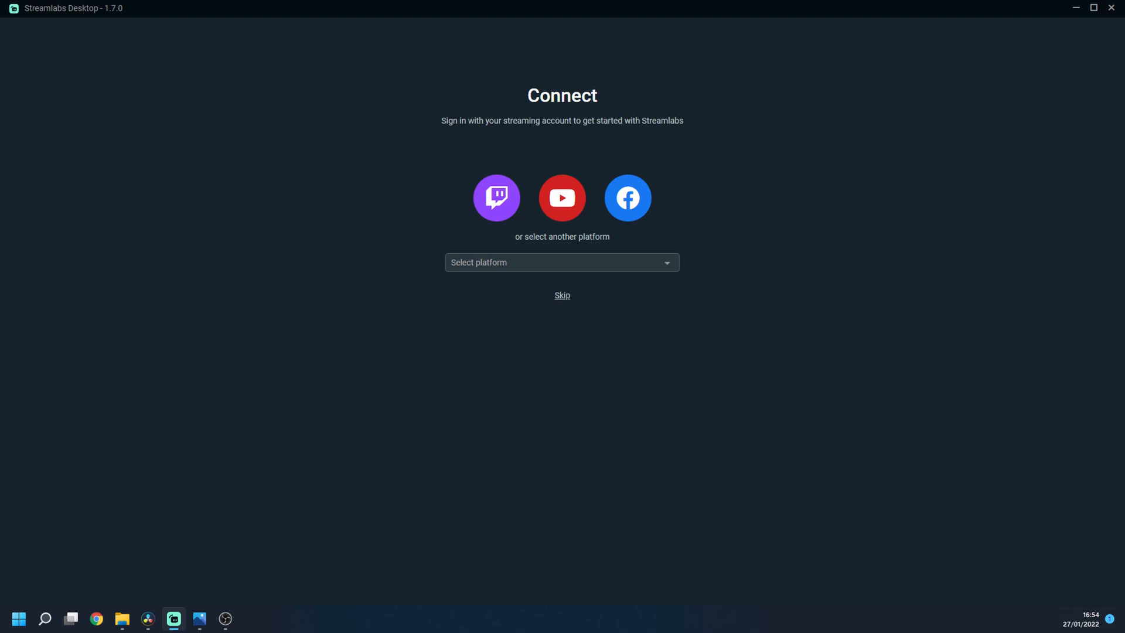
pyautogui.click(562, 295)
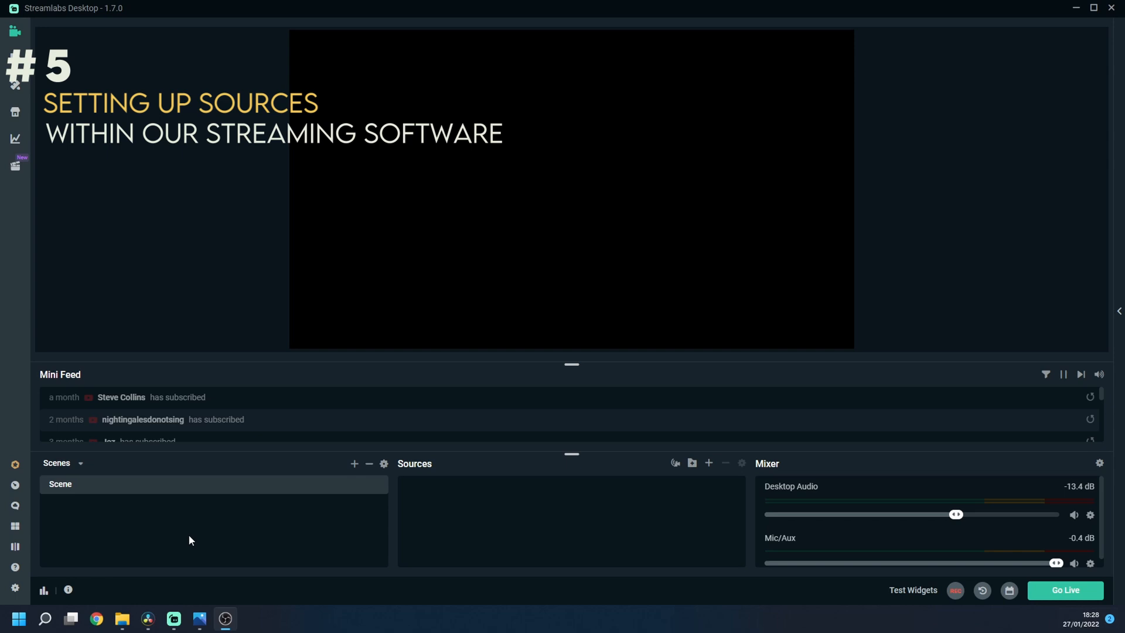
pyautogui.moveTo(90, 525)
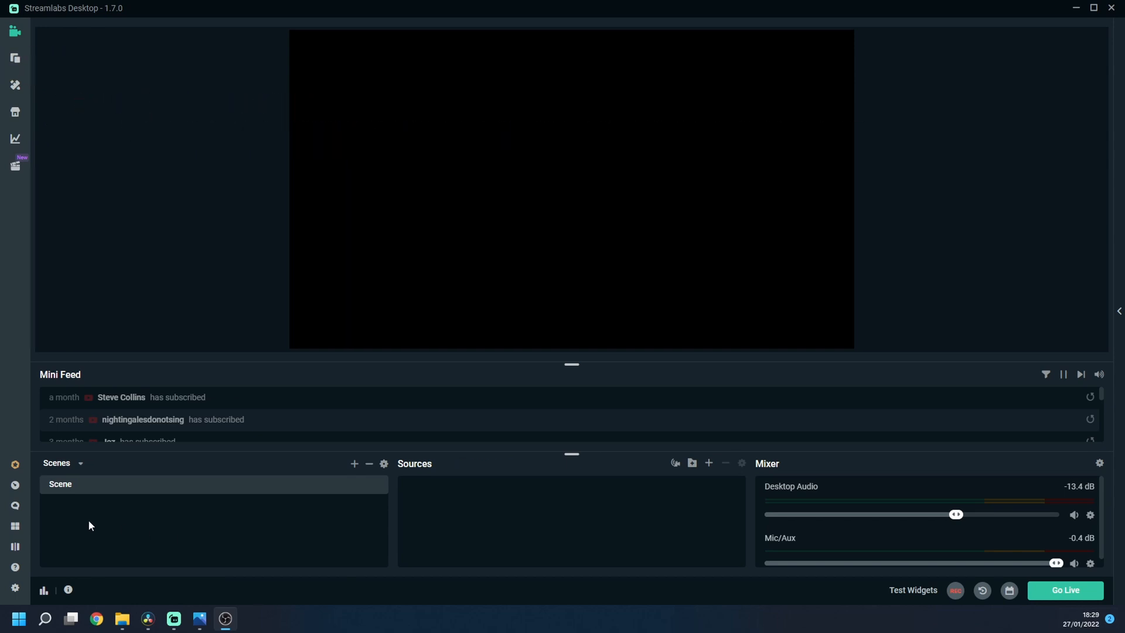
pyautogui.moveTo(74, 512)
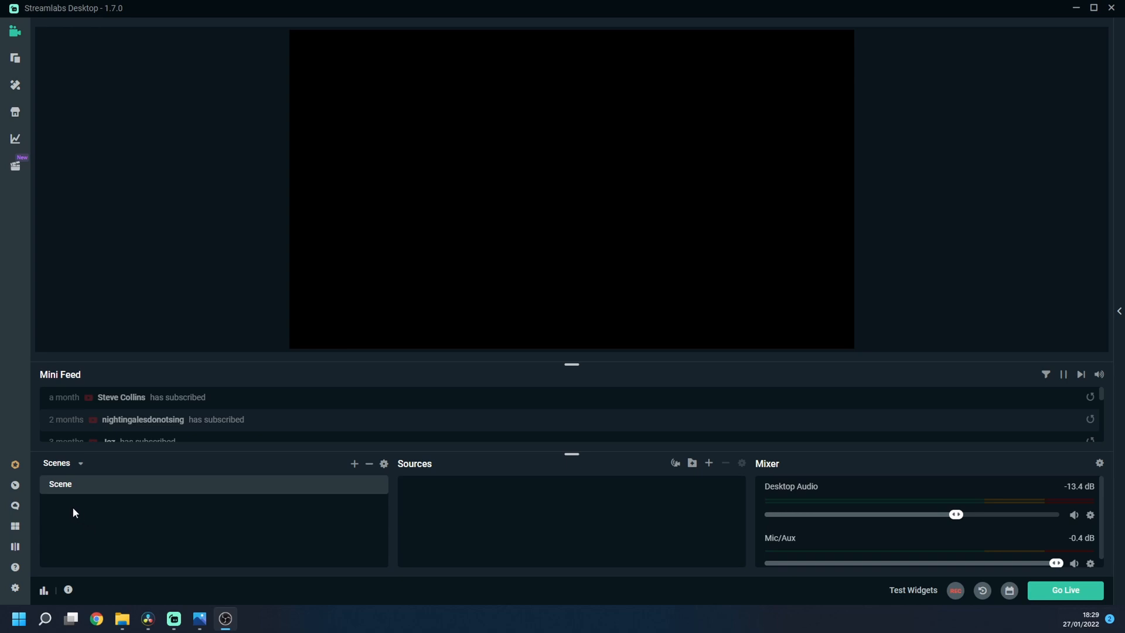
pyautogui.moveTo(59, 499)
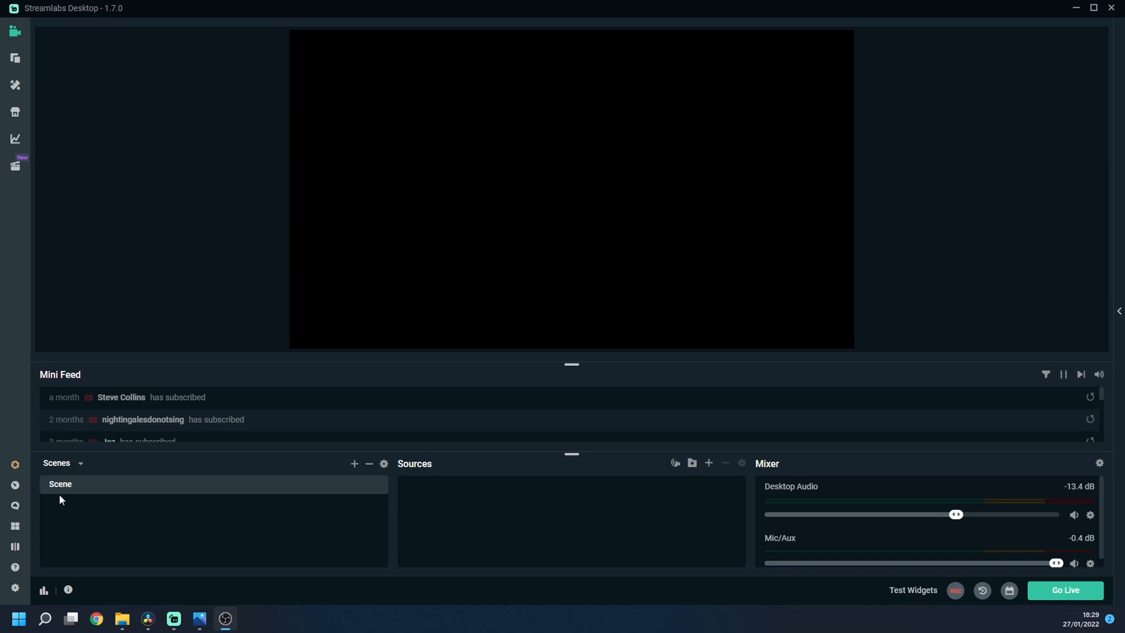
pyautogui.moveTo(366, 558)
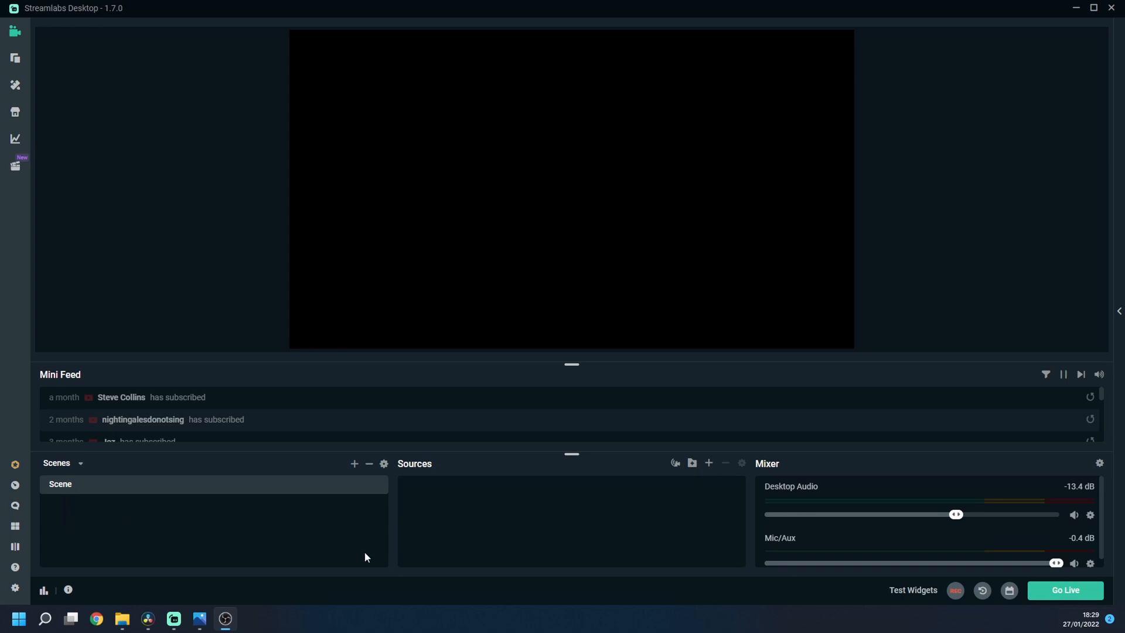
pyautogui.moveTo(414, 482)
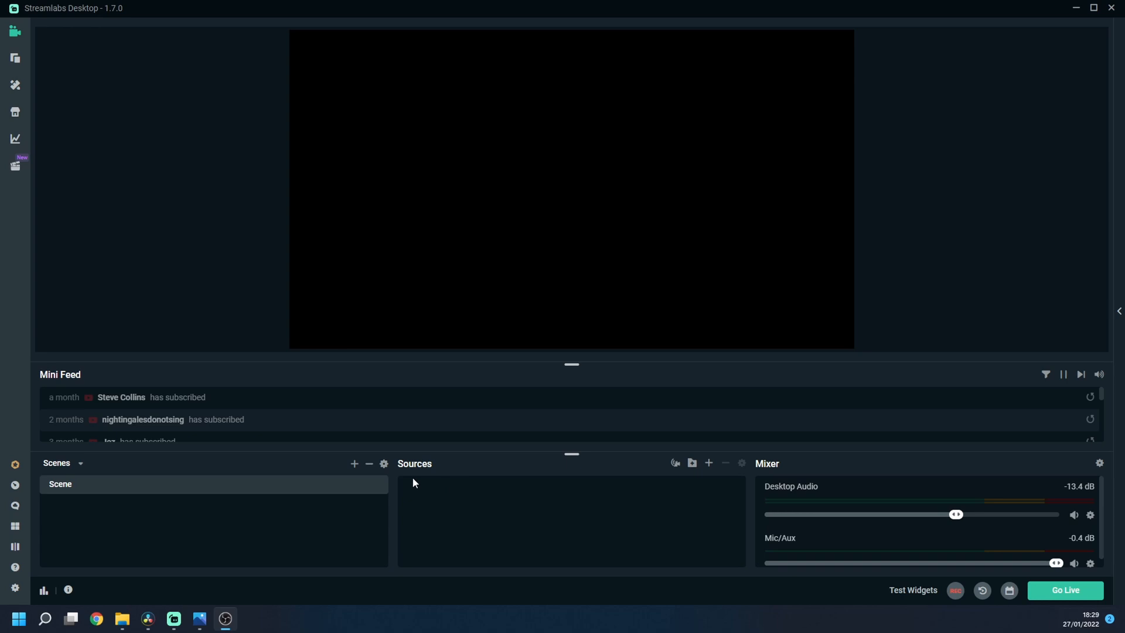
pyautogui.moveTo(107, 525)
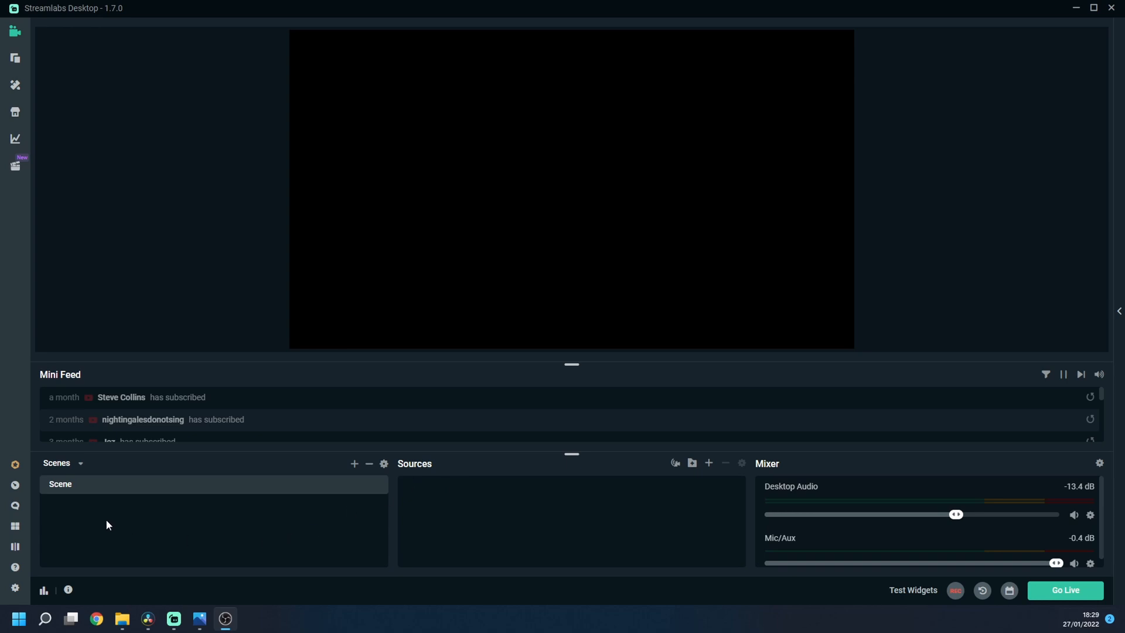
pyautogui.moveTo(81, 546)
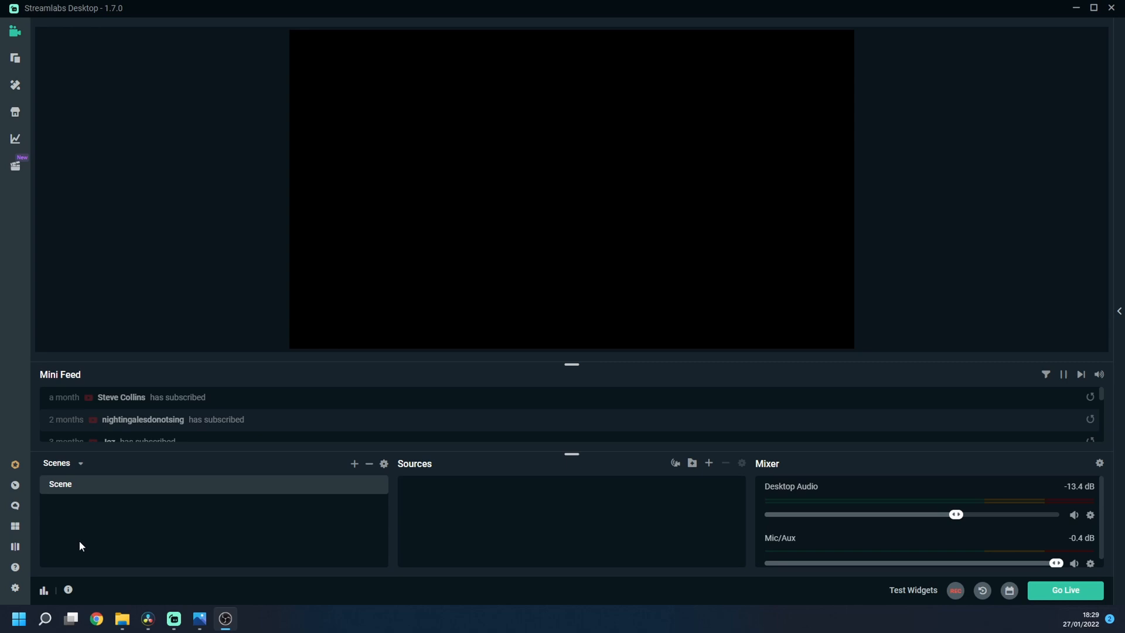
pyautogui.moveTo(480, 518)
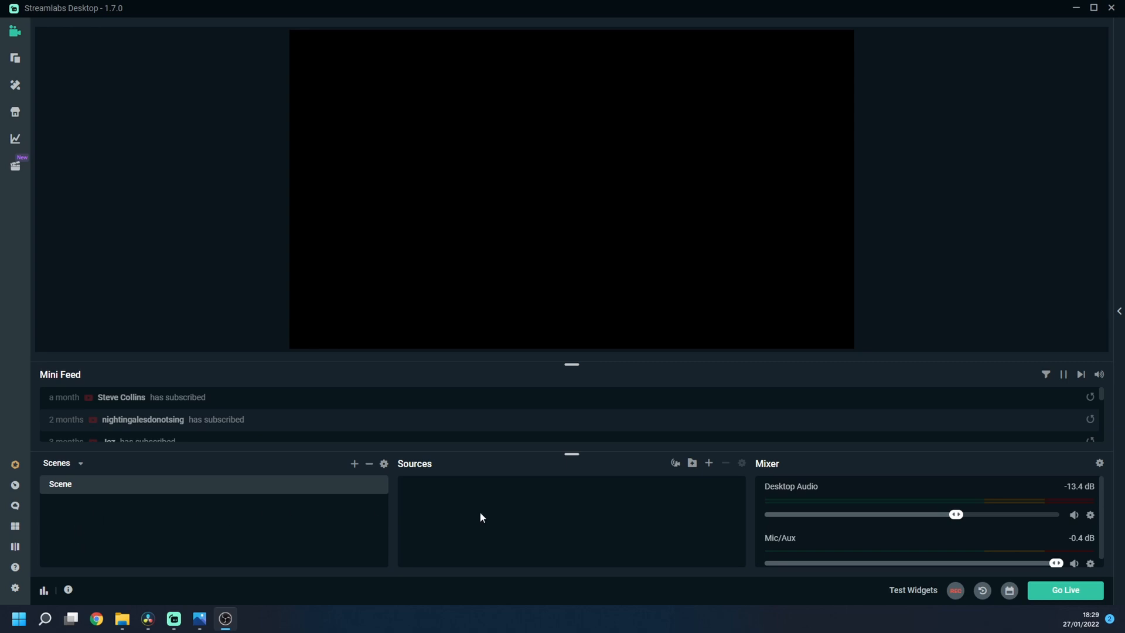
pyautogui.moveTo(494, 553)
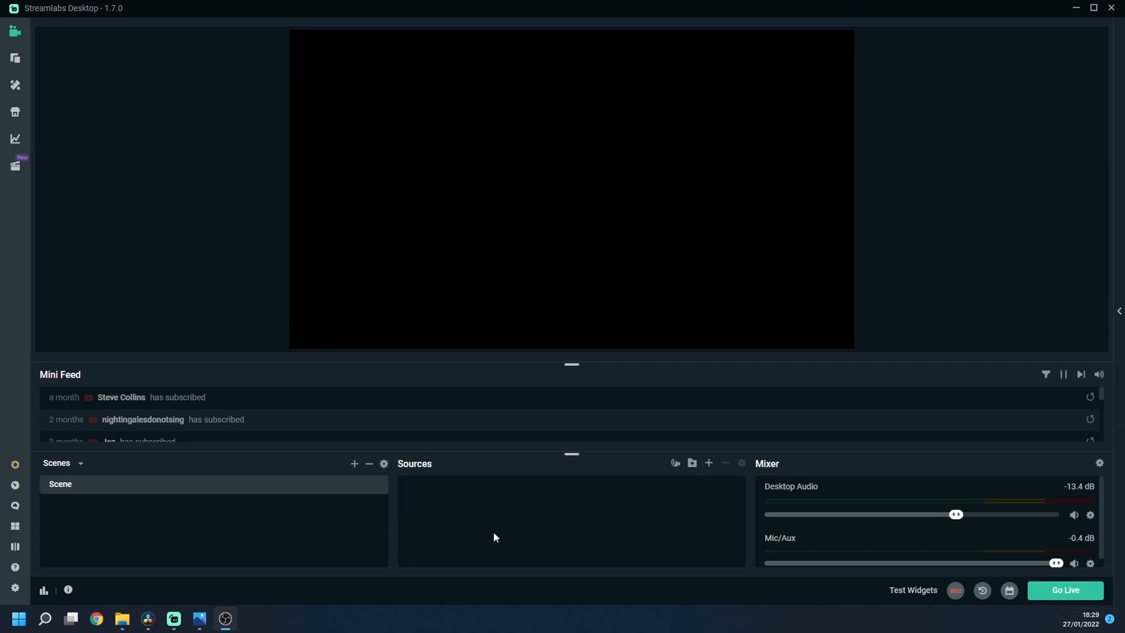
pyautogui.moveTo(124, 523)
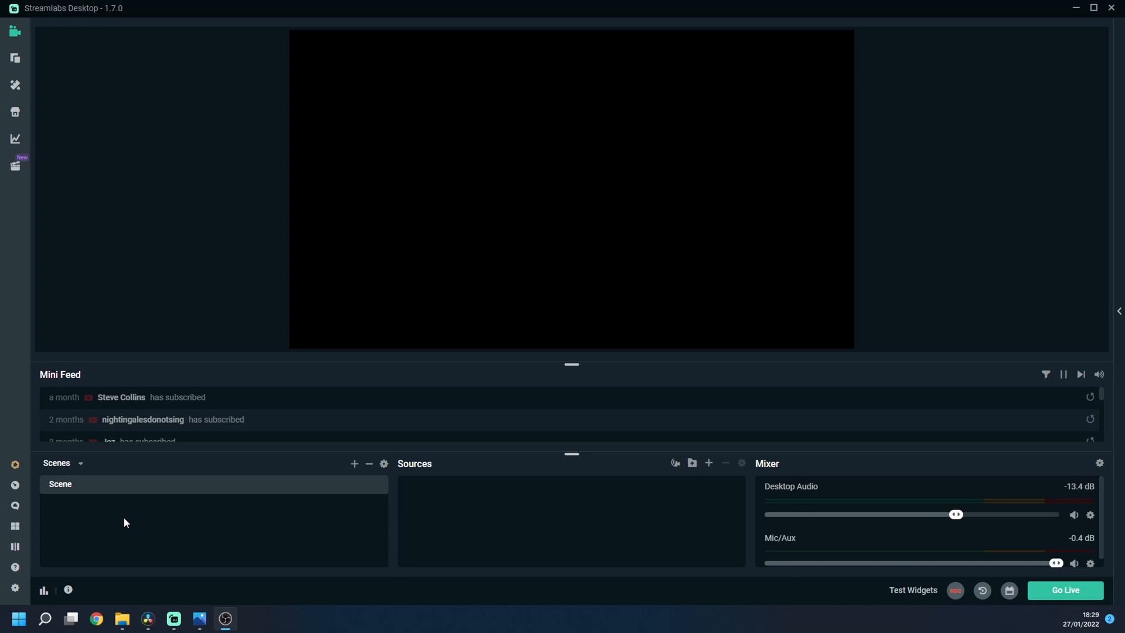
pyautogui.moveTo(431, 535)
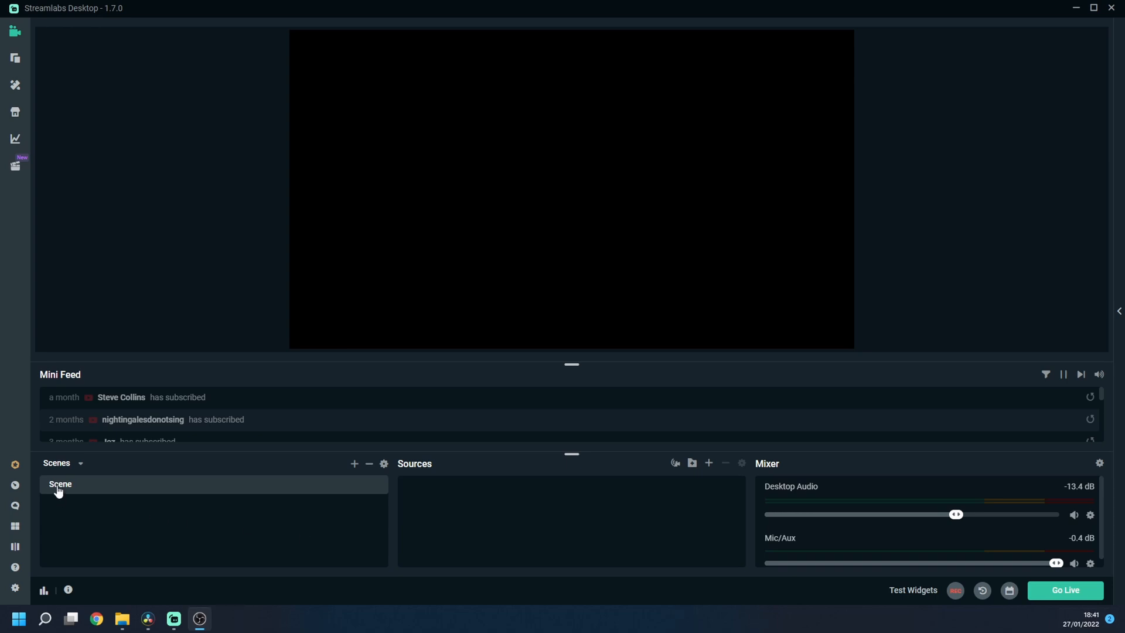
pyautogui.rightClick(58, 484)
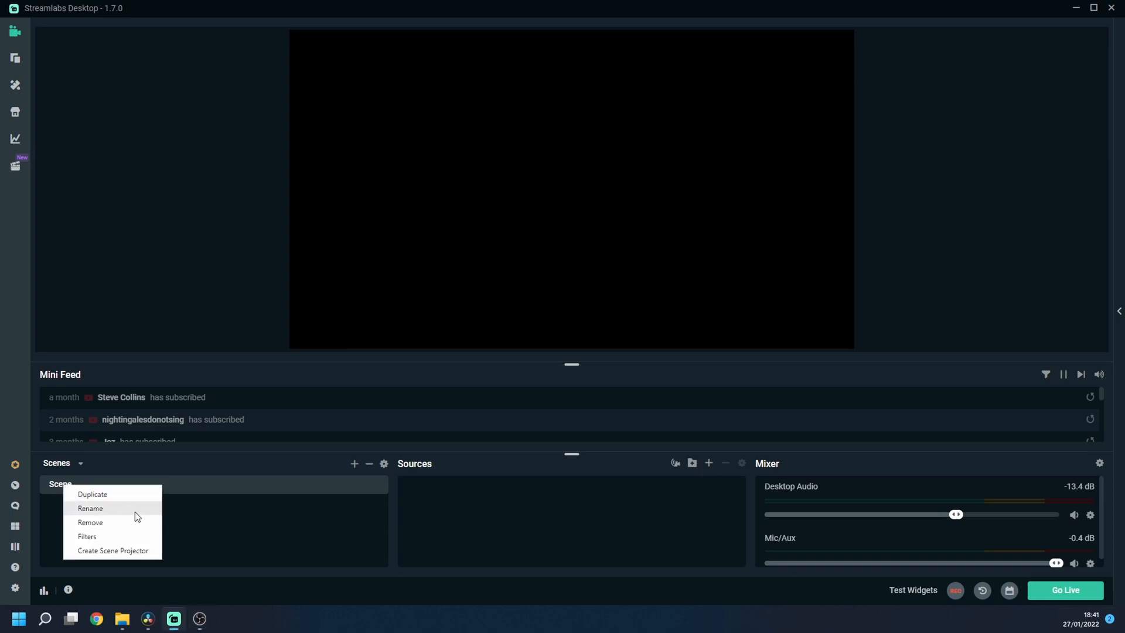
pyautogui.click(90, 508)
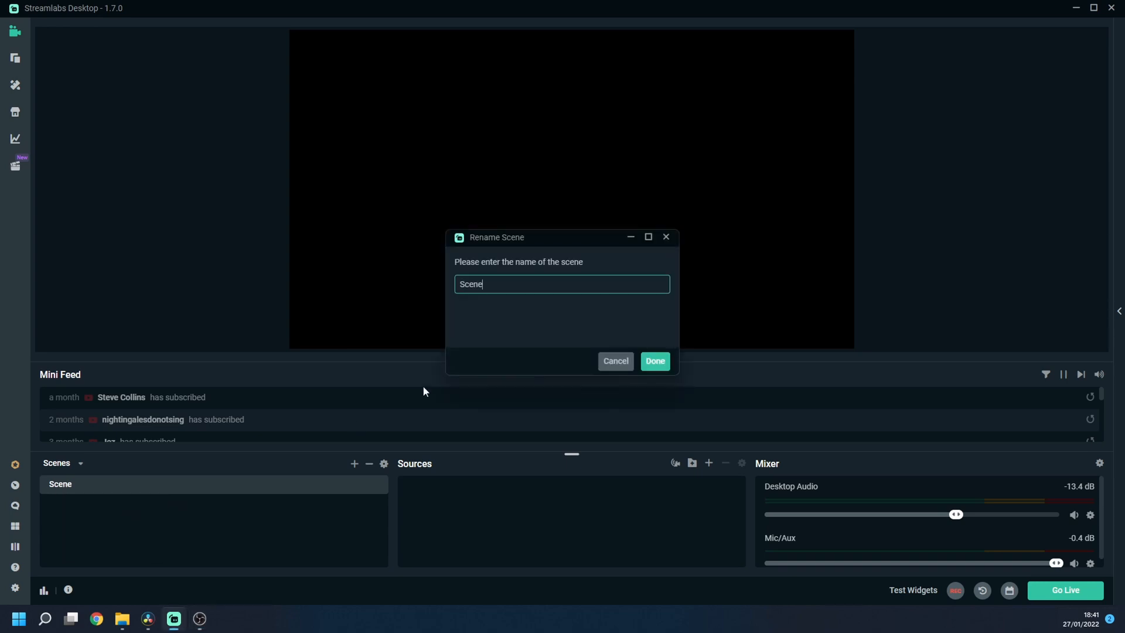
pyautogui.write('Gam')
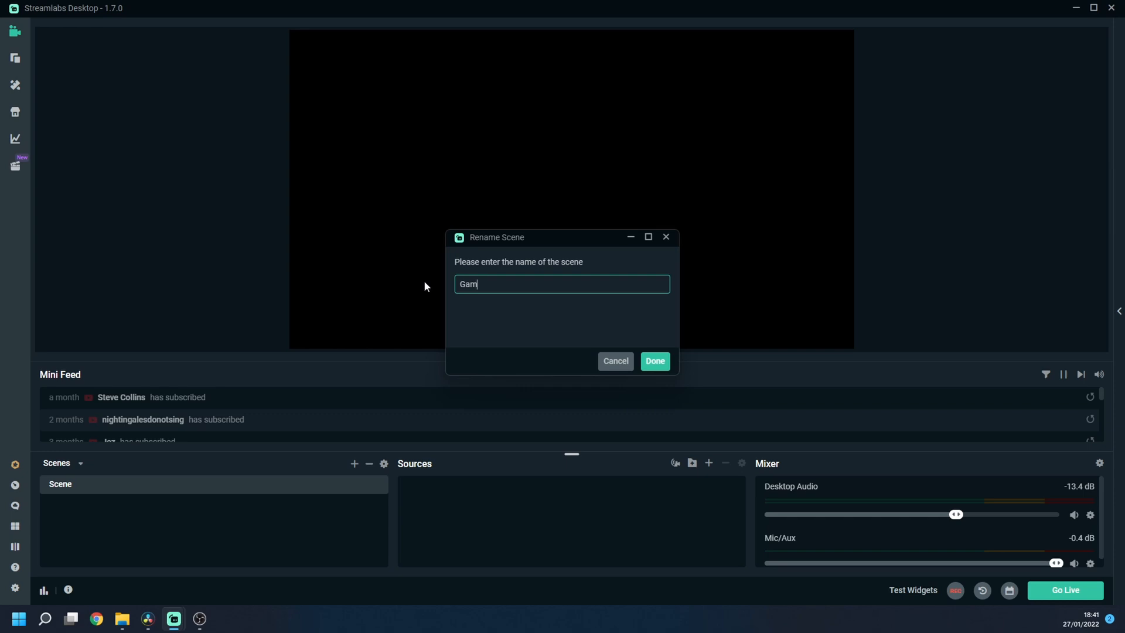
pyautogui.write('ing')
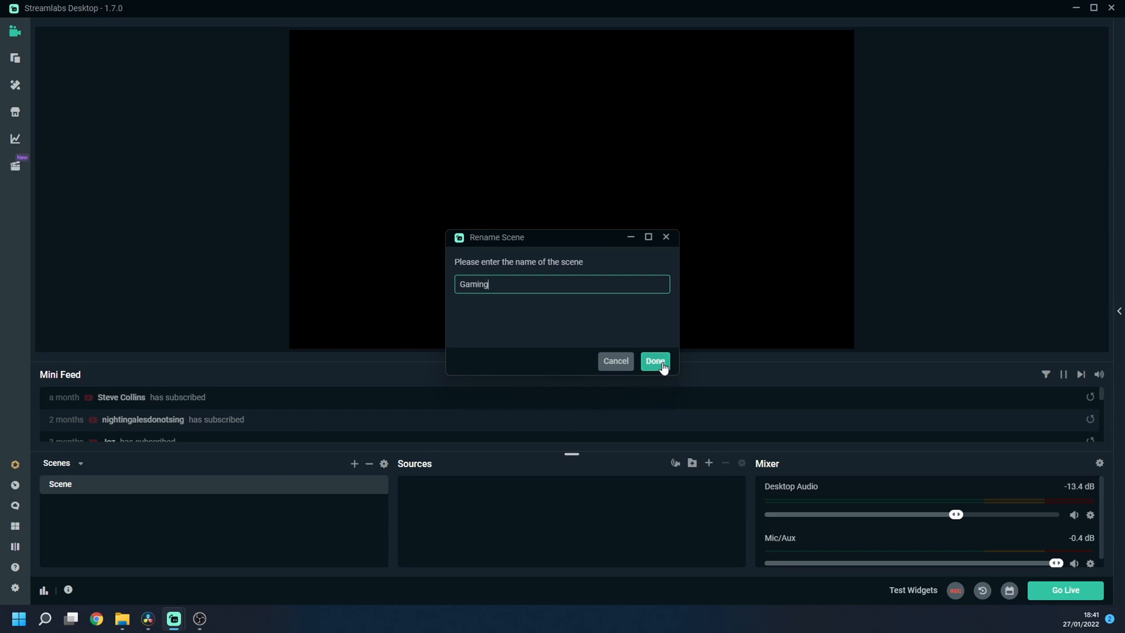
pyautogui.click(655, 361)
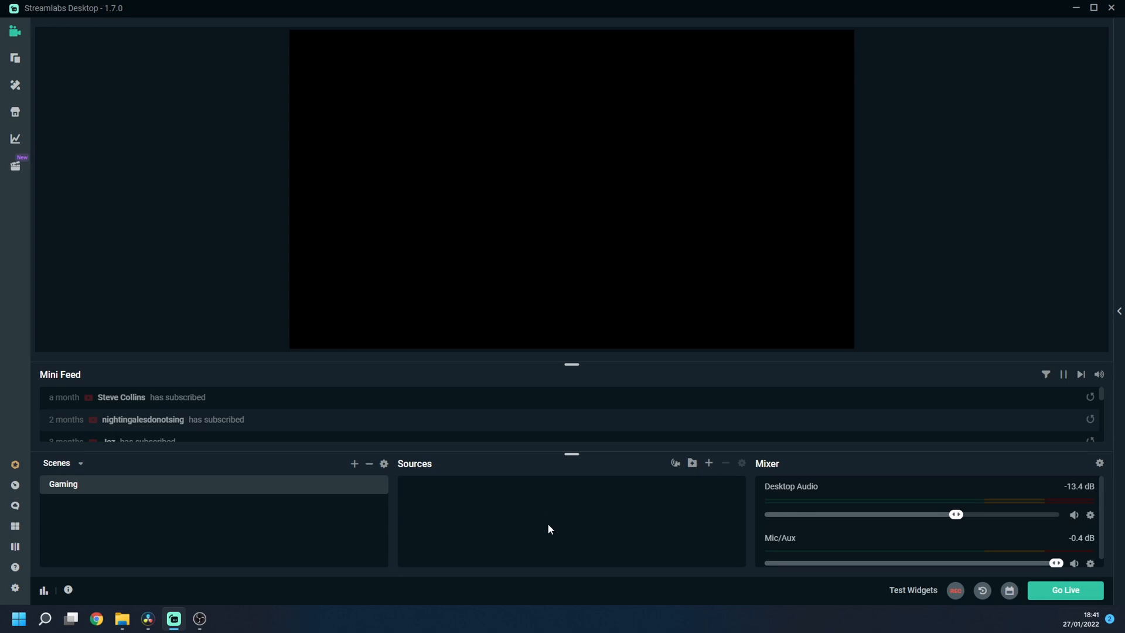
pyautogui.moveTo(532, 546)
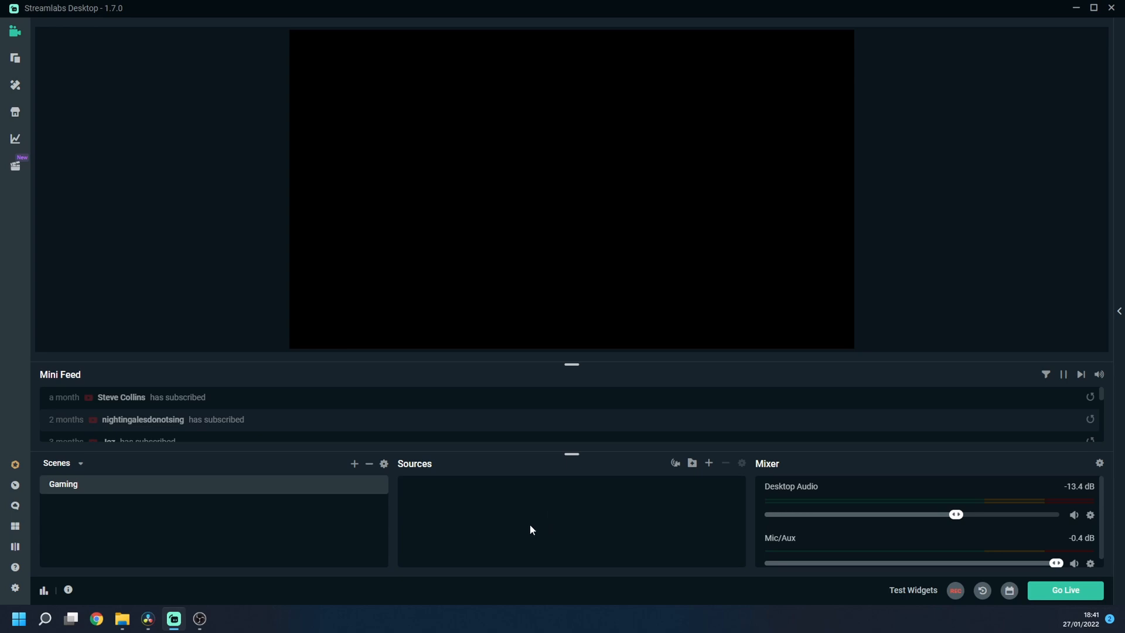
pyautogui.moveTo(703, 481)
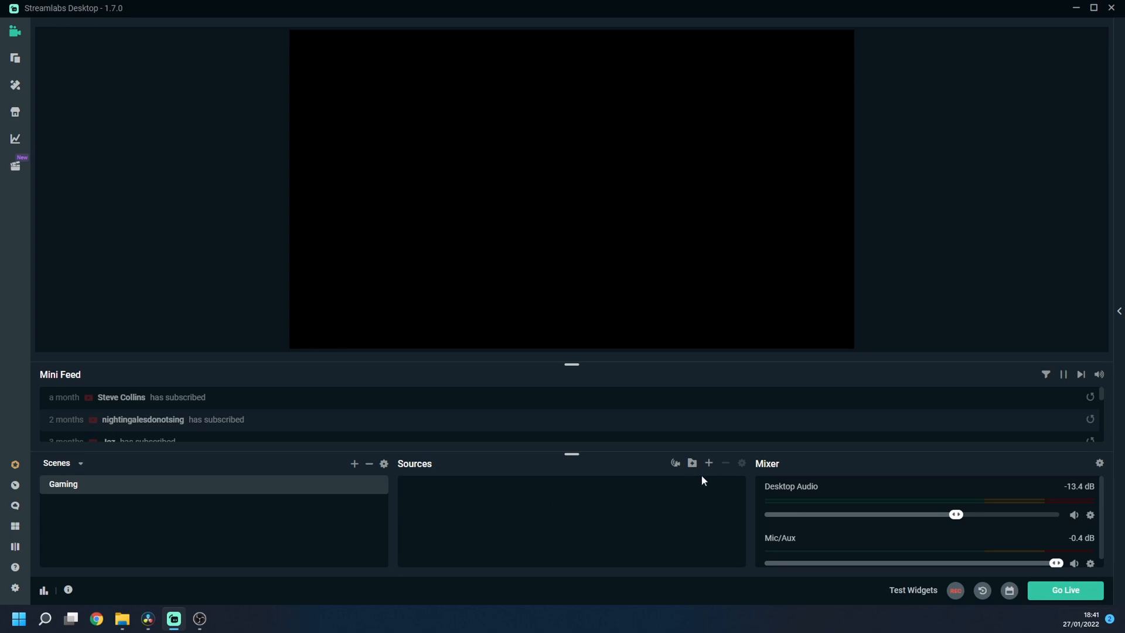
pyautogui.moveTo(710, 462)
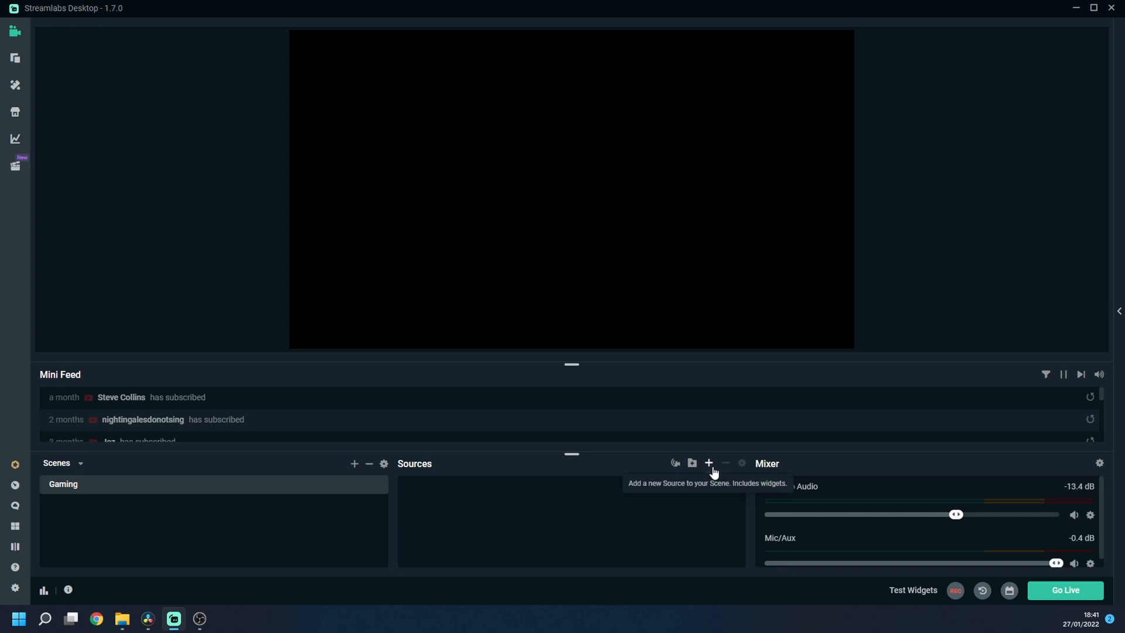
# Add a Game Capture source named 'Gameplay' to the scene
pyautogui.click(709, 463)
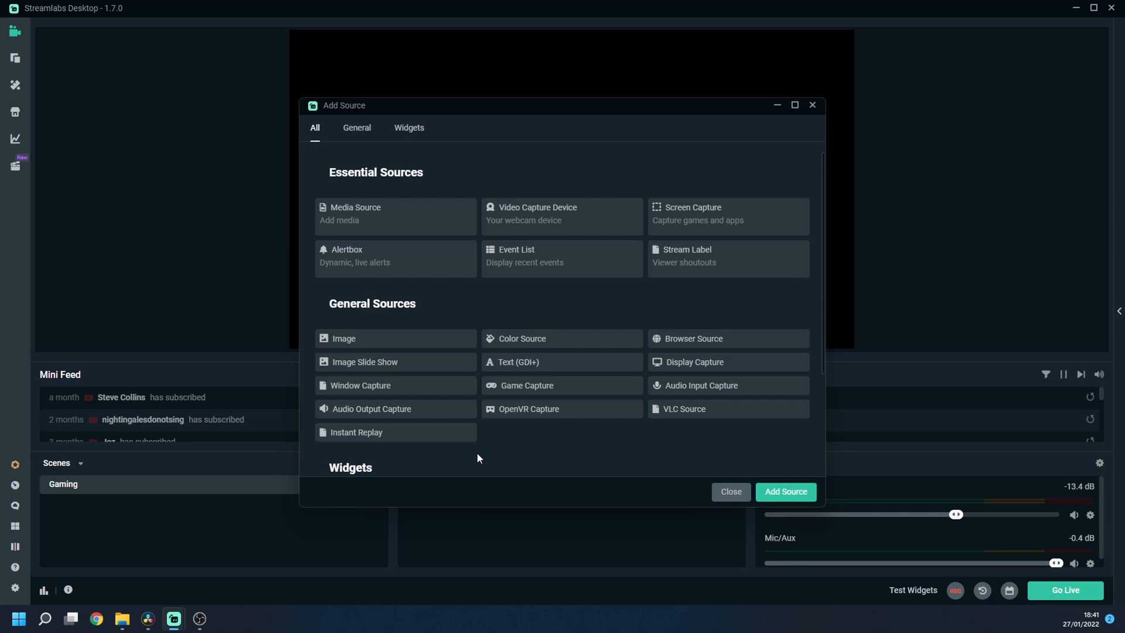
pyautogui.moveTo(729, 307)
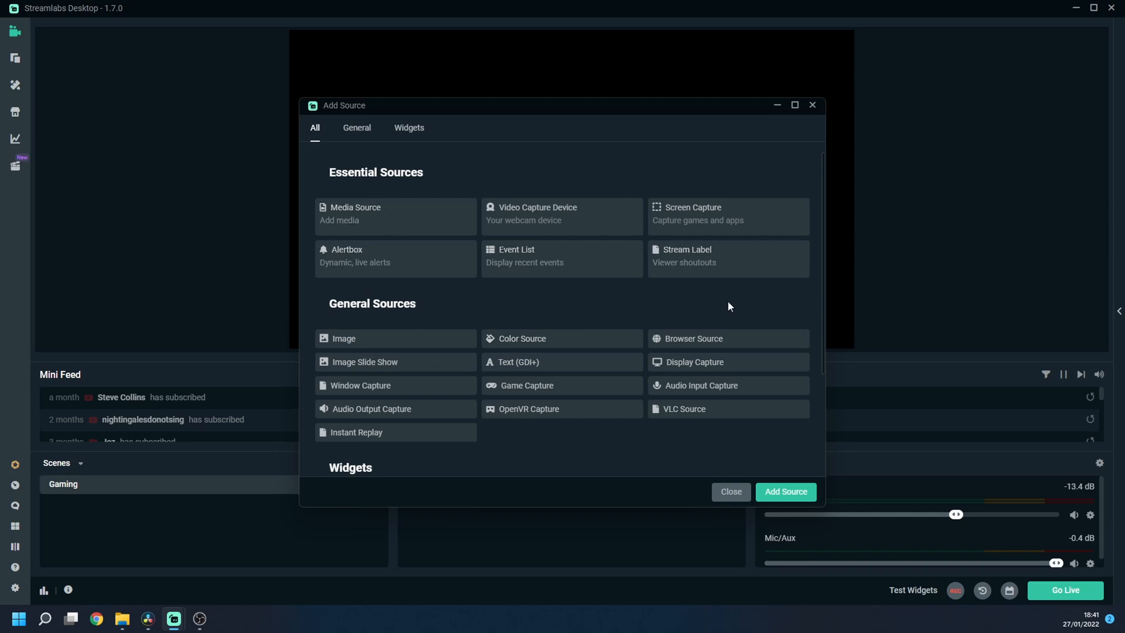
pyautogui.moveTo(571, 475)
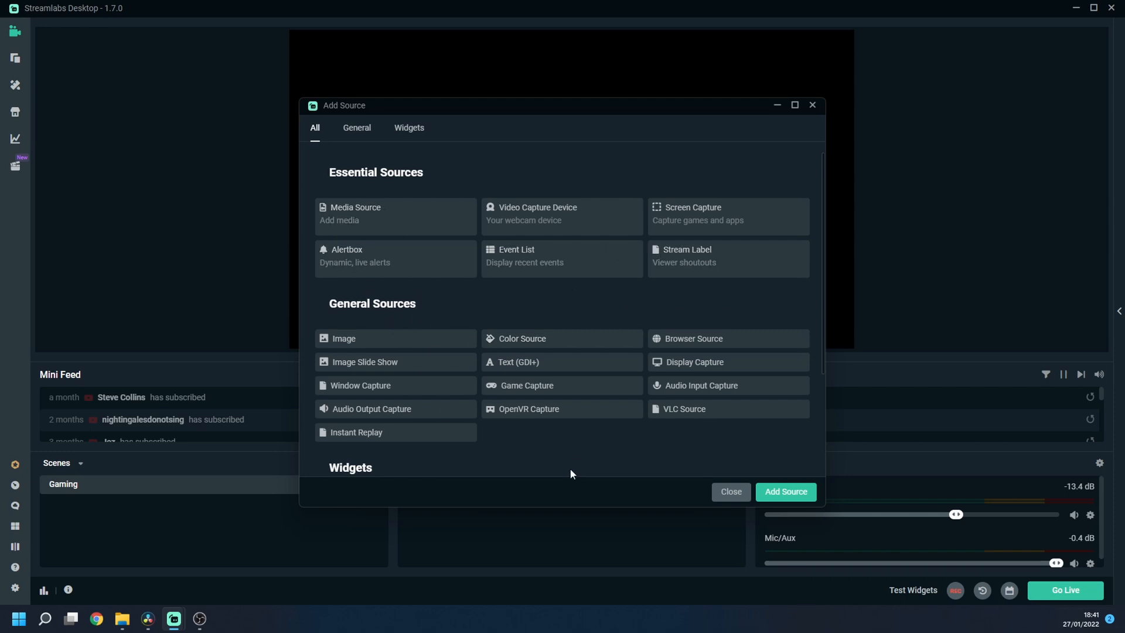
pyautogui.moveTo(571, 393)
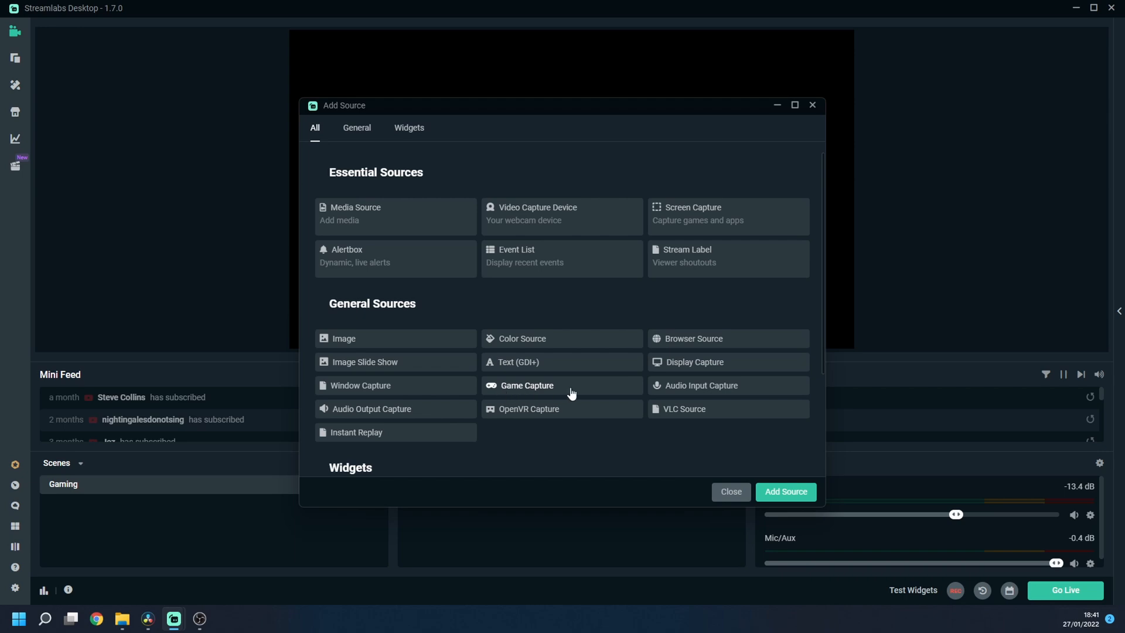
pyautogui.click(526, 385)
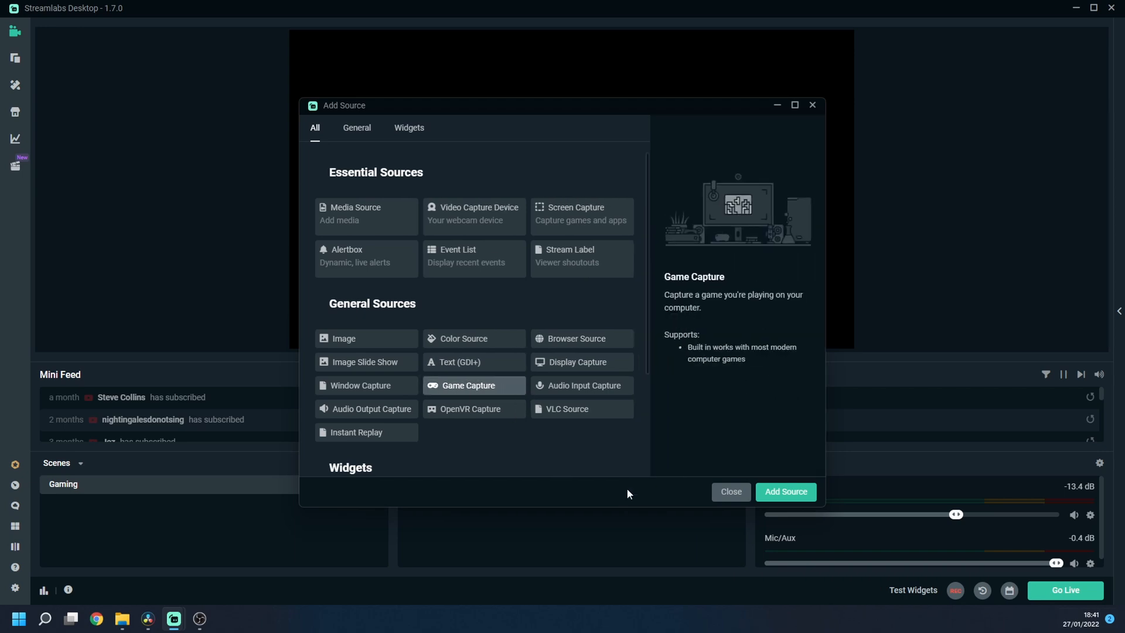
pyautogui.click(786, 492)
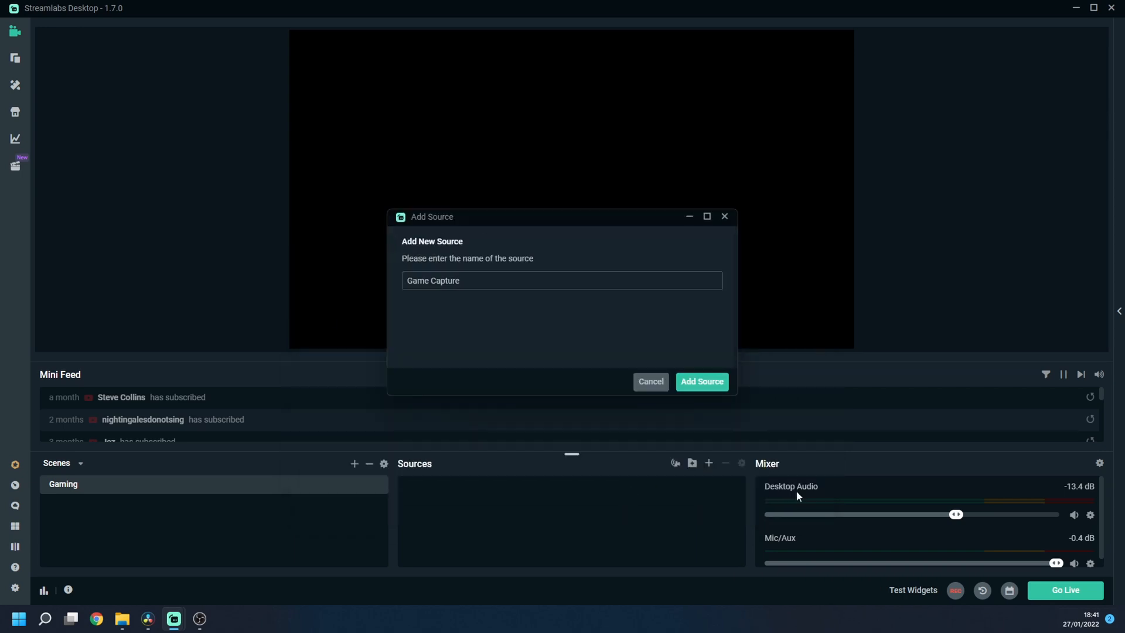
pyautogui.tripleClick(432, 281)
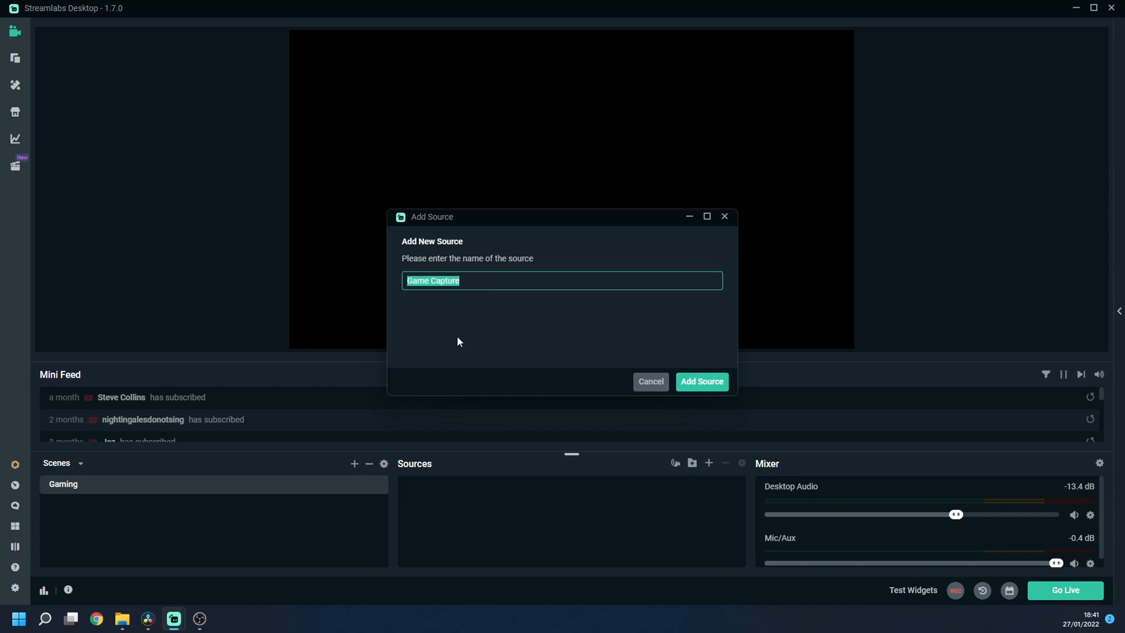
pyautogui.write('Gamepla')
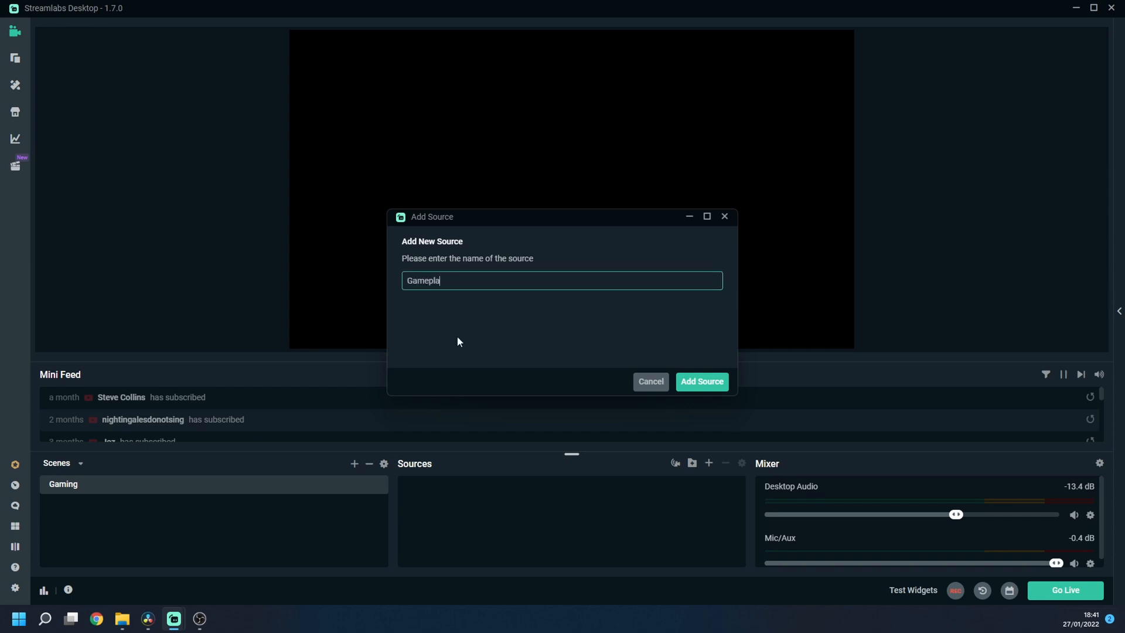
pyautogui.write('y')
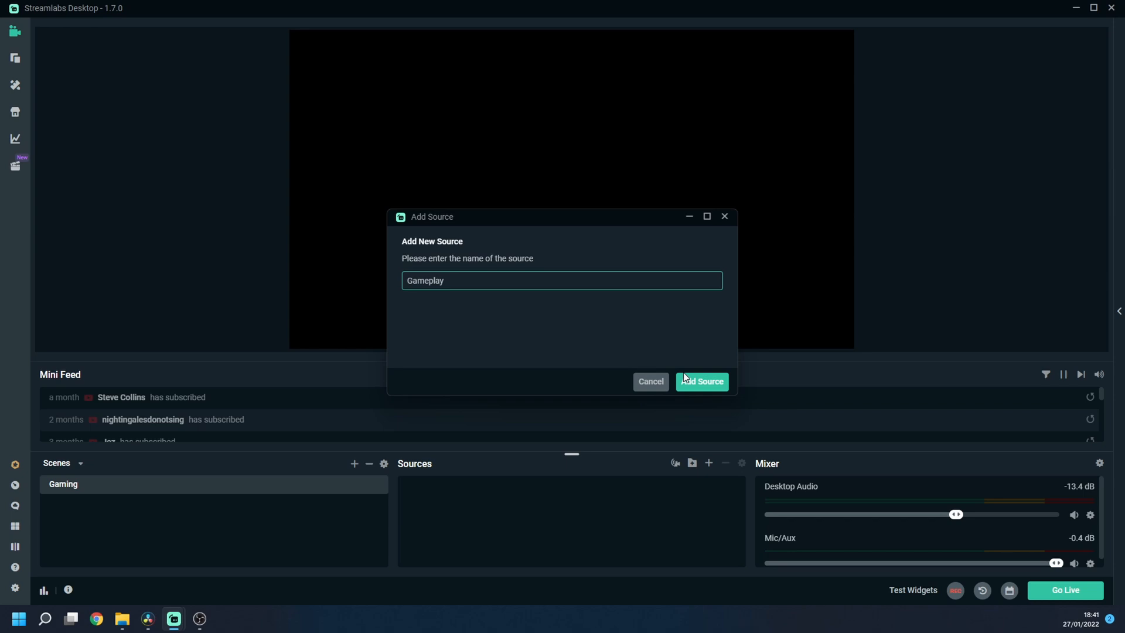
pyautogui.click(702, 381)
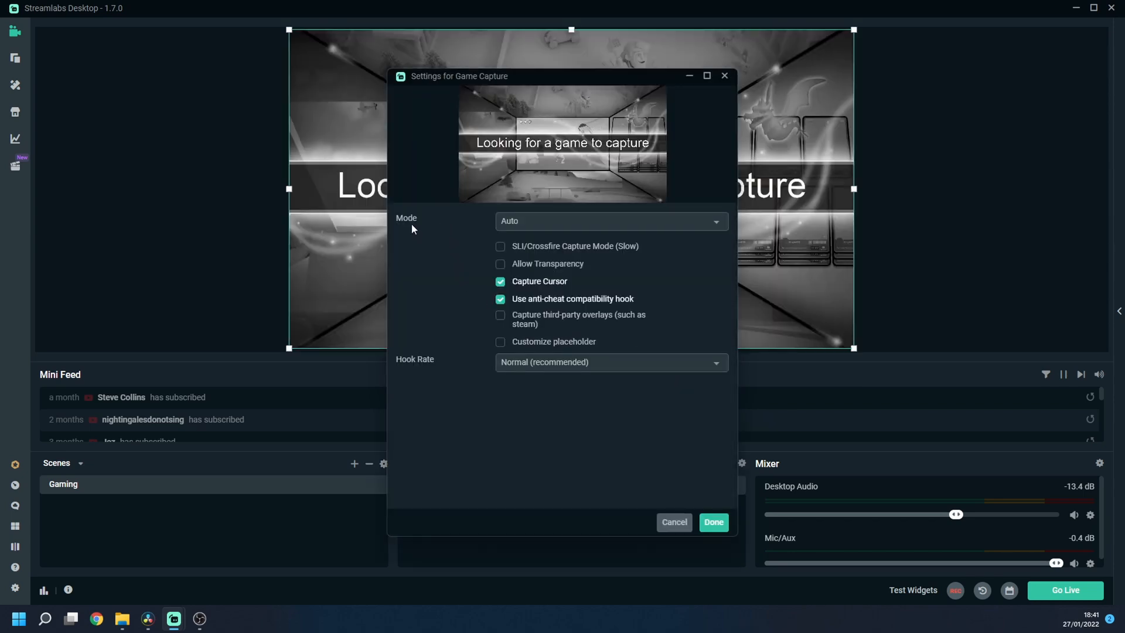
# Set the Gameplay capture mode to Auto and confirm the settings
pyautogui.click(611, 221)
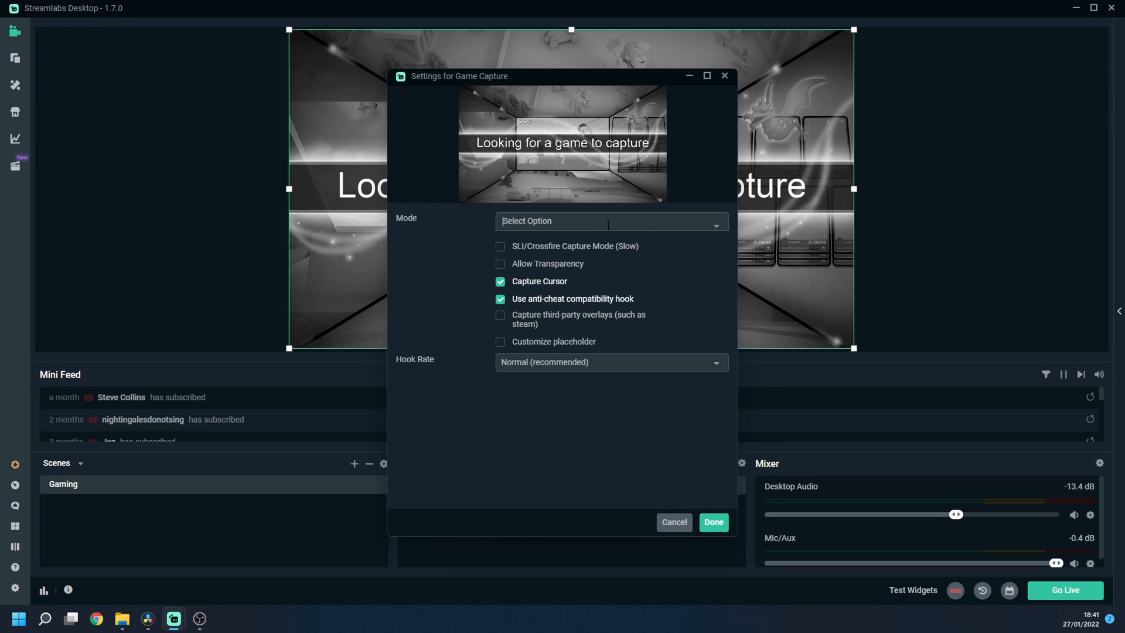
pyautogui.click(611, 221)
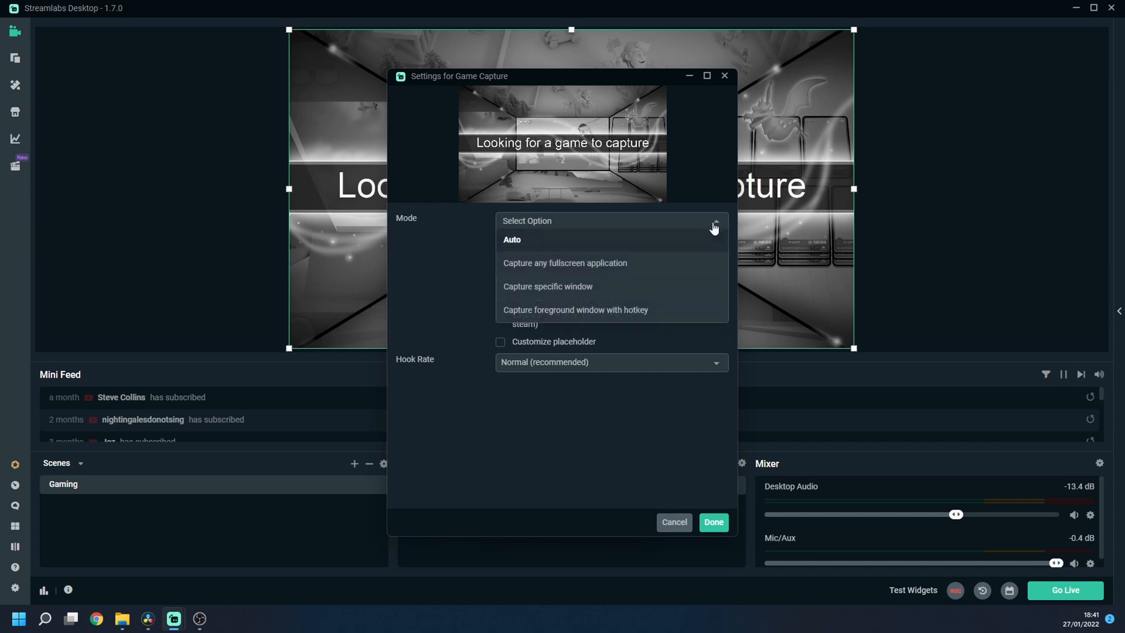
pyautogui.moveTo(502, 245)
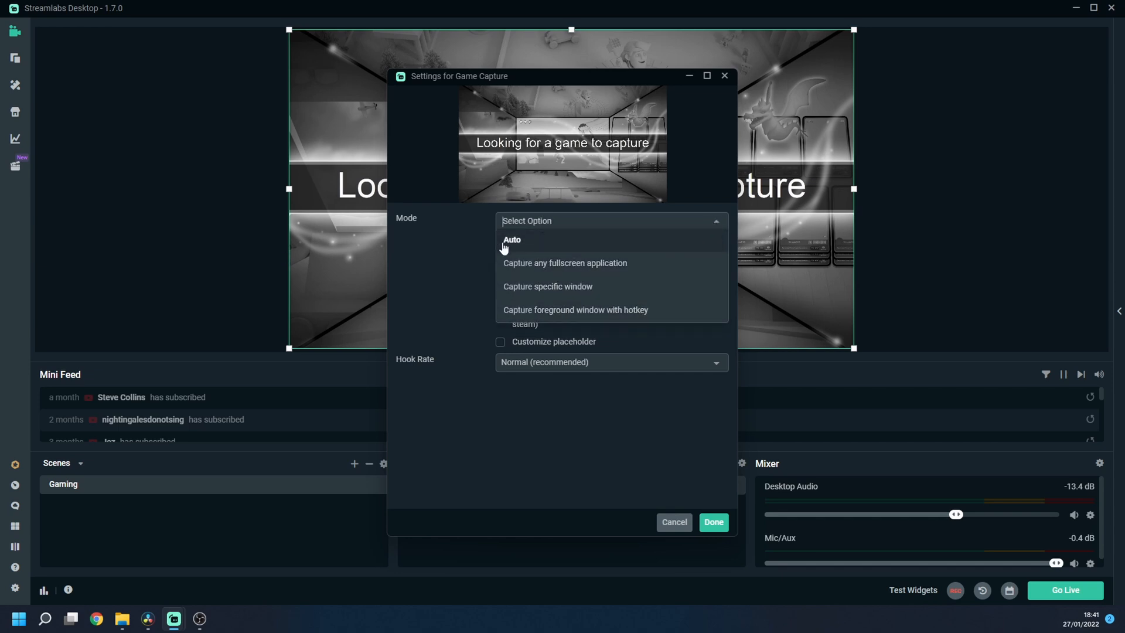
pyautogui.click(512, 240)
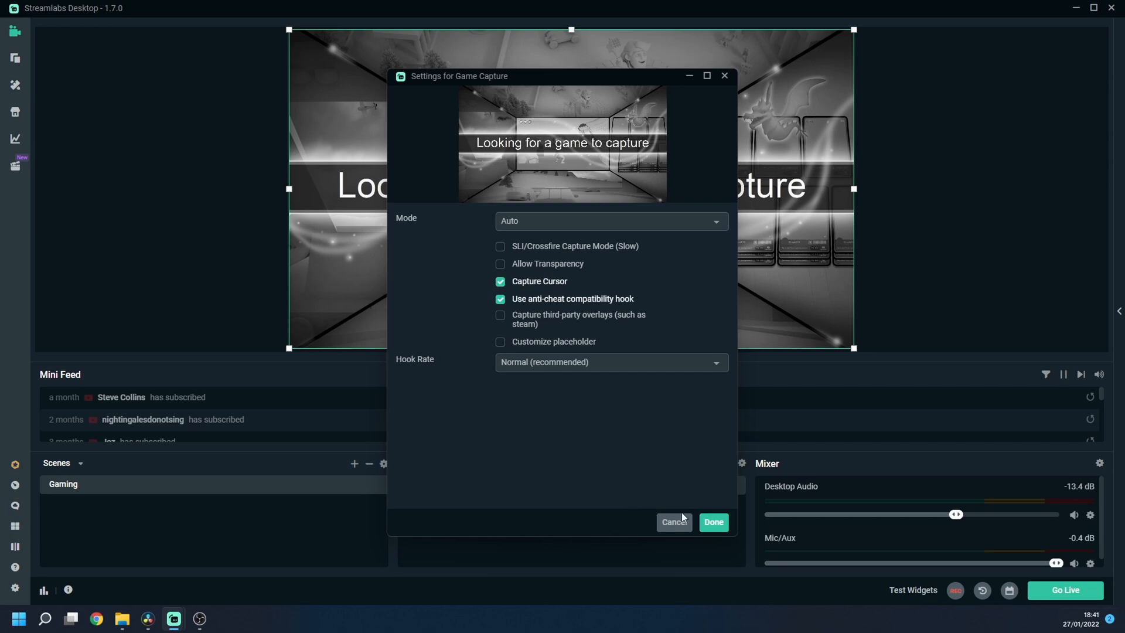
pyautogui.click(713, 522)
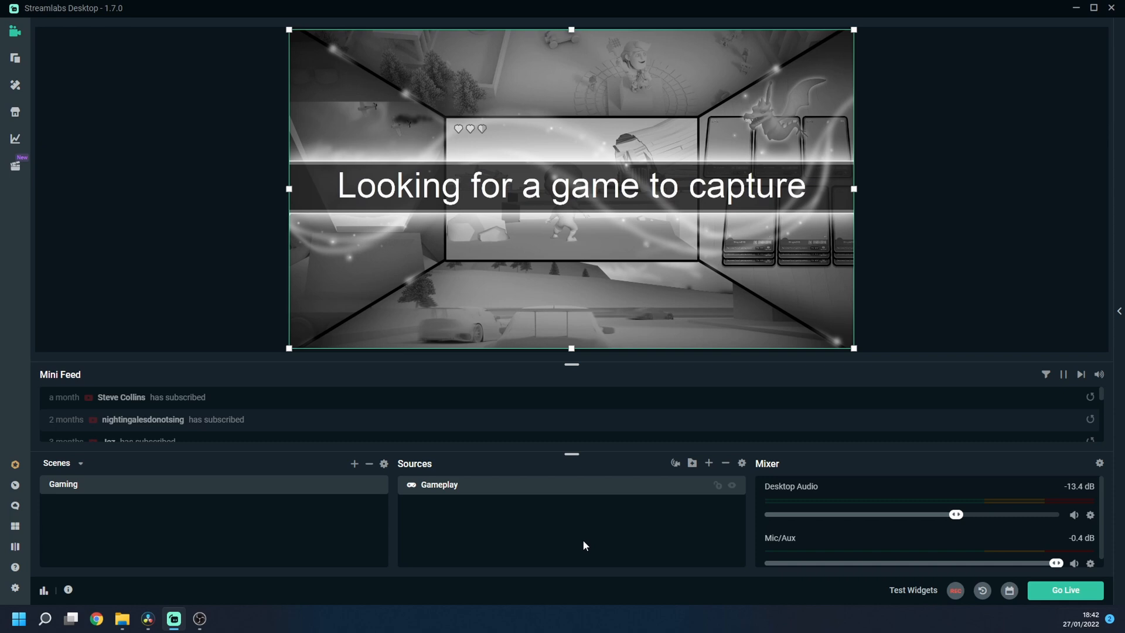
pyautogui.moveTo(630, 559)
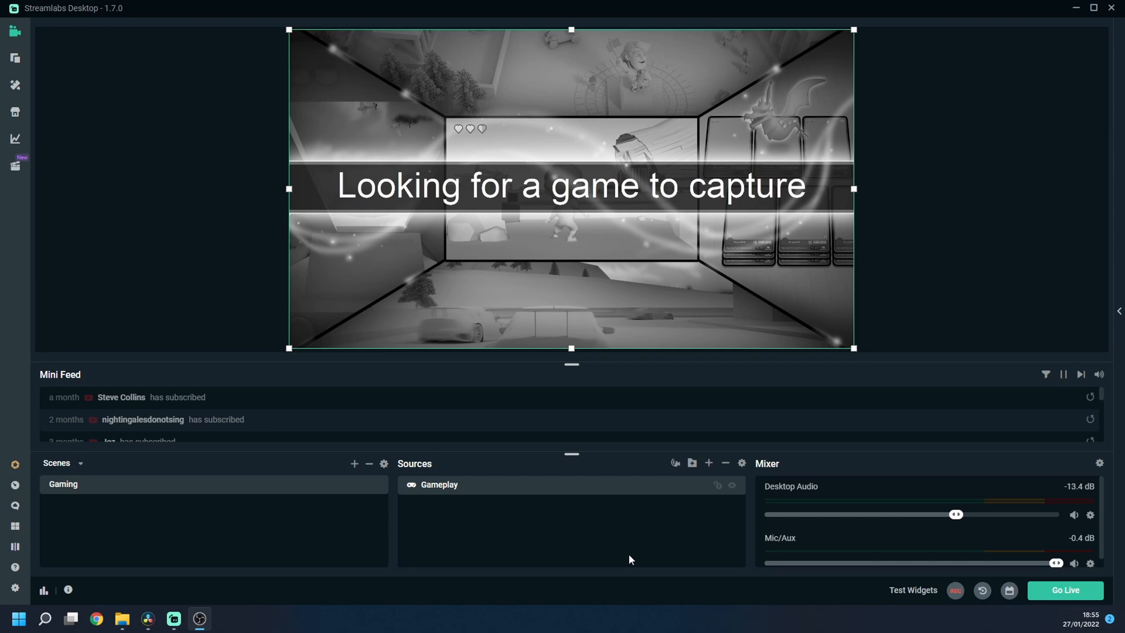
pyautogui.moveTo(710, 465)
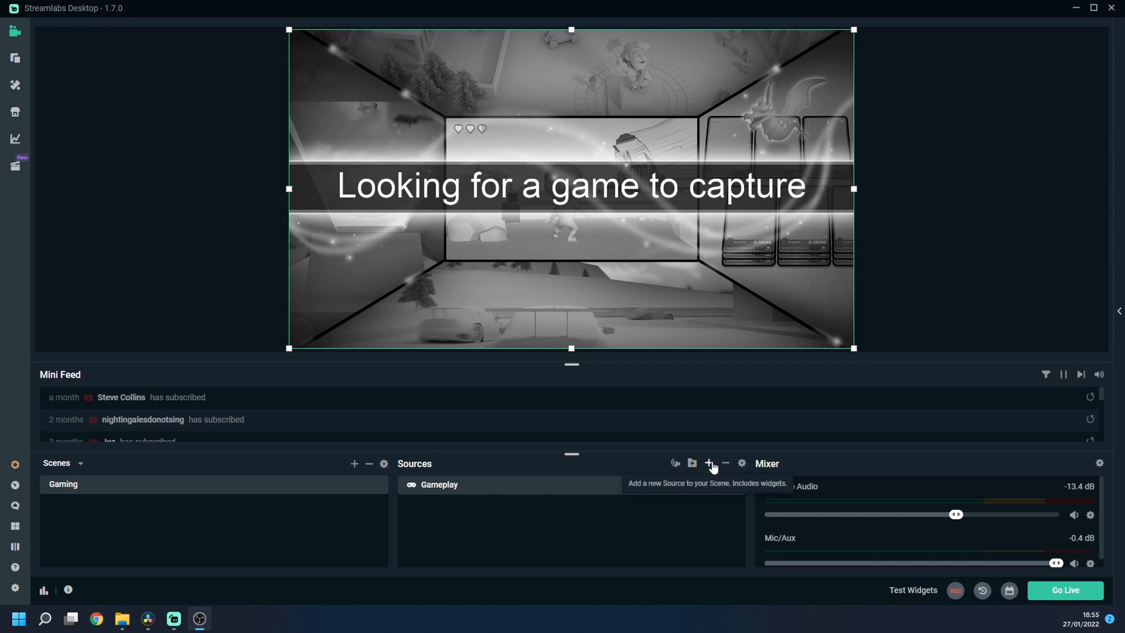
# Add a Video Capture Device source named 'Webcam' using the HD Pro Webcam C920
pyautogui.click(710, 462)
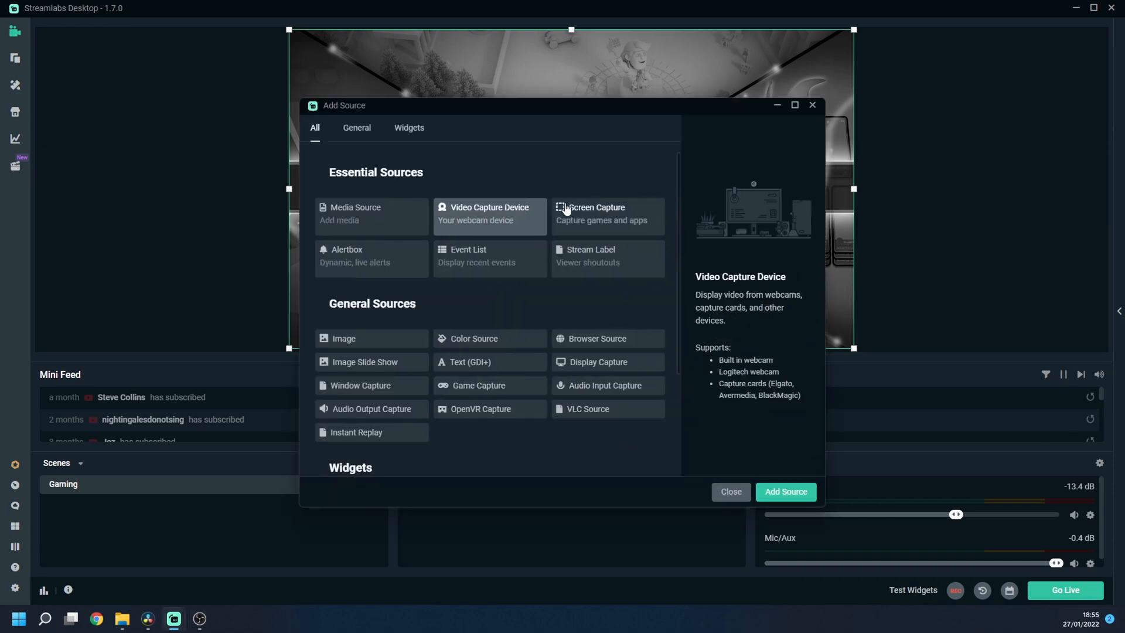
pyautogui.click(785, 492)
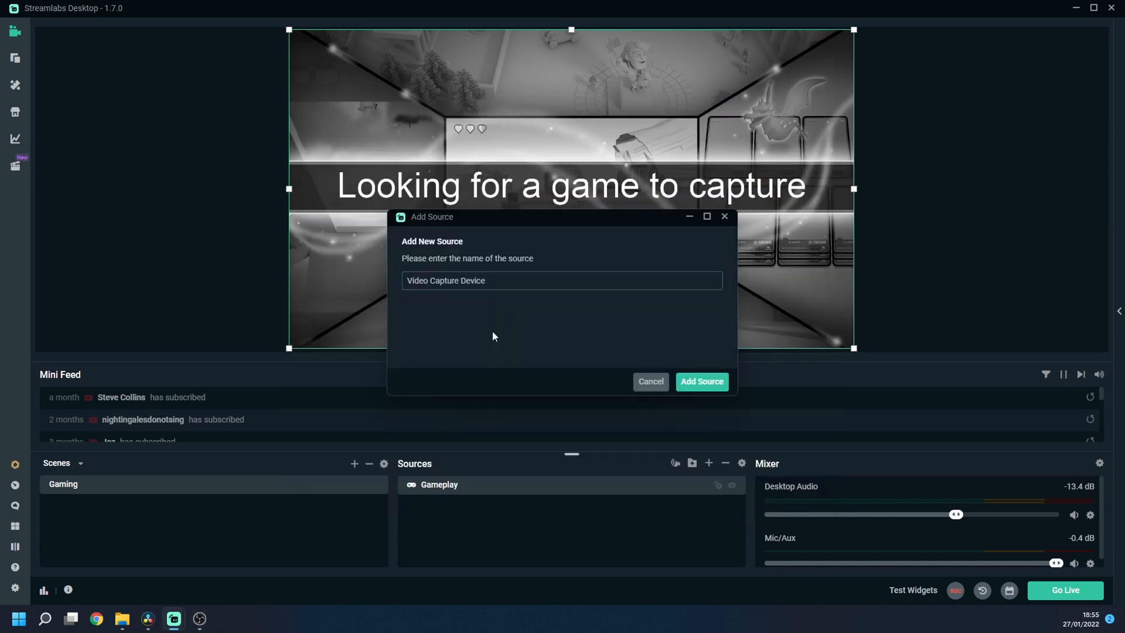
pyautogui.write('Webcam')
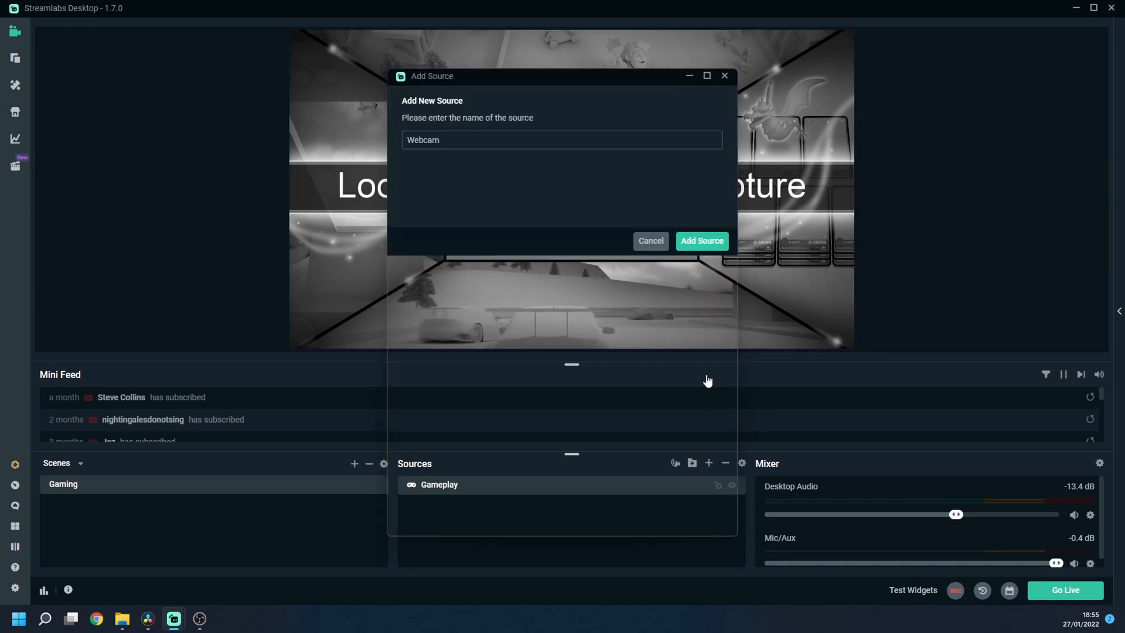
pyautogui.click(702, 241)
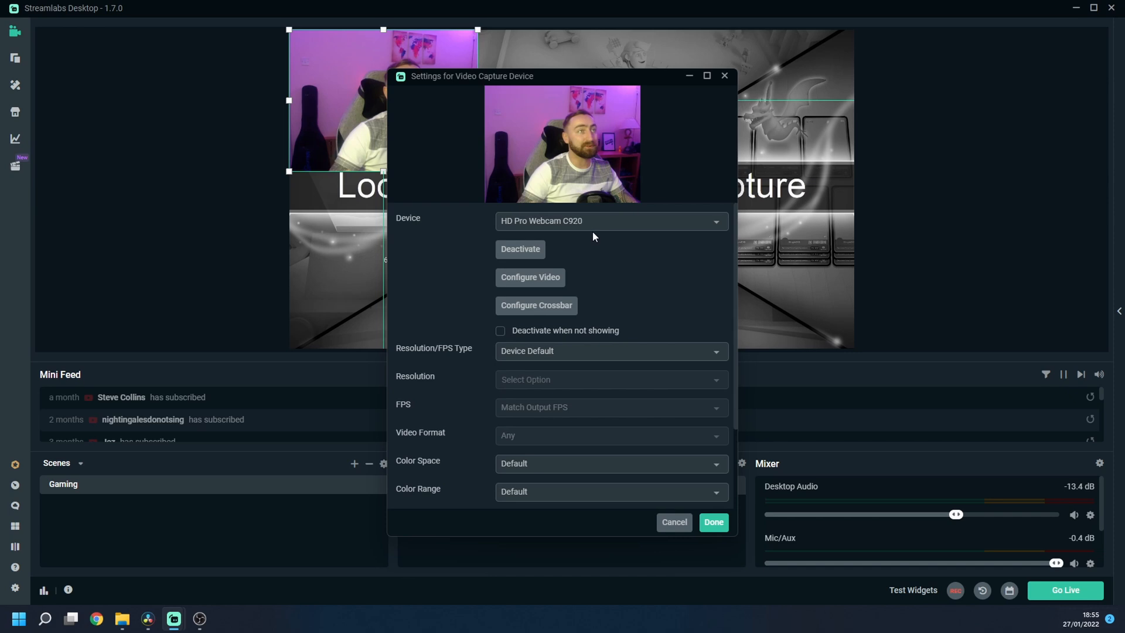
pyautogui.moveTo(597, 237)
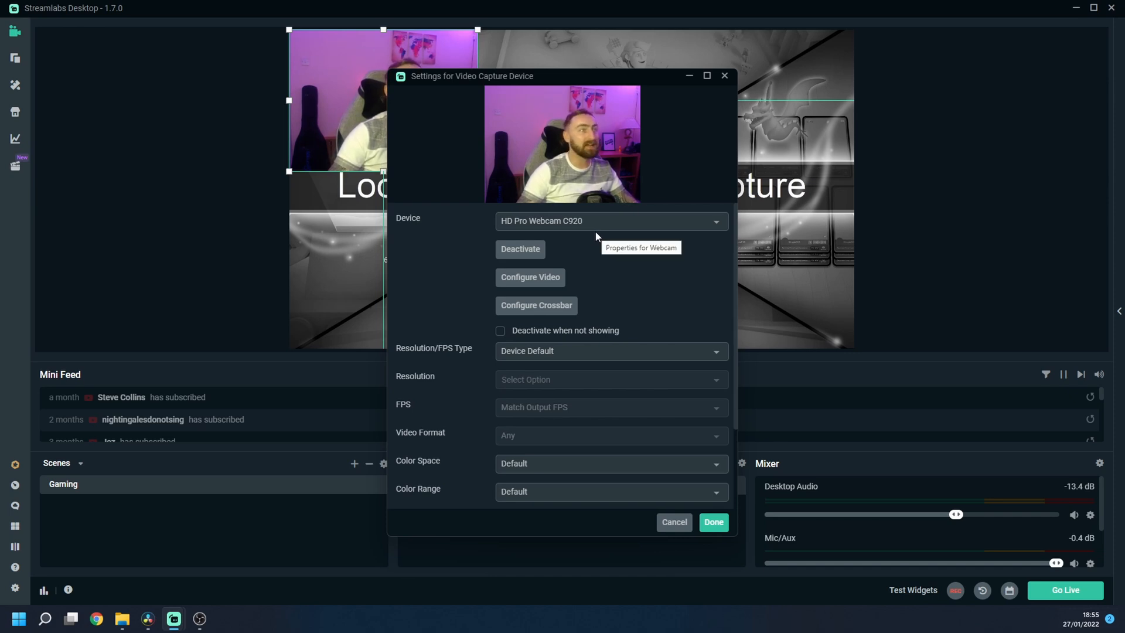
pyautogui.click(714, 522)
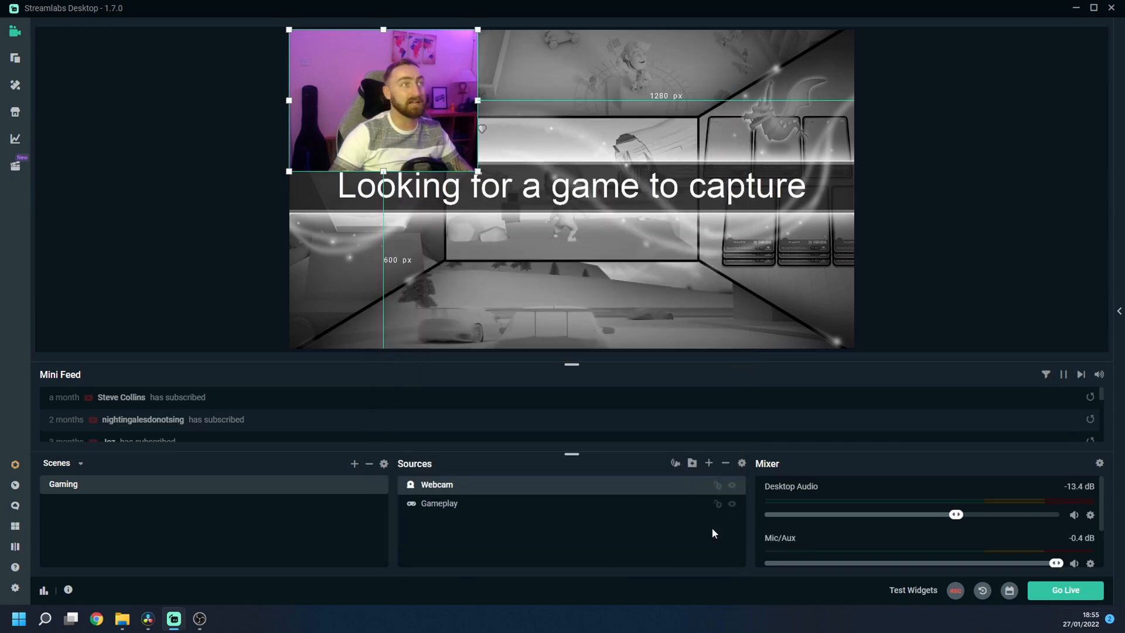
pyautogui.moveTo(383, 132)
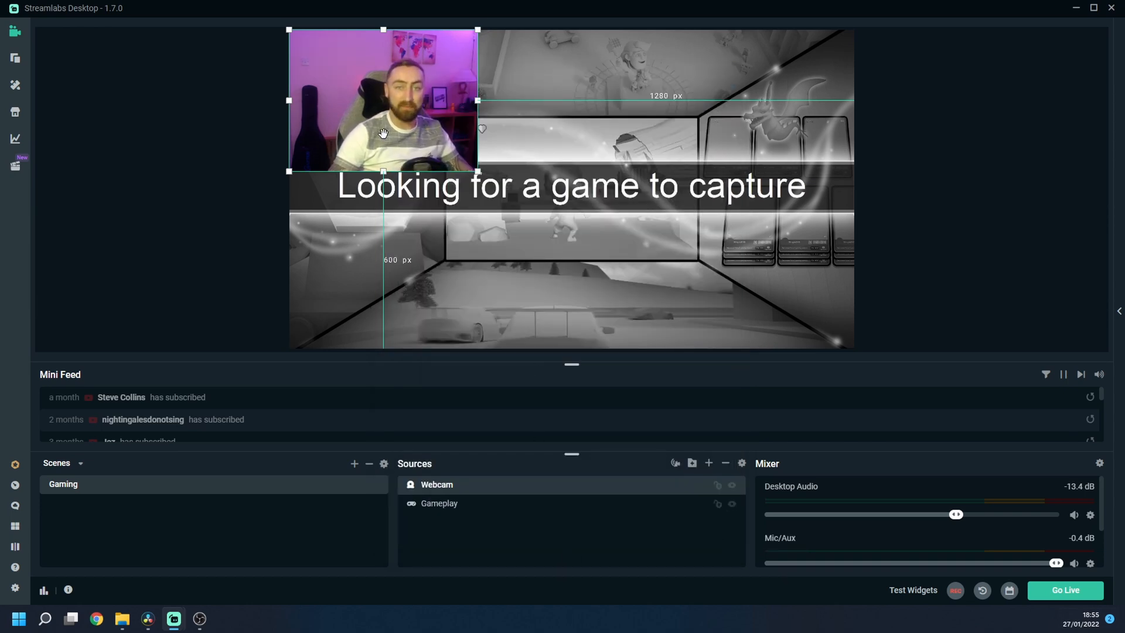
pyautogui.moveTo(404, 109)
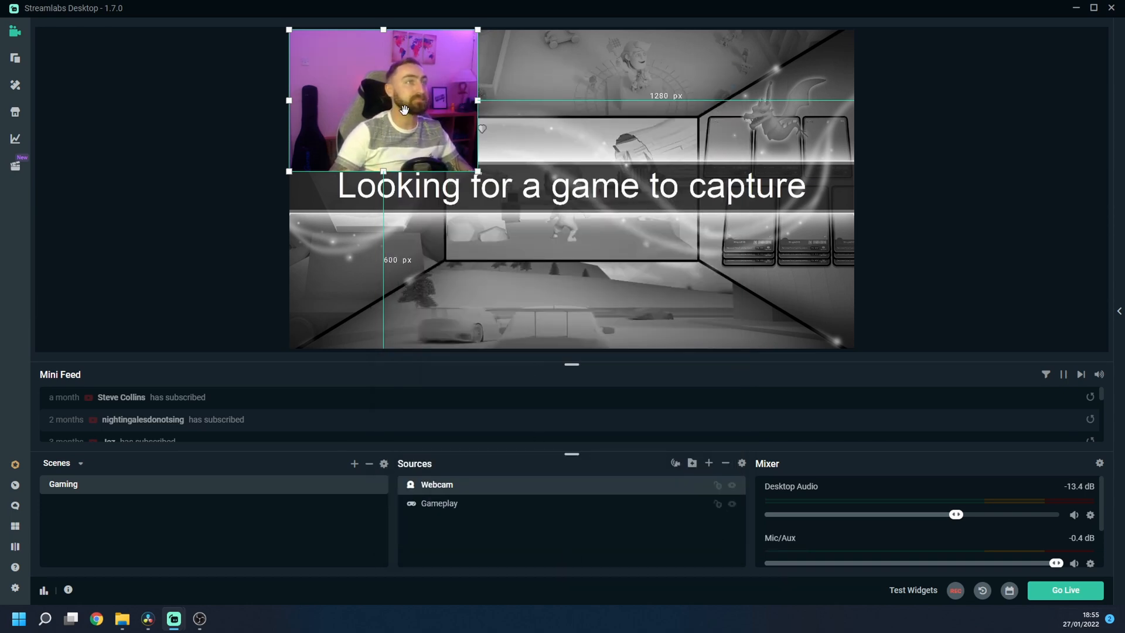
# Drag the webcam feed upward to sit just left of centre over the gameplay
pyautogui.moveTo(403, 109); pyautogui.dragTo(443, 235)
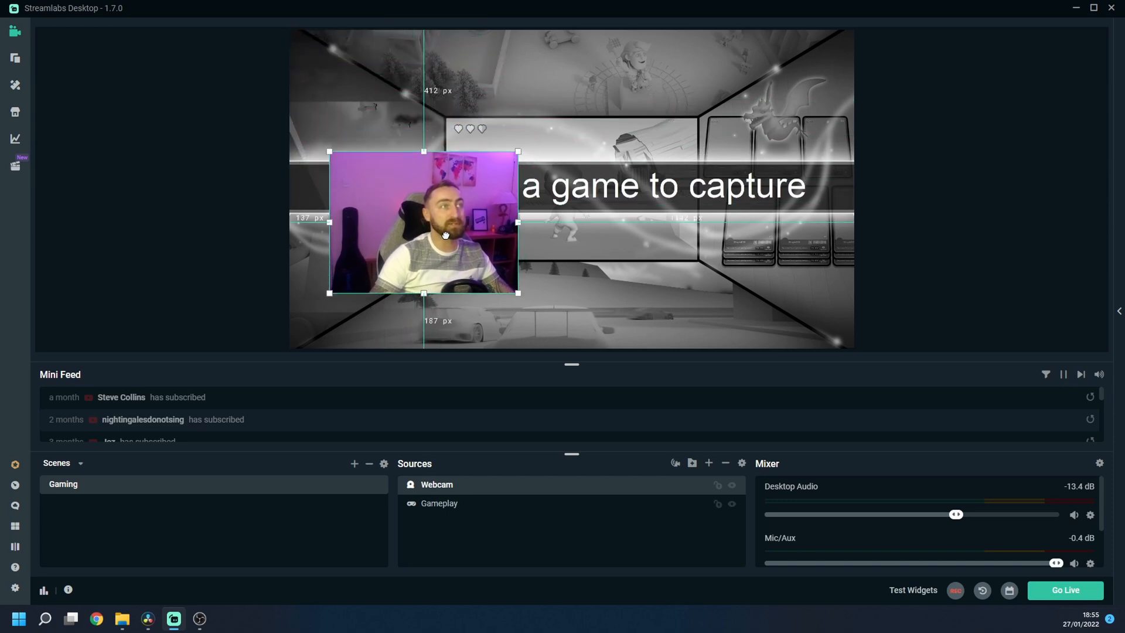
pyautogui.moveTo(445, 233); pyautogui.dragTo(409, 284)
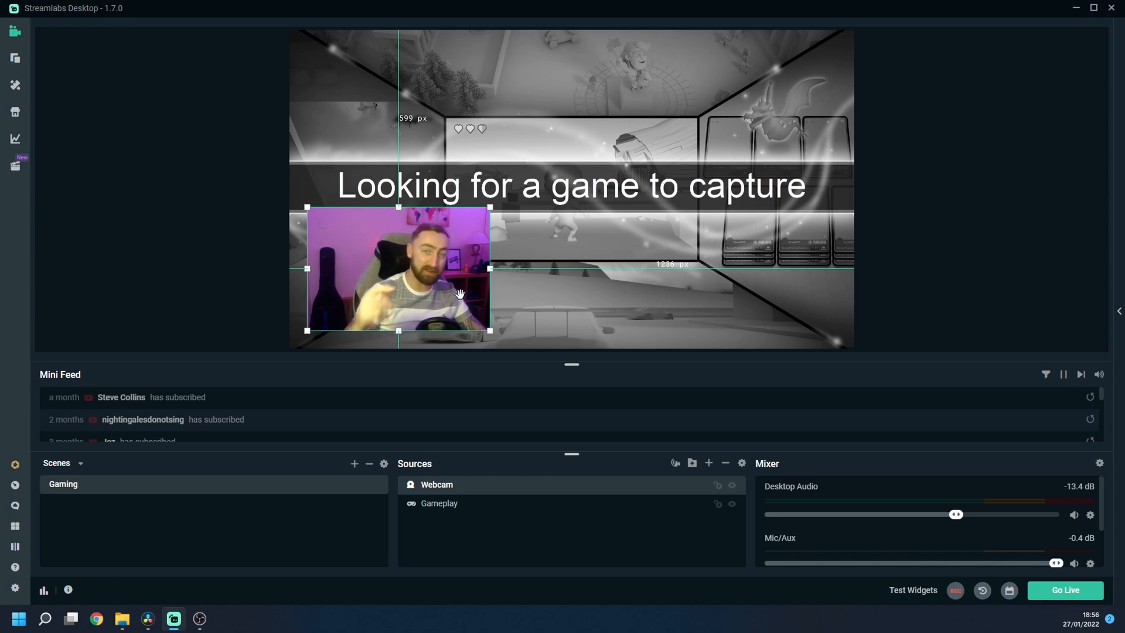
pyautogui.moveTo(398, 269); pyautogui.dragTo(403, 218)
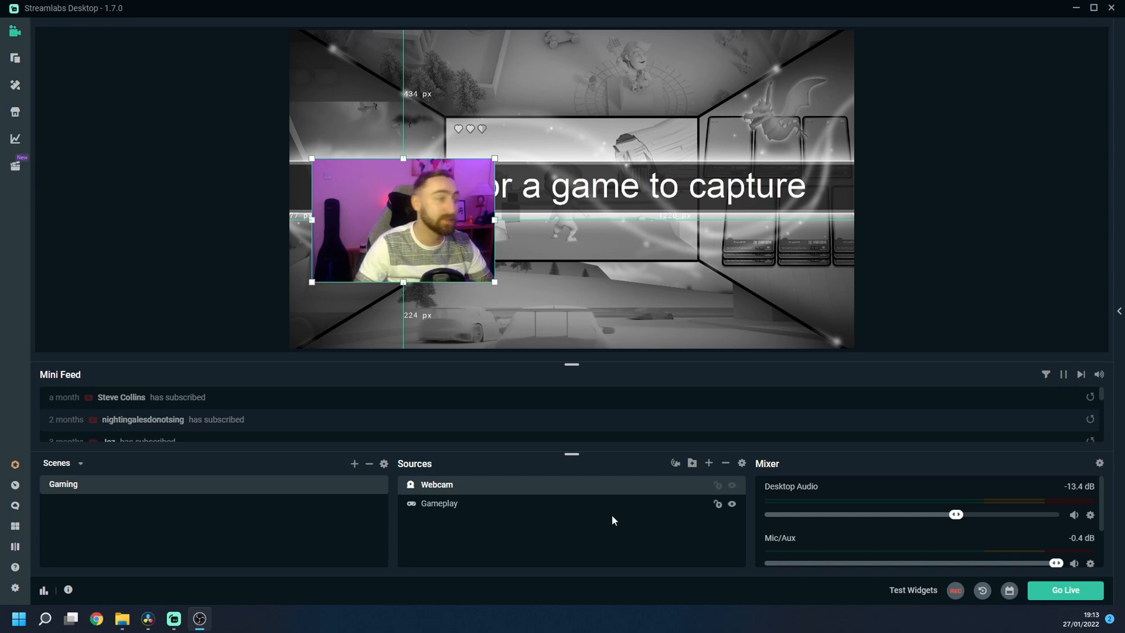
pyautogui.moveTo(708, 464)
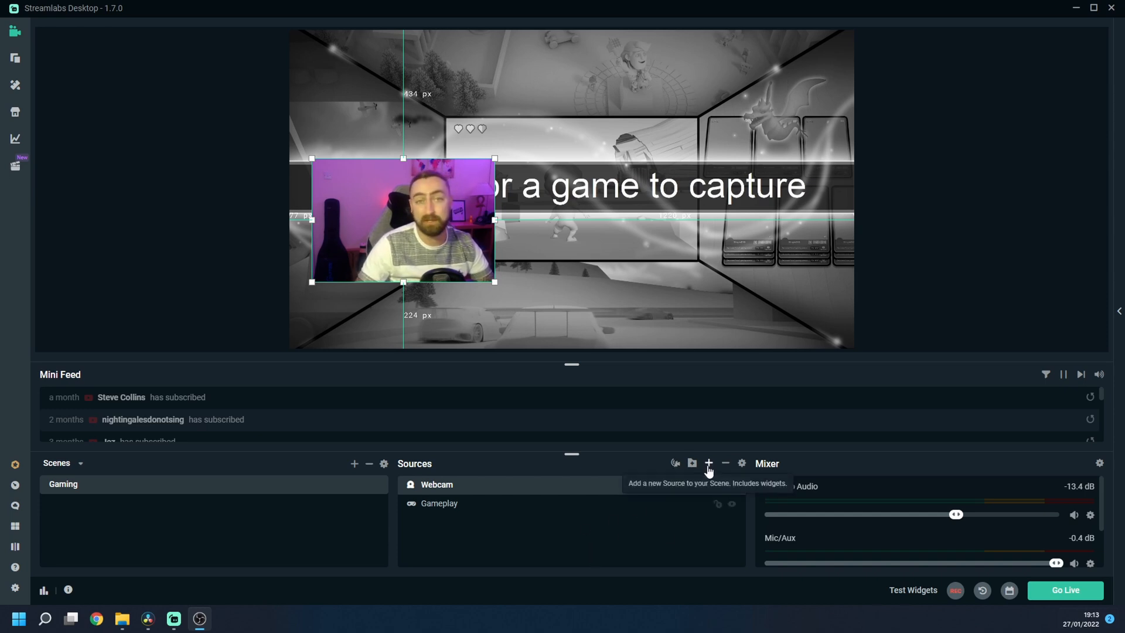
# Add an Image source named 'Webcam border' to the Gaming scene
pyautogui.click(709, 463)
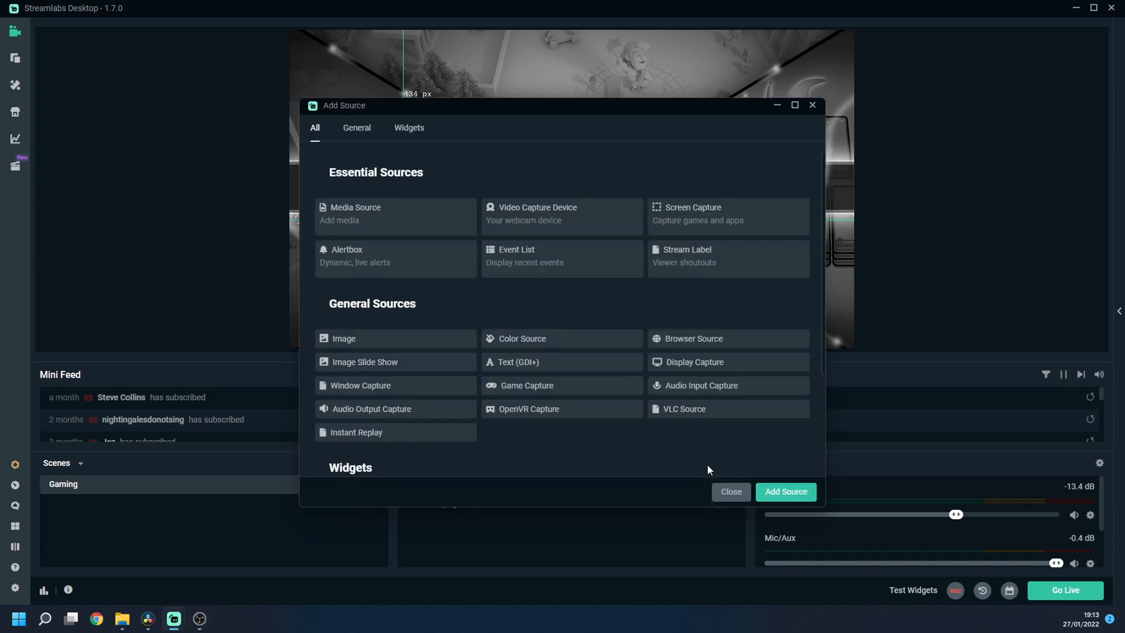
pyautogui.moveTo(366, 343)
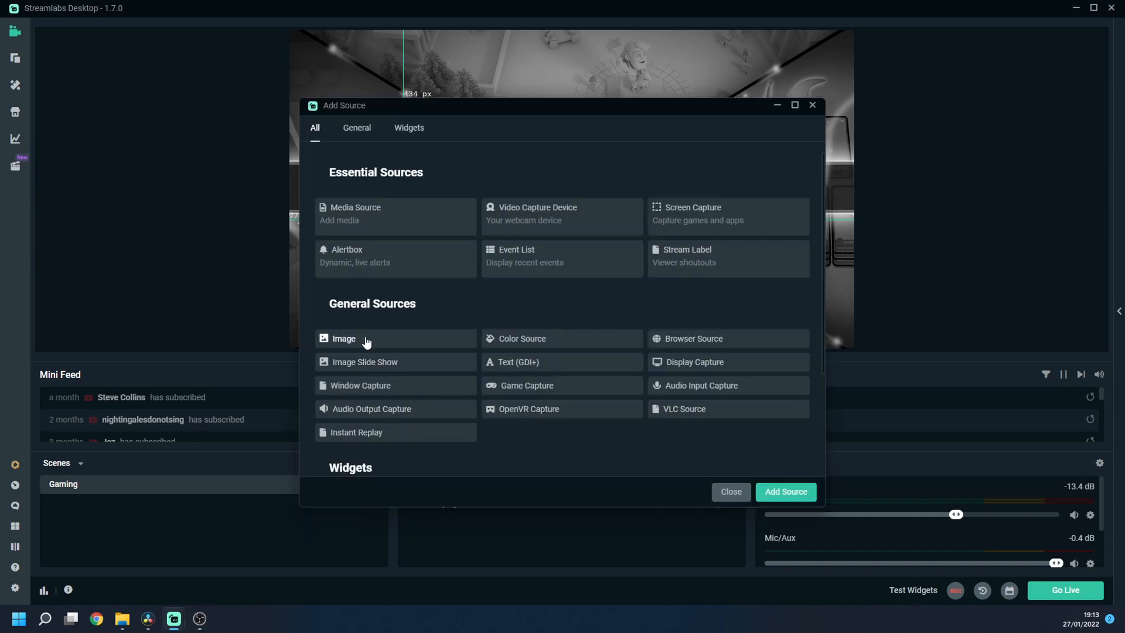
pyautogui.click(344, 338)
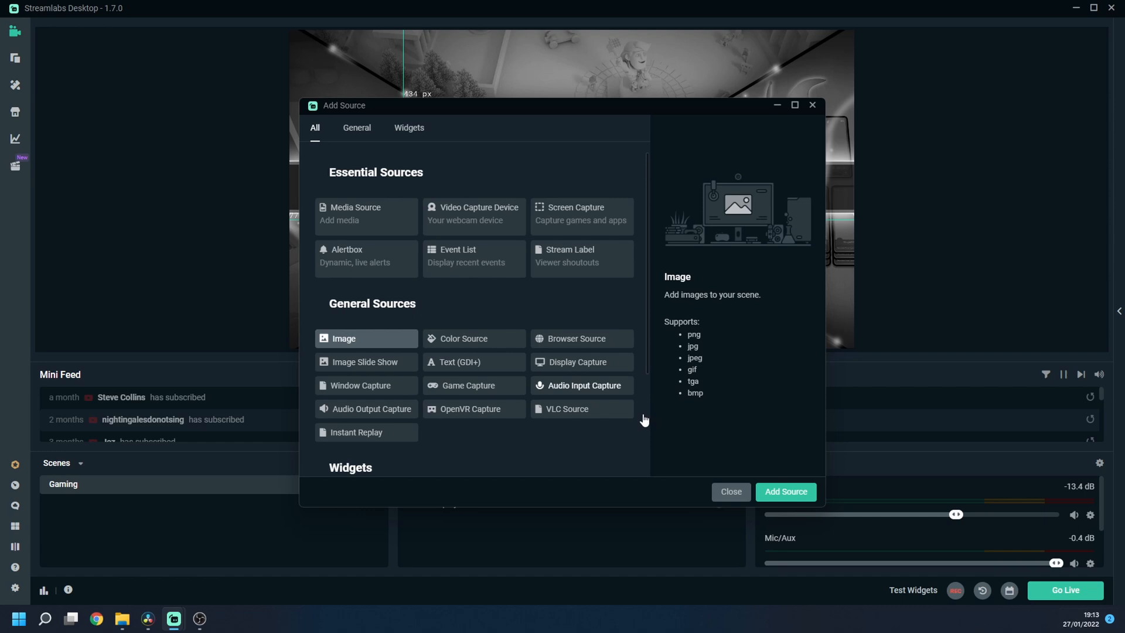
pyautogui.click(785, 491)
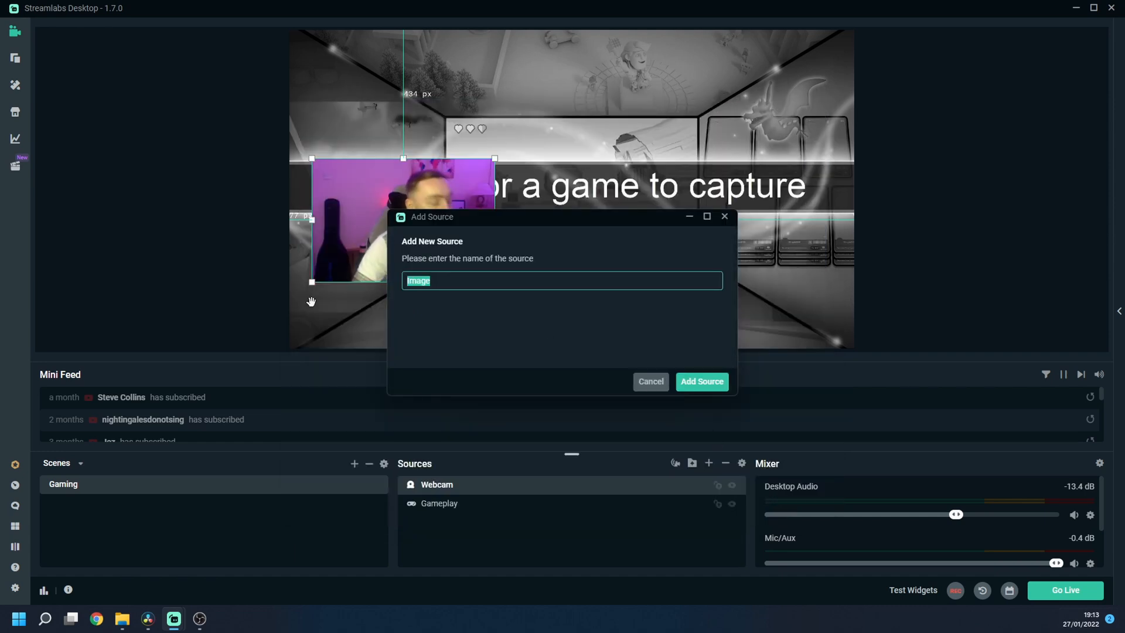
pyautogui.write('Webcam b')
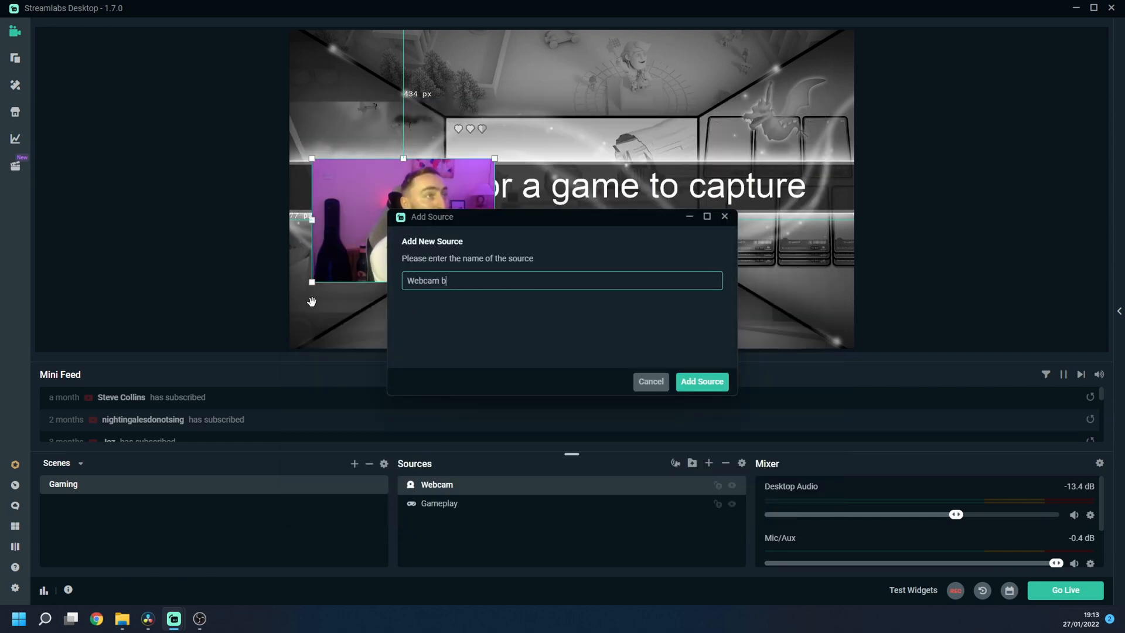
pyautogui.click(702, 381)
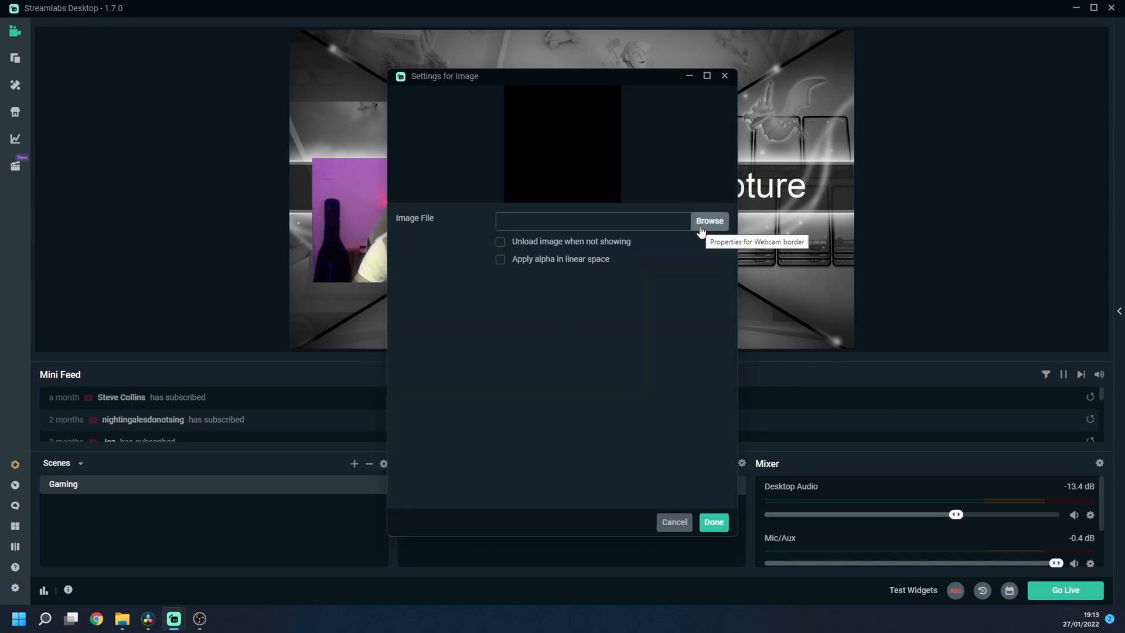
# Use the gold frame image from G:\Editing\How to live stream on youtube 2022 for the border
pyautogui.click(709, 221)
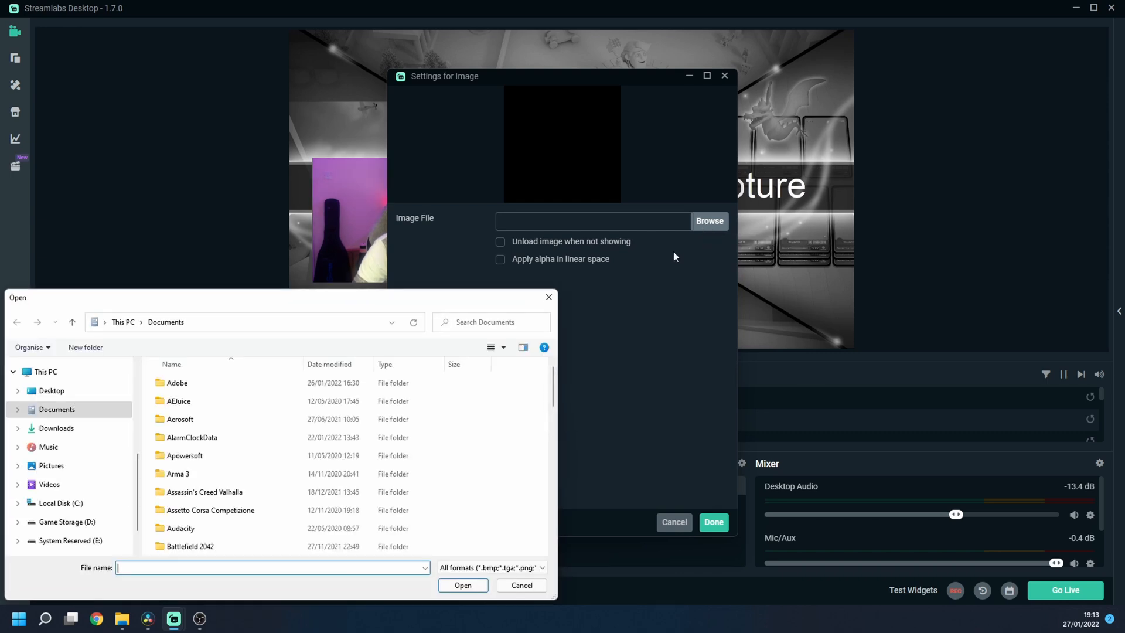
pyautogui.click(55, 536)
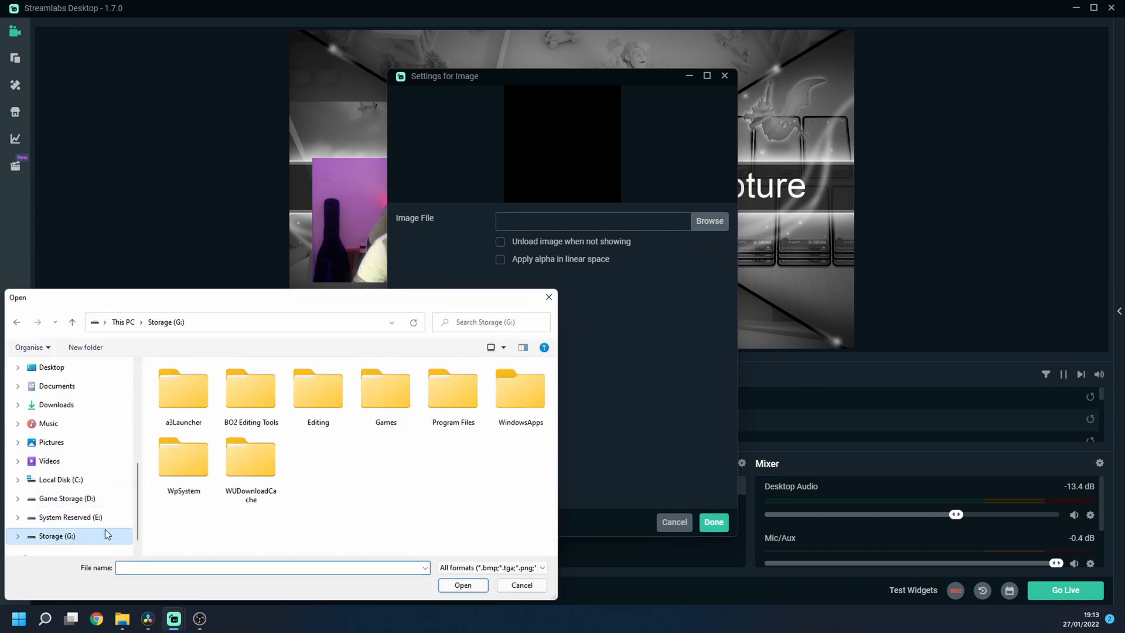
pyautogui.doubleClick(318, 387)
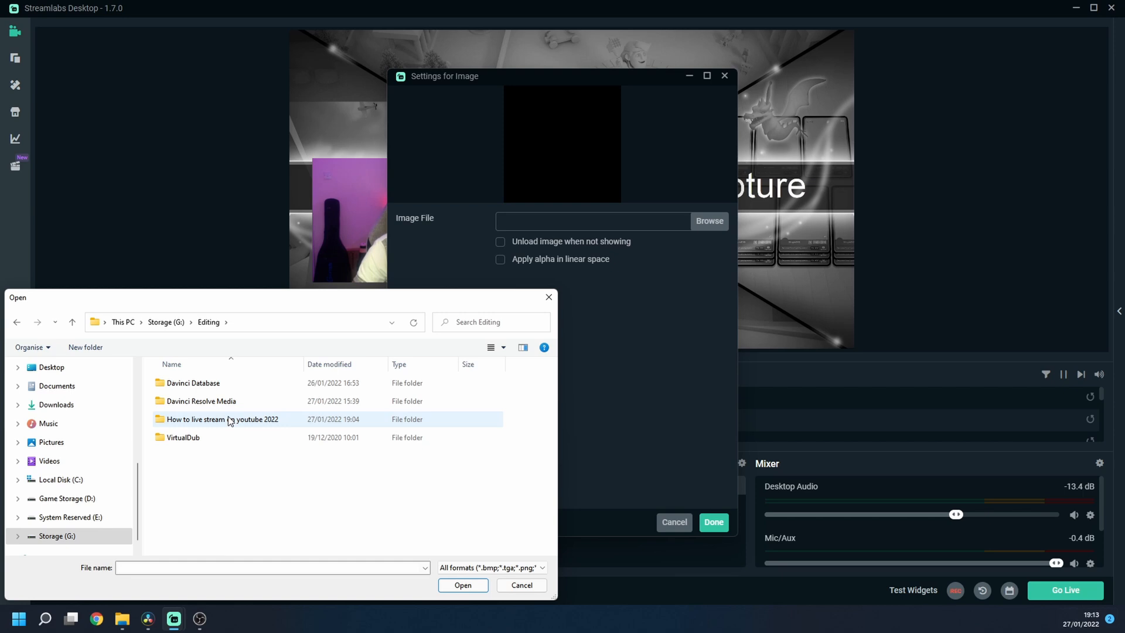
pyautogui.click(463, 584)
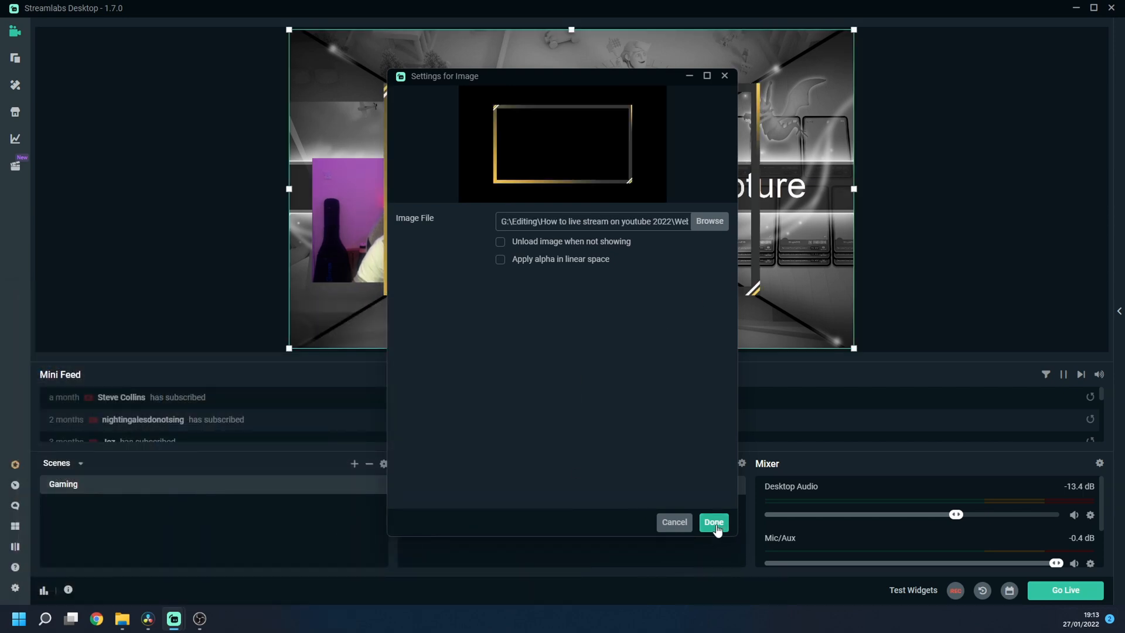
pyautogui.click(713, 522)
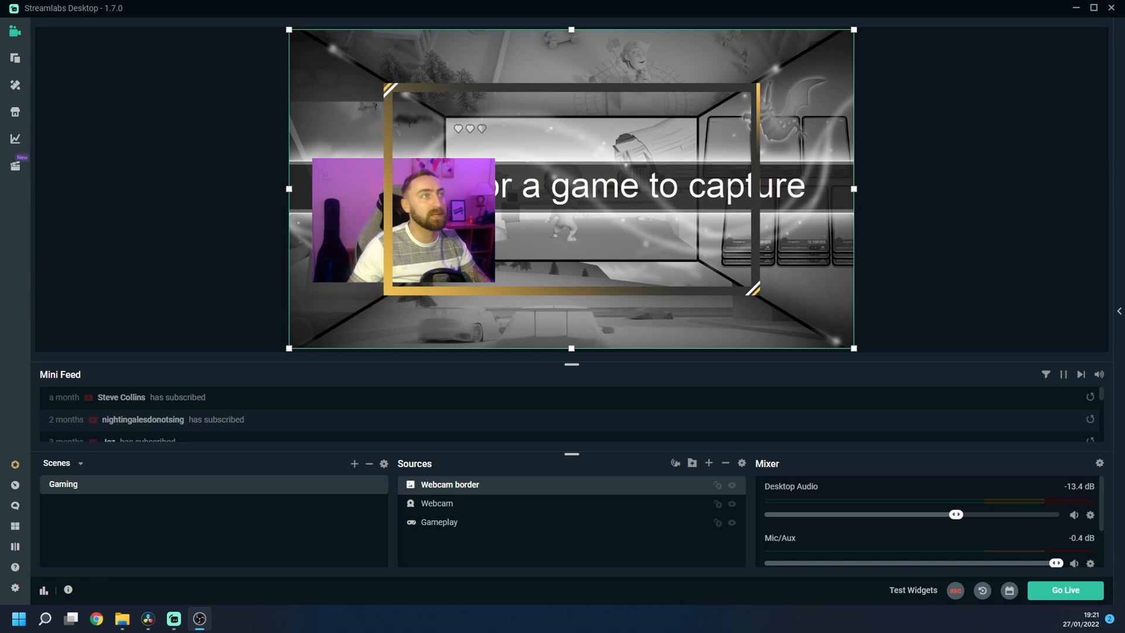
pyautogui.moveTo(479, 510)
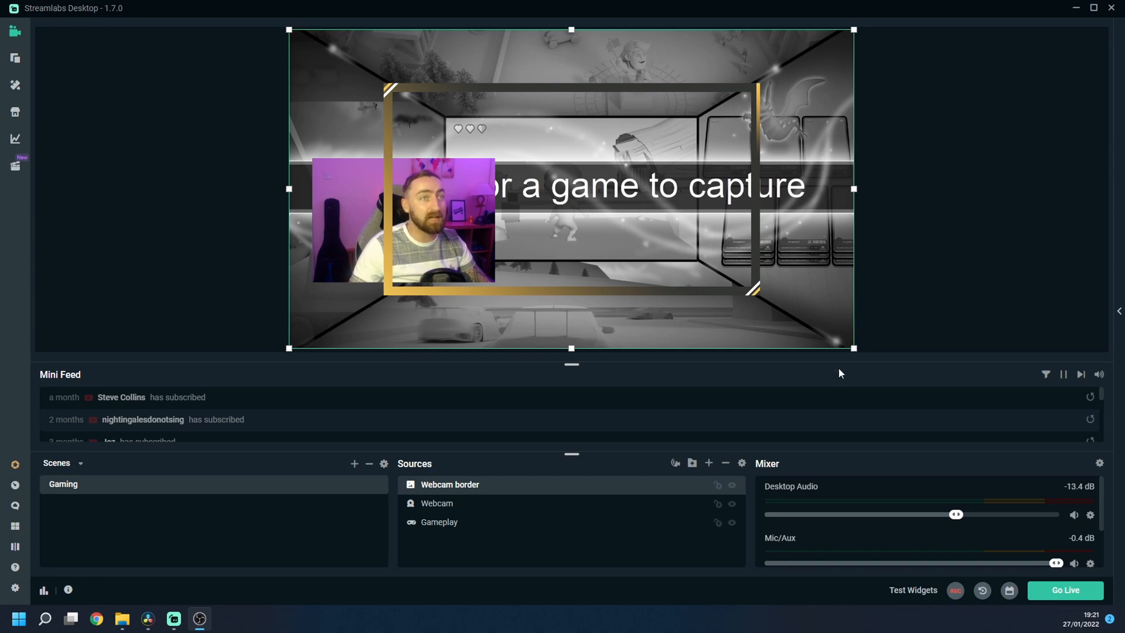
# Resize the gold Webcam border and place it in the preview's top-left corner
pyautogui.moveTo(853, 348); pyautogui.dragTo(784, 310)
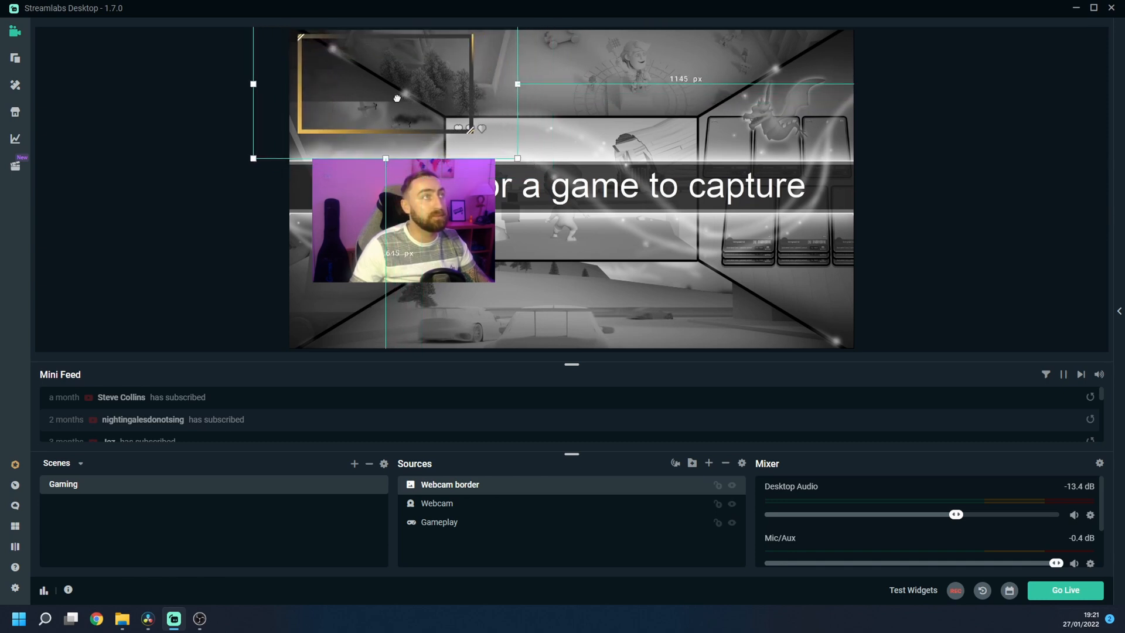
pyautogui.moveTo(397, 98); pyautogui.dragTo(516, 156)
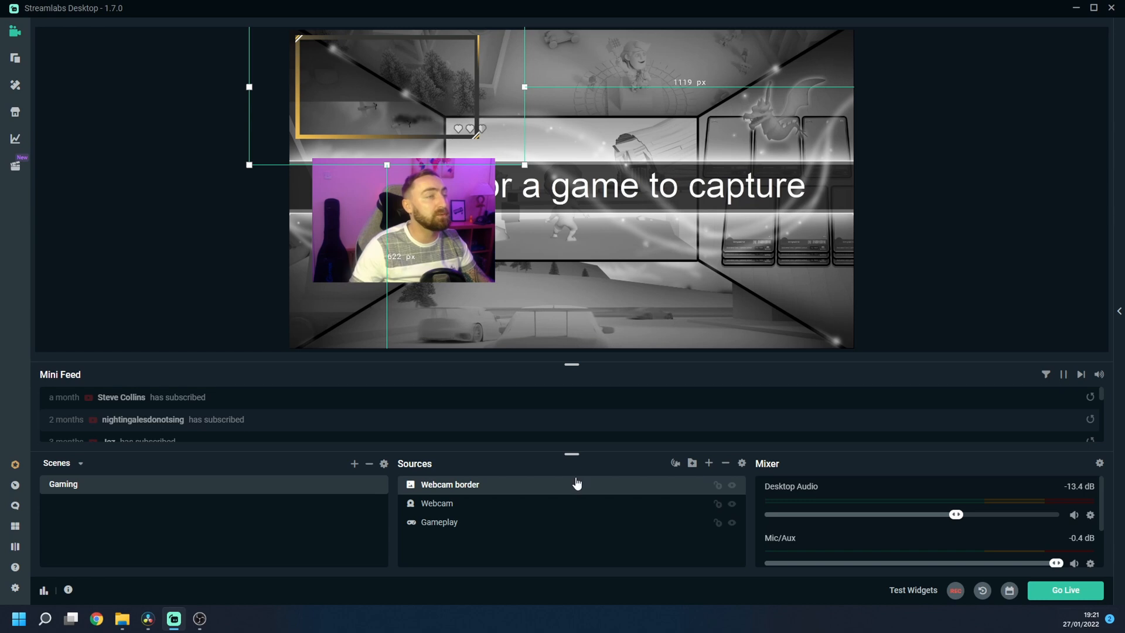
pyautogui.click(436, 503)
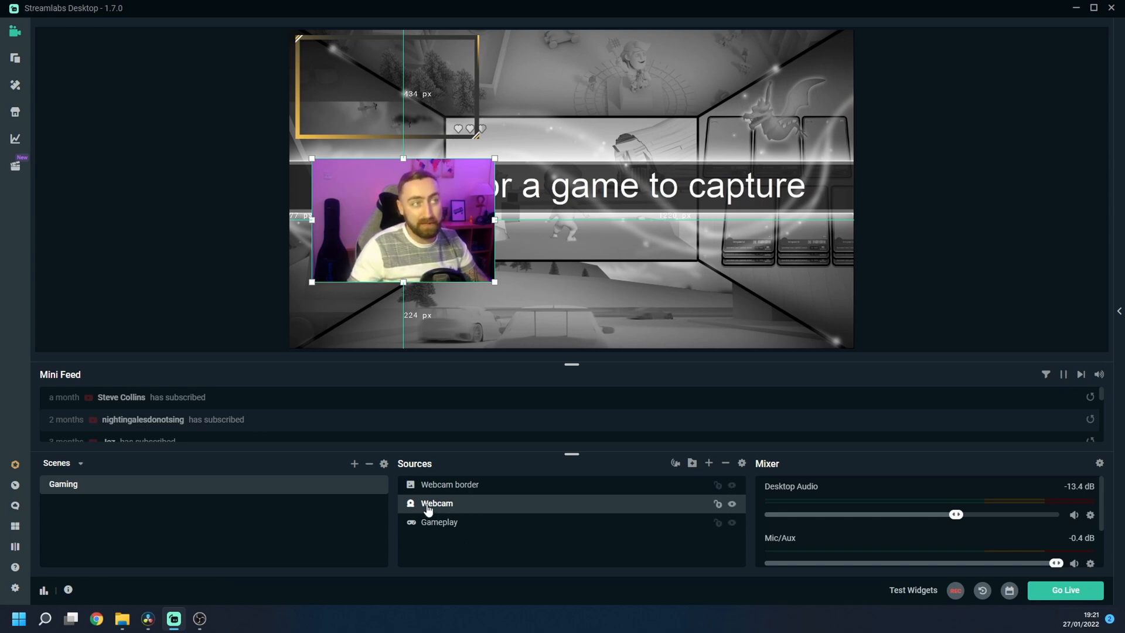
# Move and resize the webcam feed to fill the gold border at top-left
pyautogui.moveTo(402, 219); pyautogui.dragTo(394, 105)
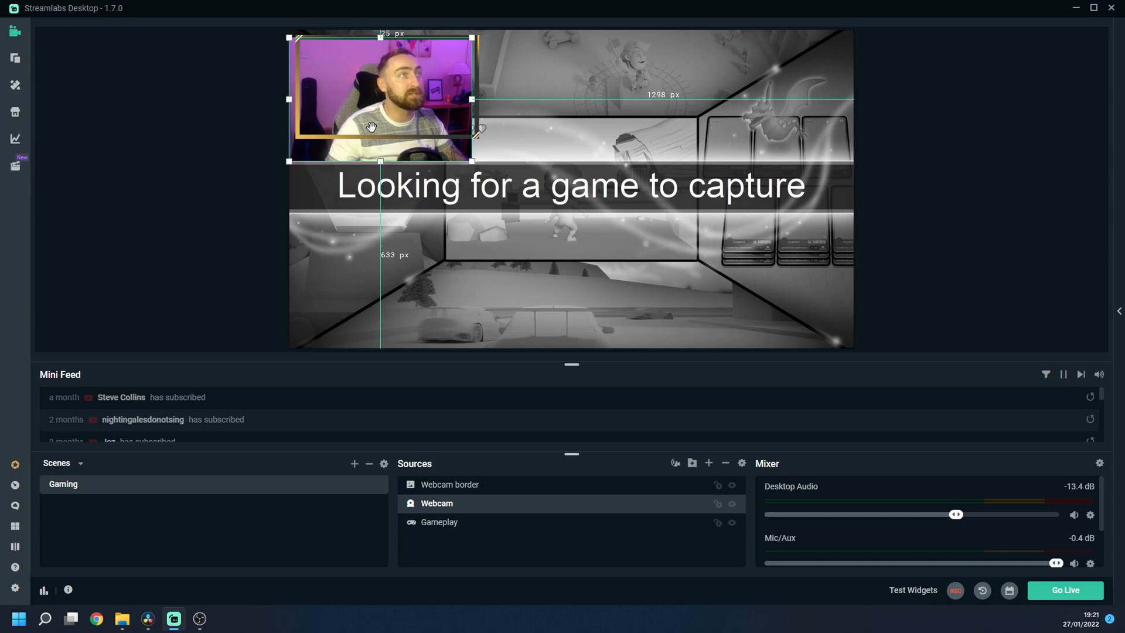
pyautogui.moveTo(473, 166); pyautogui.dragTo(475, 162)
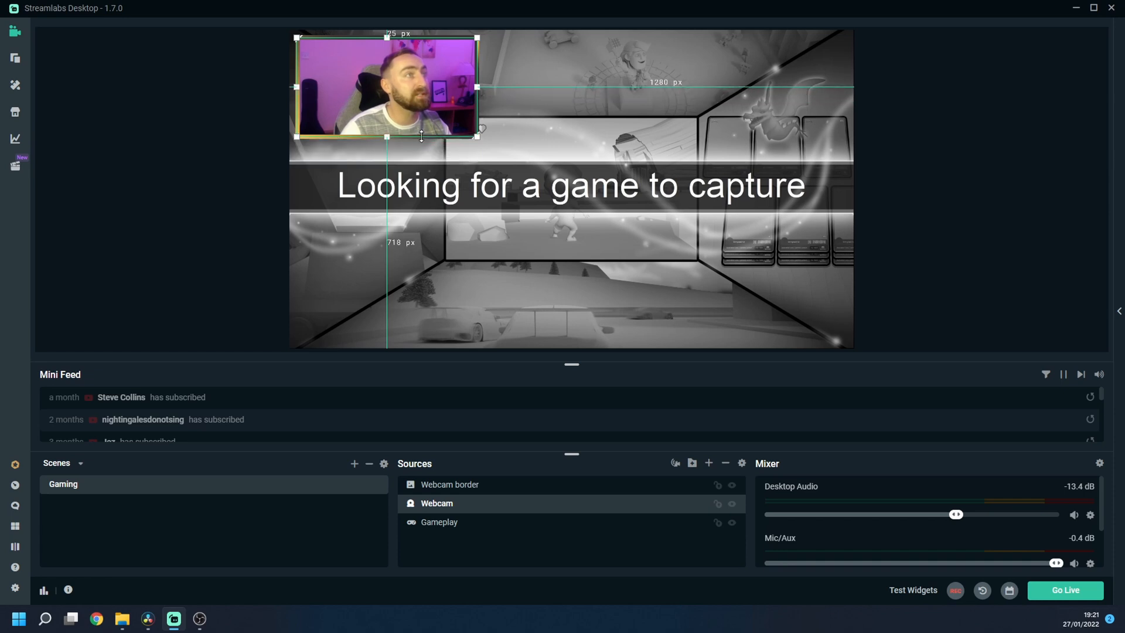
pyautogui.moveTo(247, 556)
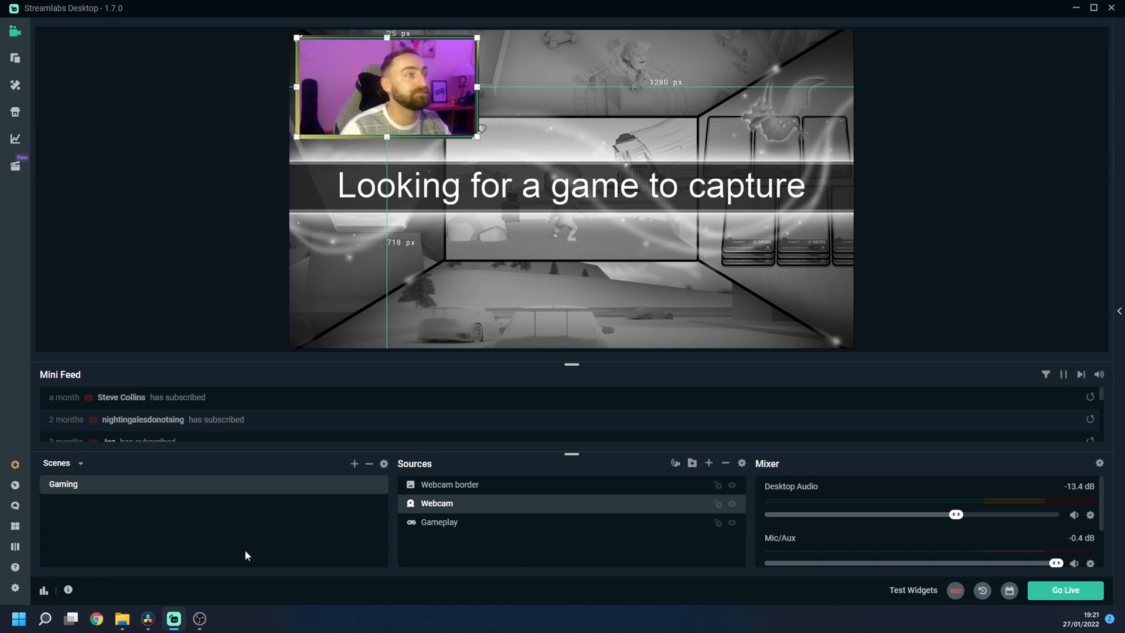
pyautogui.click(439, 522)
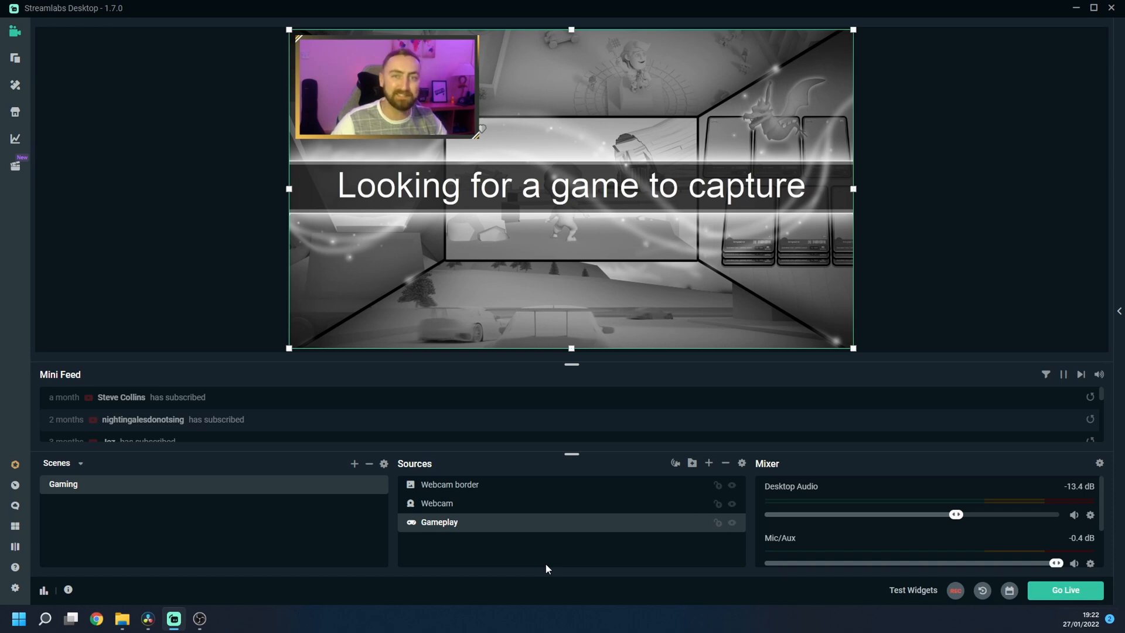
pyautogui.click(449, 483)
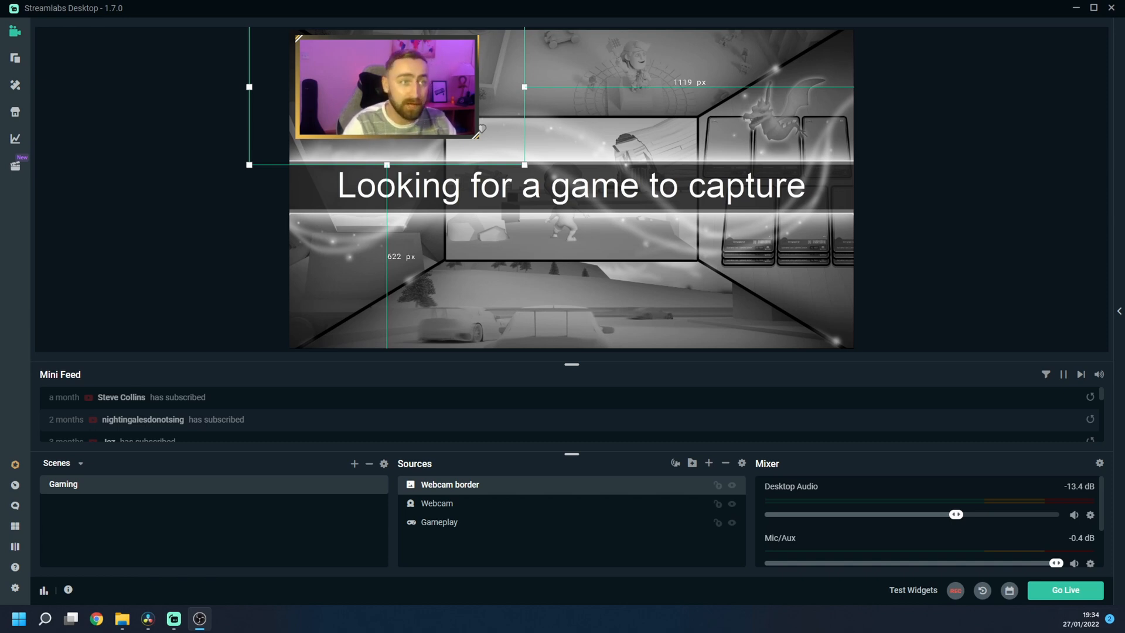
pyautogui.moveTo(708, 463)
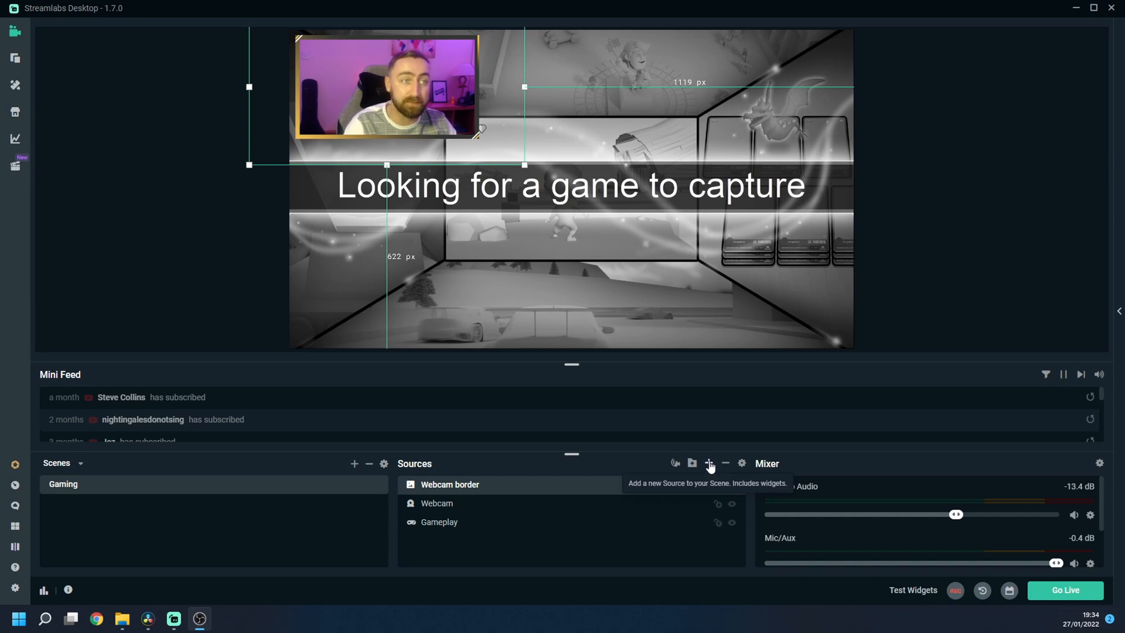
# Add an audio input capture source named 'Mic' recording from the Samson C03U microphone
pyautogui.click(709, 463)
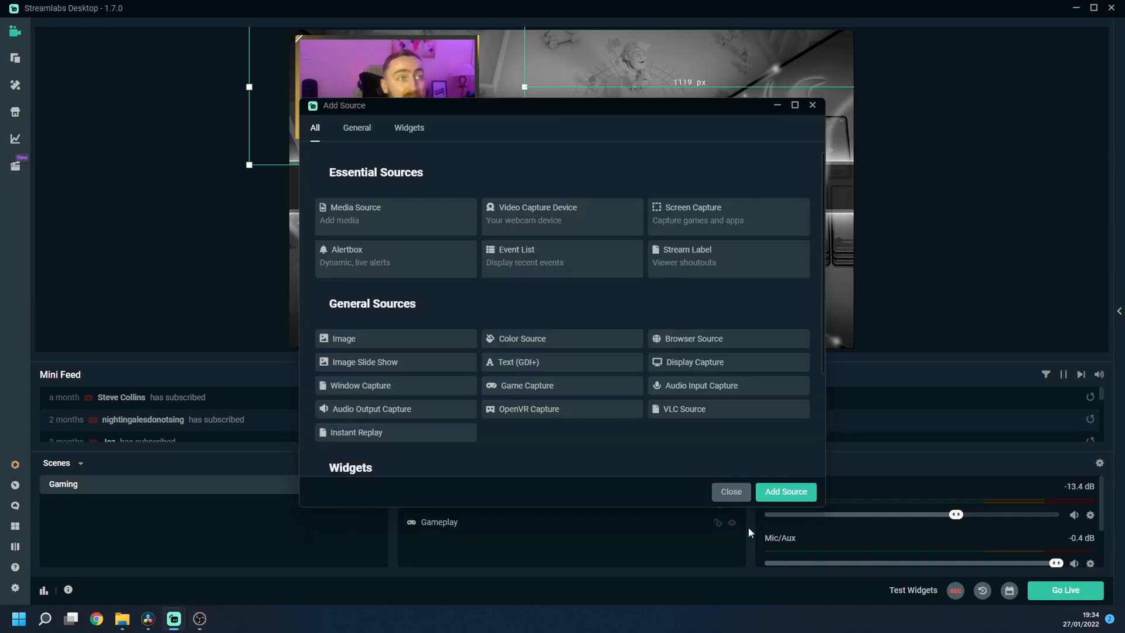
pyautogui.moveTo(713, 390)
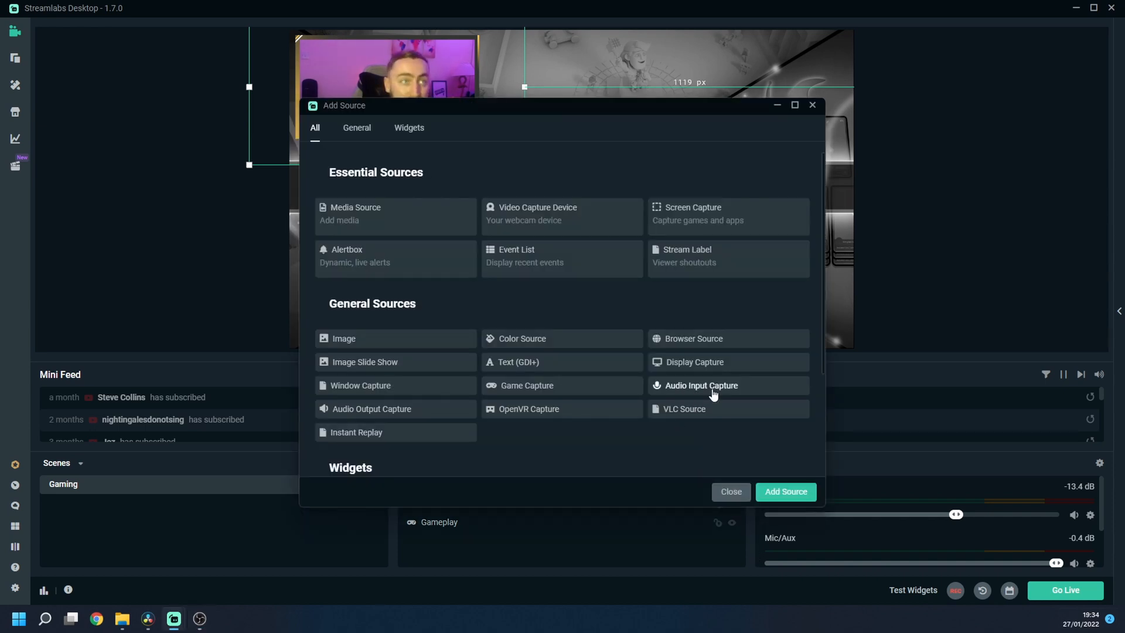
pyautogui.click(701, 386)
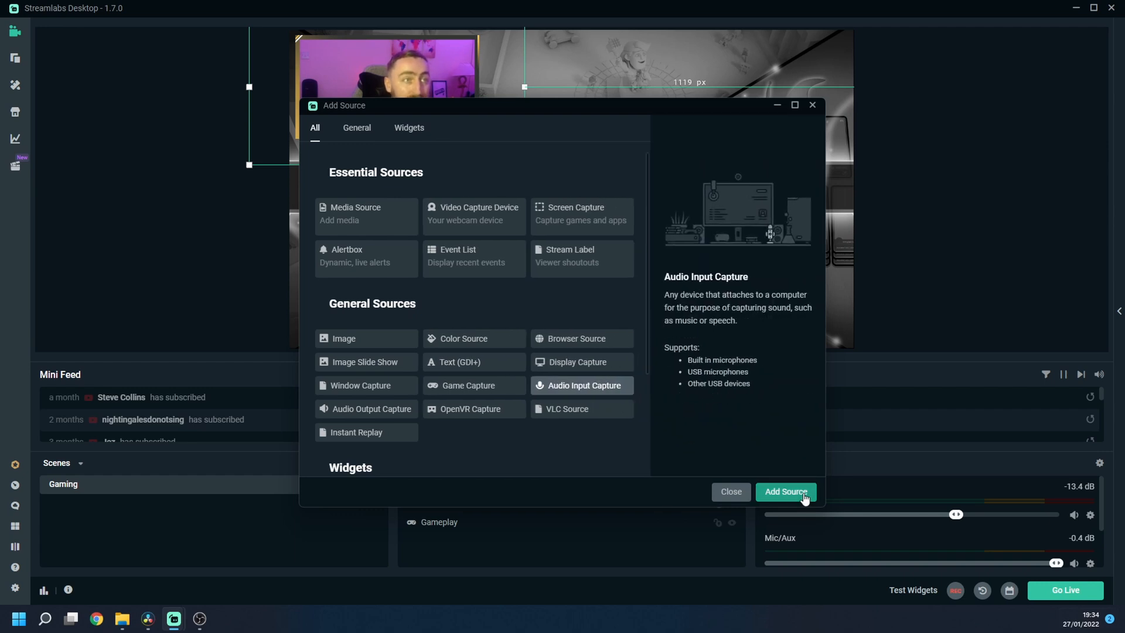
pyautogui.click(786, 491)
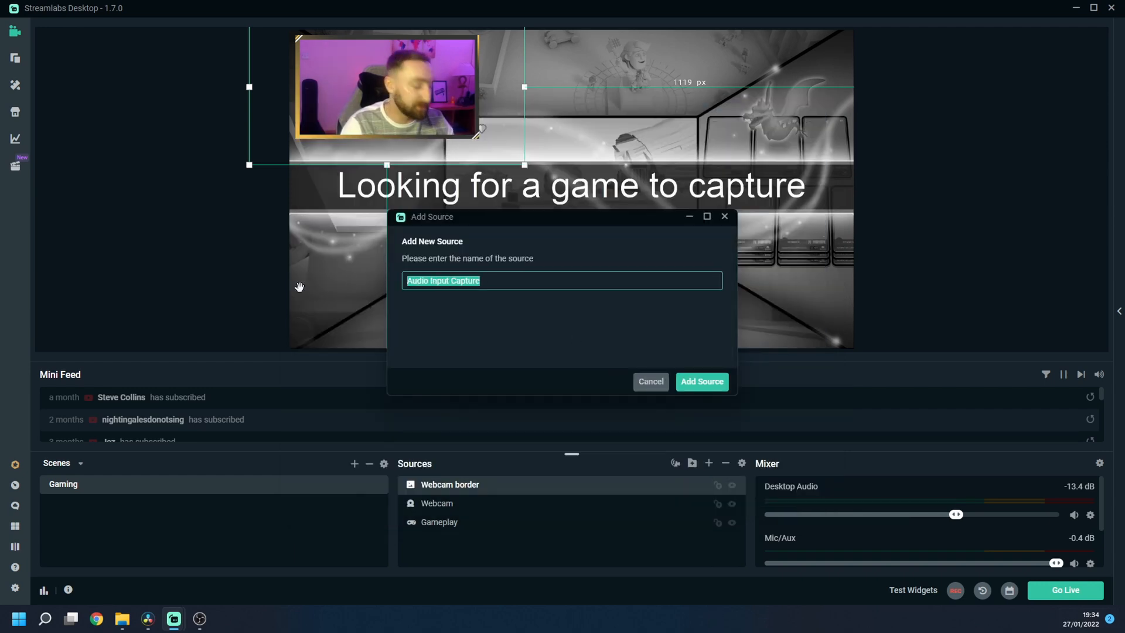
pyautogui.write('Mic')
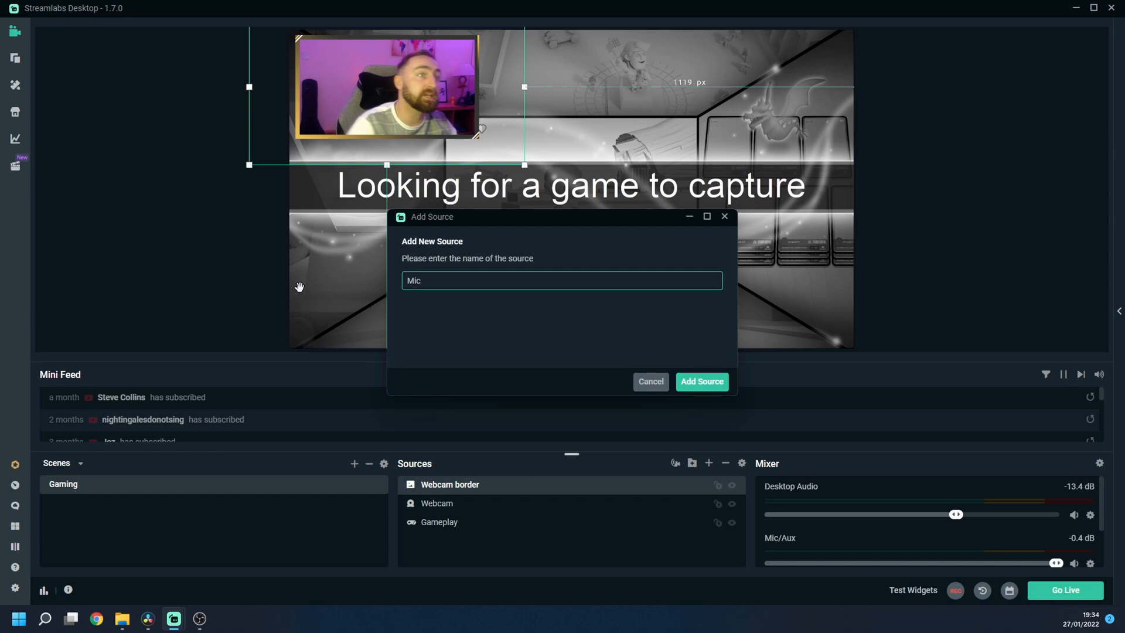
pyautogui.click(701, 382)
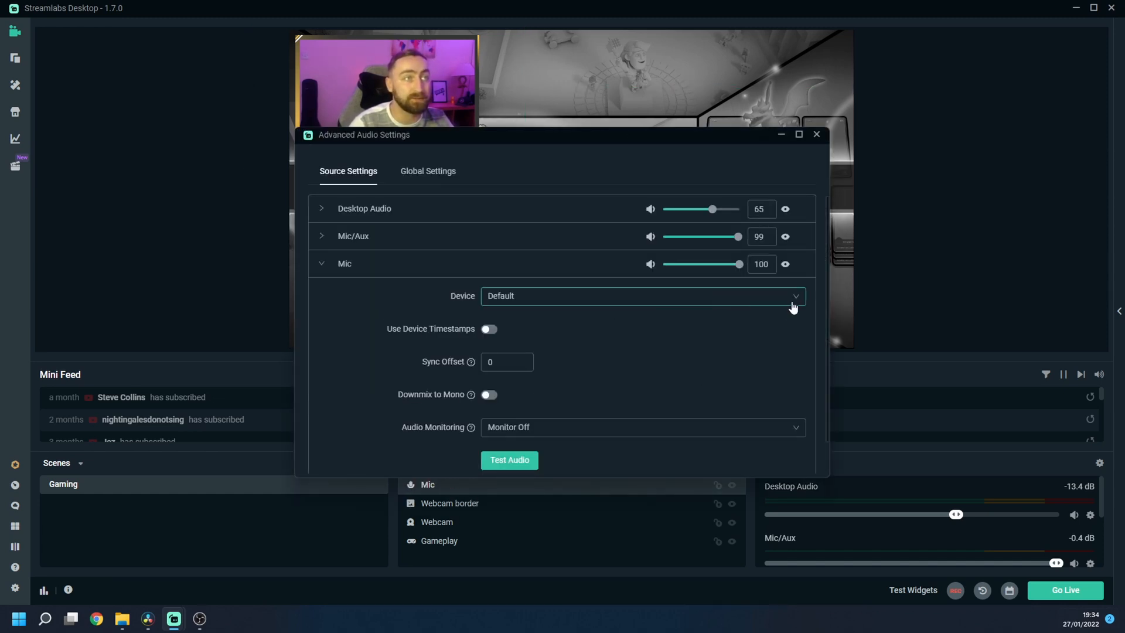
pyautogui.moveTo(792, 306)
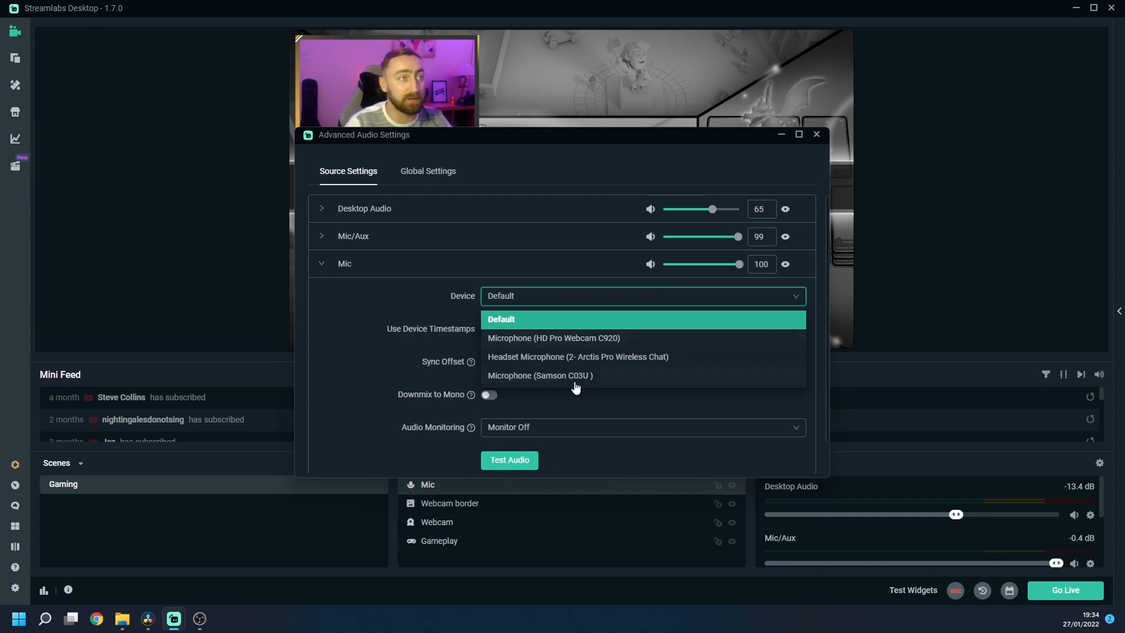
pyautogui.moveTo(561, 382)
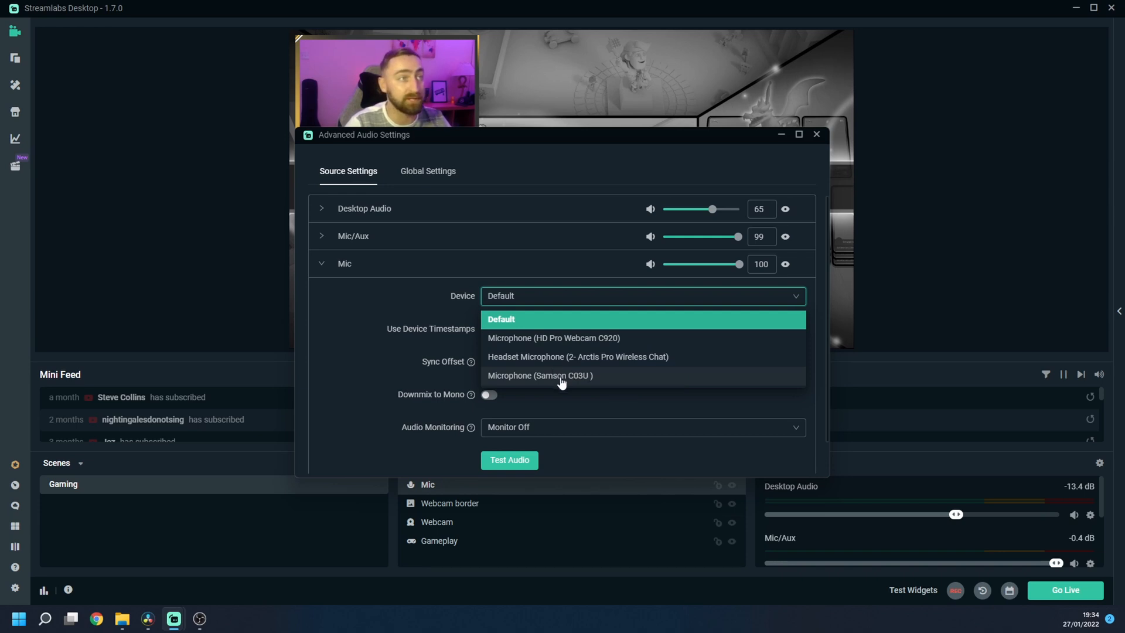
pyautogui.click(539, 376)
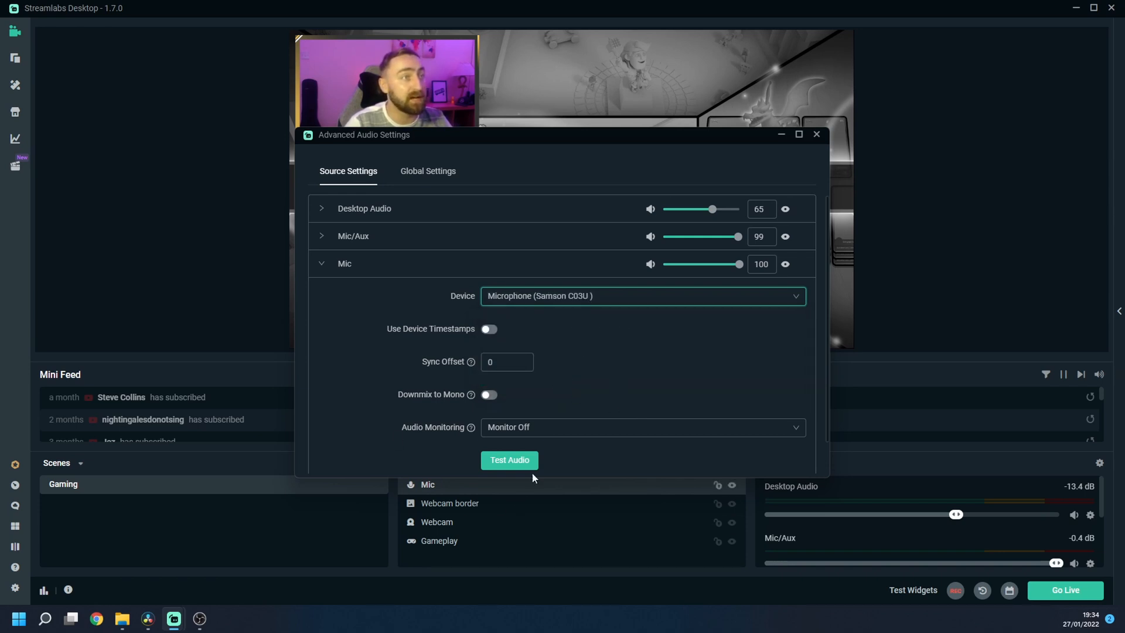
pyautogui.moveTo(816, 135)
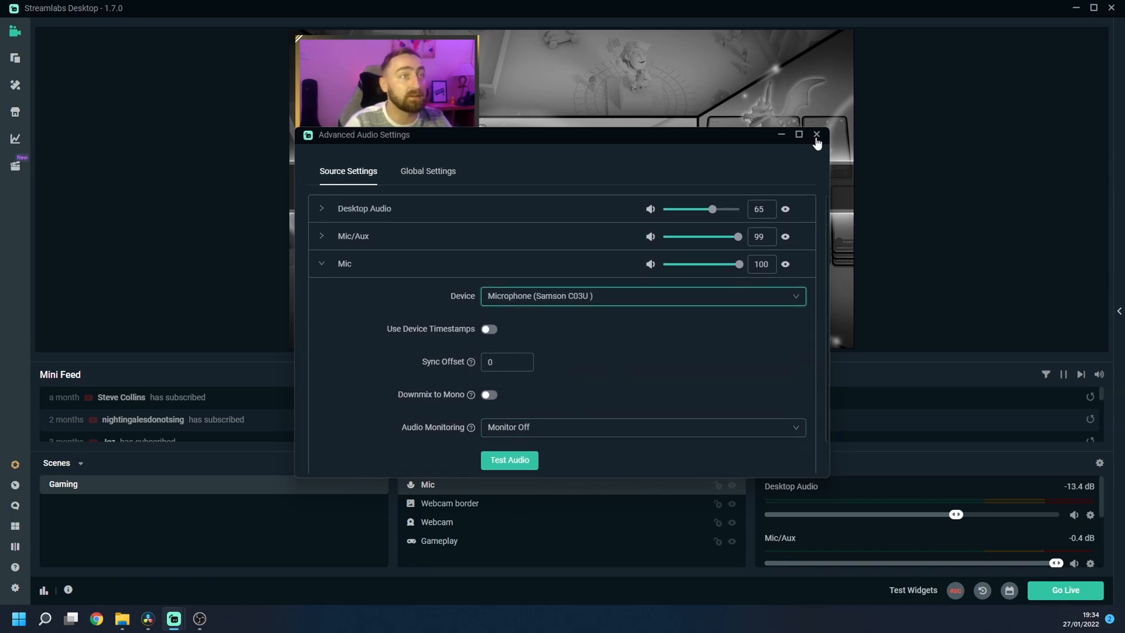
pyautogui.click(816, 134)
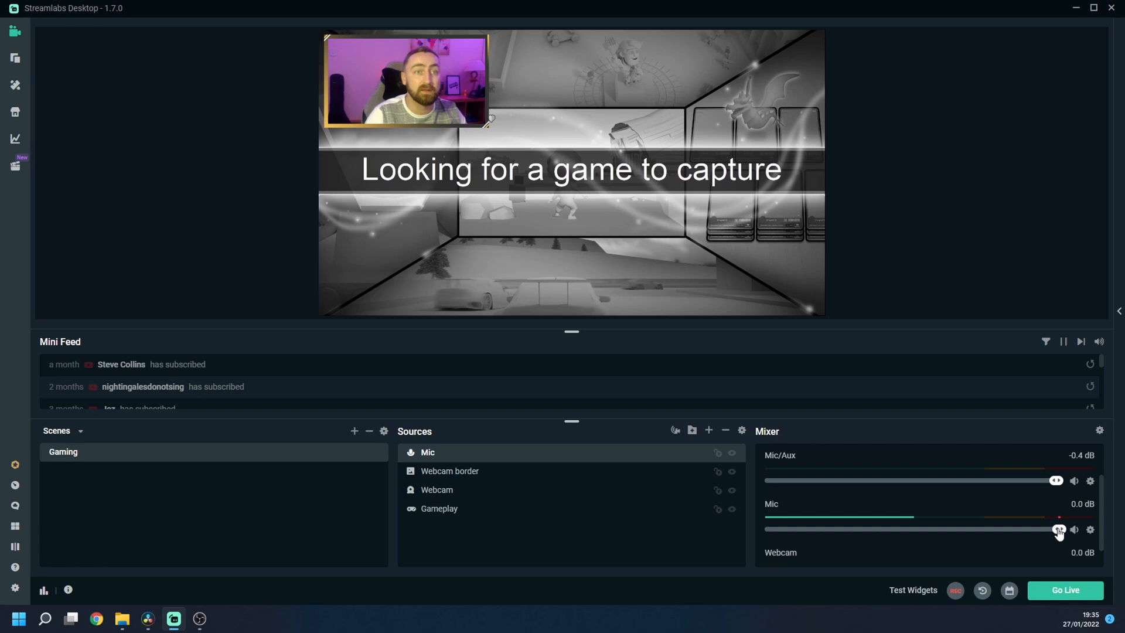
# Drag the Mic mixer slider down to about -6 dB
pyautogui.moveTo(1061, 530); pyautogui.dragTo(1053, 530)
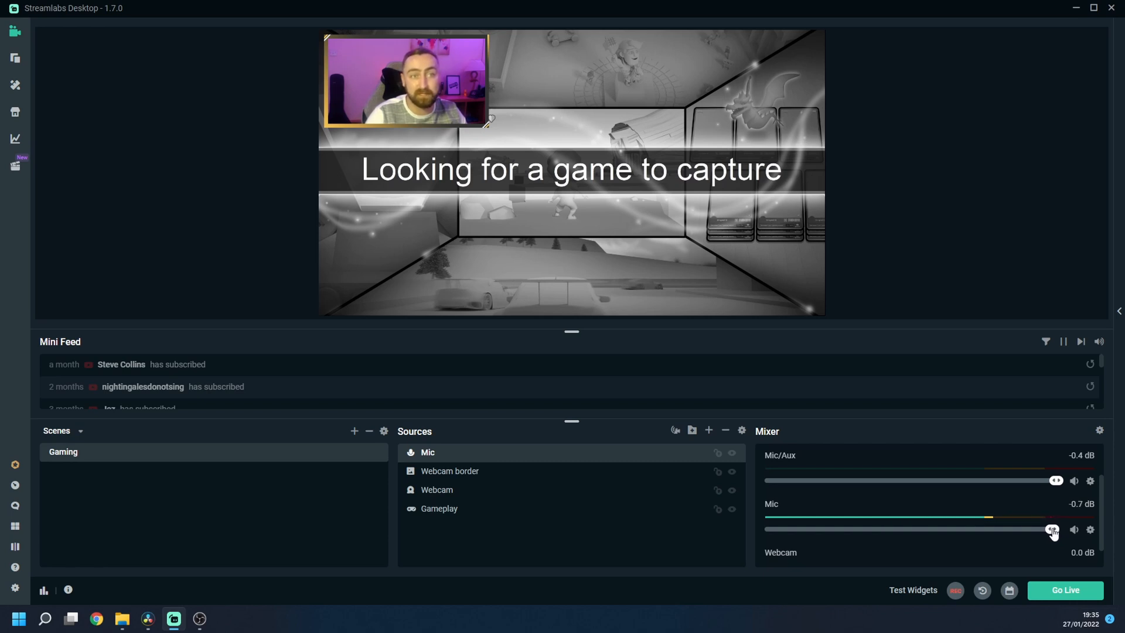
pyautogui.moveTo(1052, 529); pyautogui.dragTo(1022, 529)
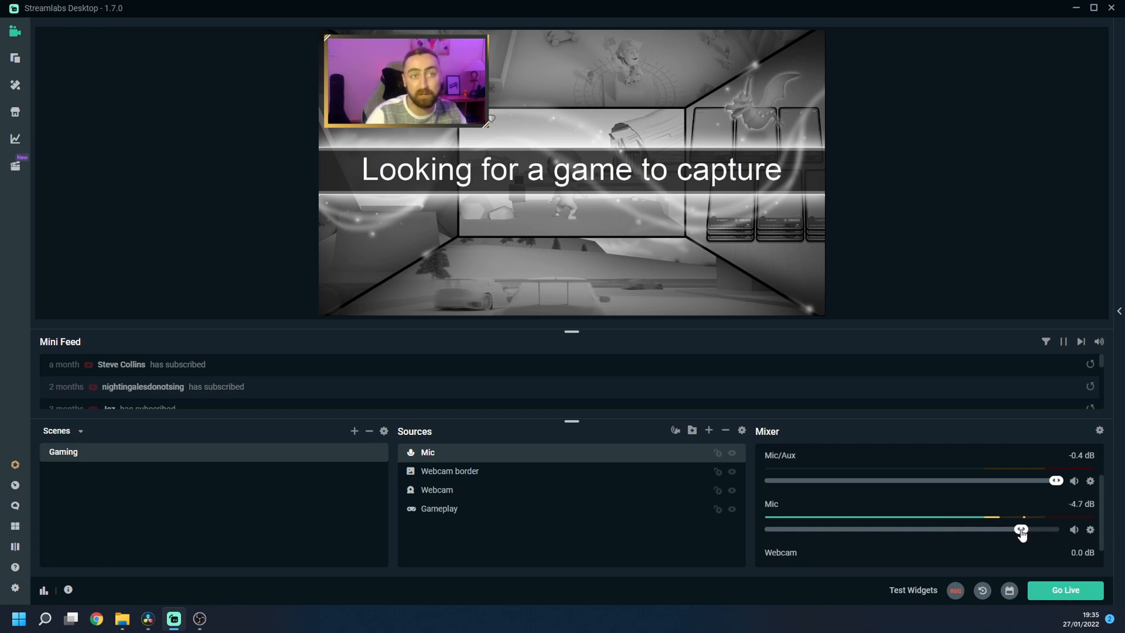
pyautogui.moveTo(1022, 529); pyautogui.dragTo(1009, 530)
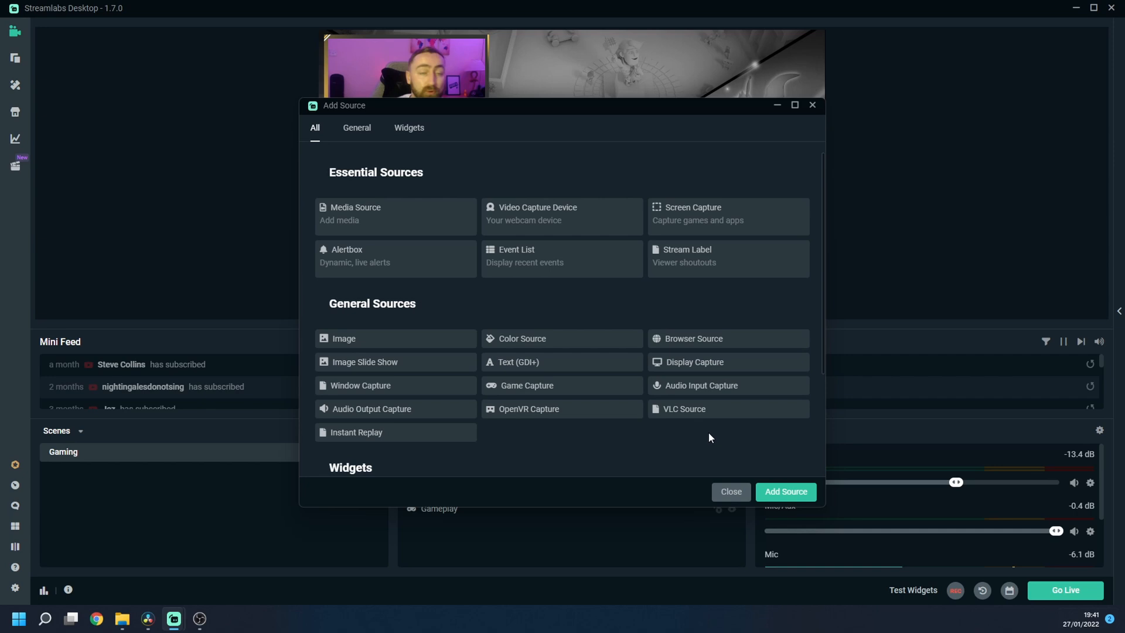
# Add an audio output capture source named 'Game sound'
pyautogui.click(366, 408)
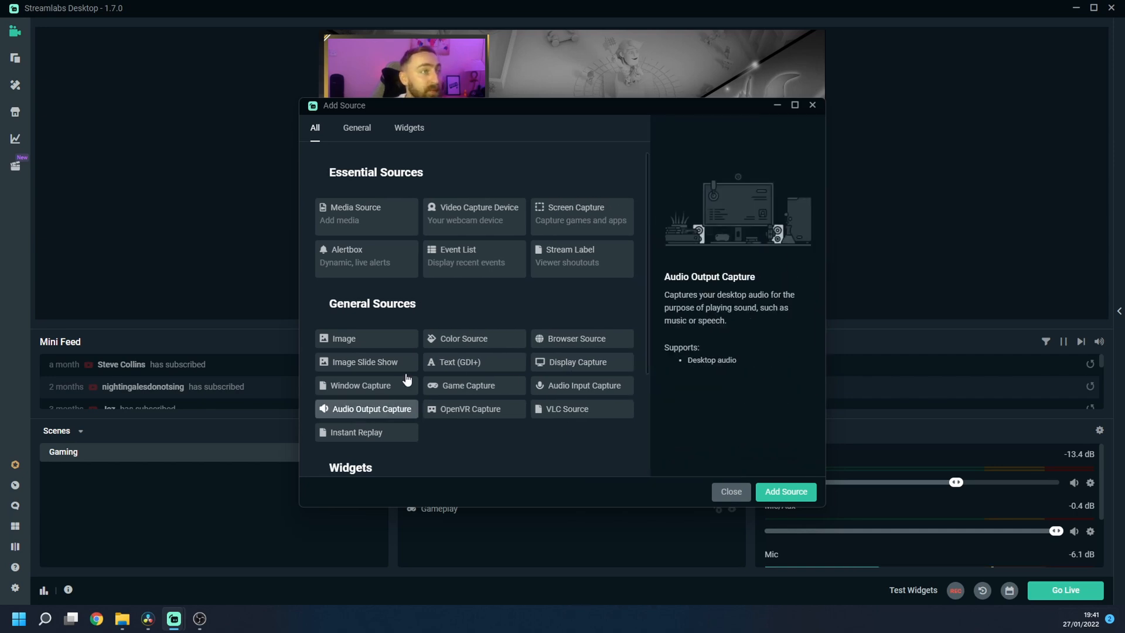
pyautogui.click(786, 491)
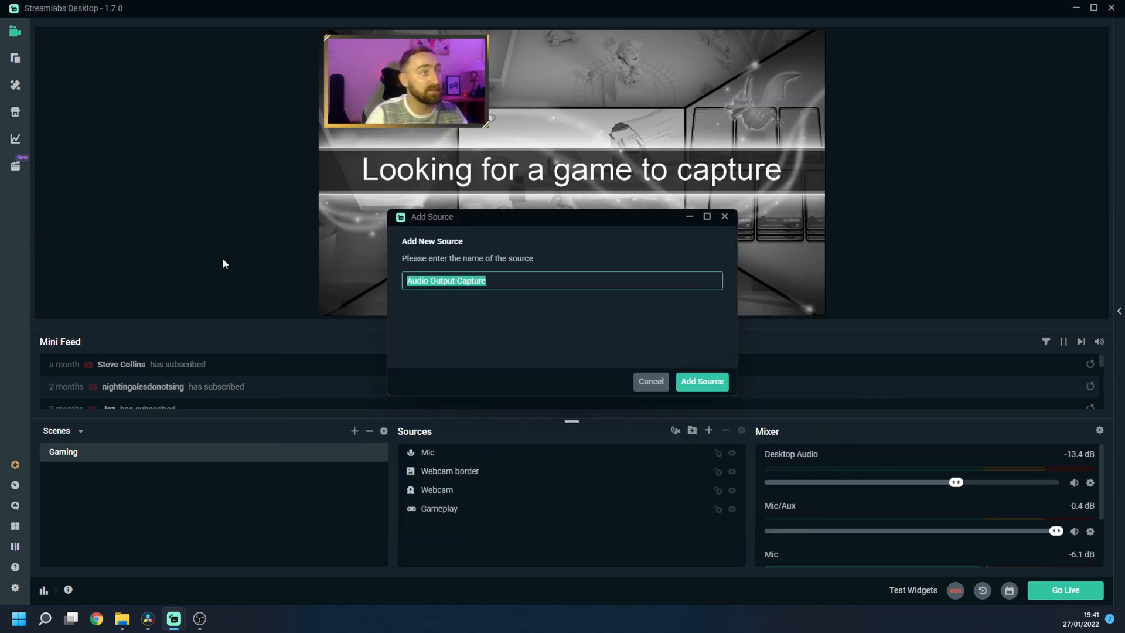
pyautogui.write('Game soun')
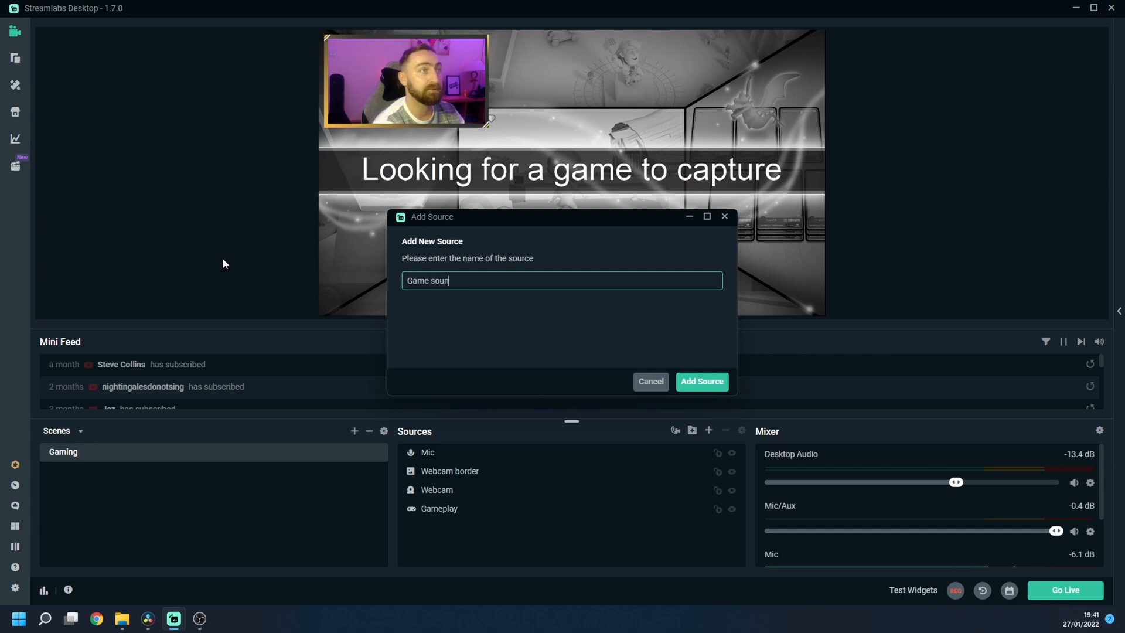
pyautogui.click(702, 381)
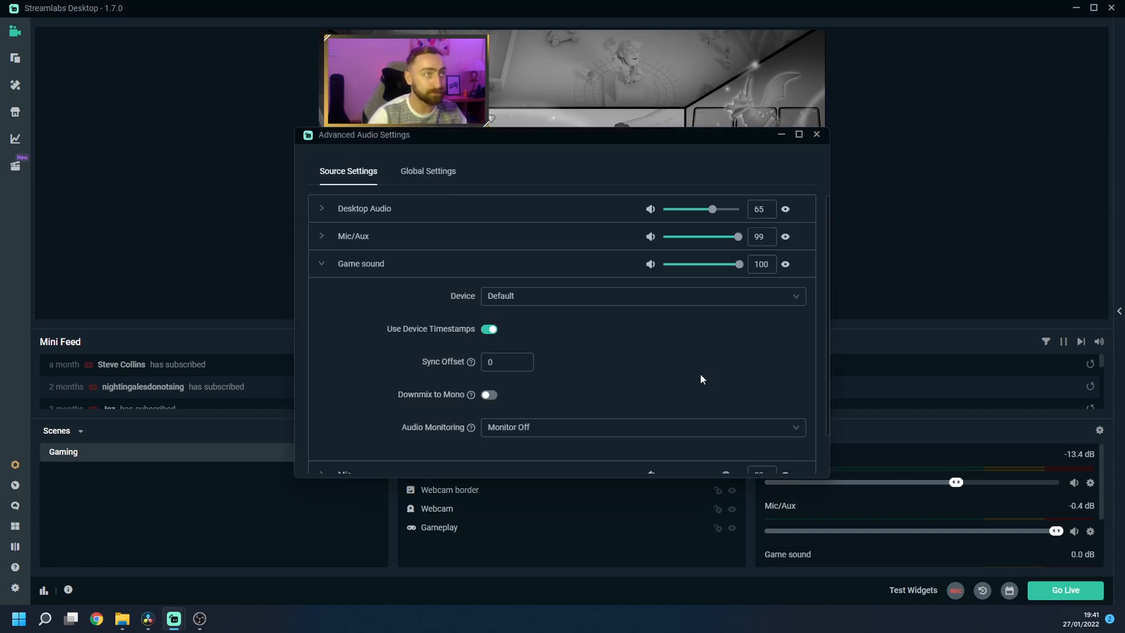
pyautogui.moveTo(602, 315)
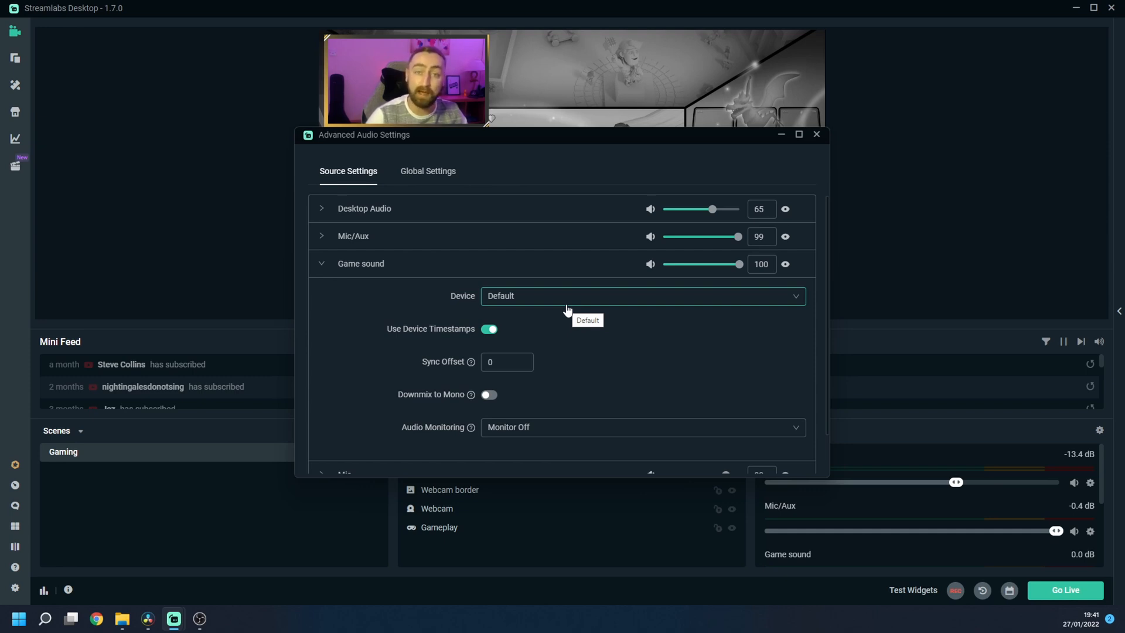
# Set Game sound's device to Headphones (Arctis Pro Wireless Game) and close audio settings
pyautogui.click(643, 296)
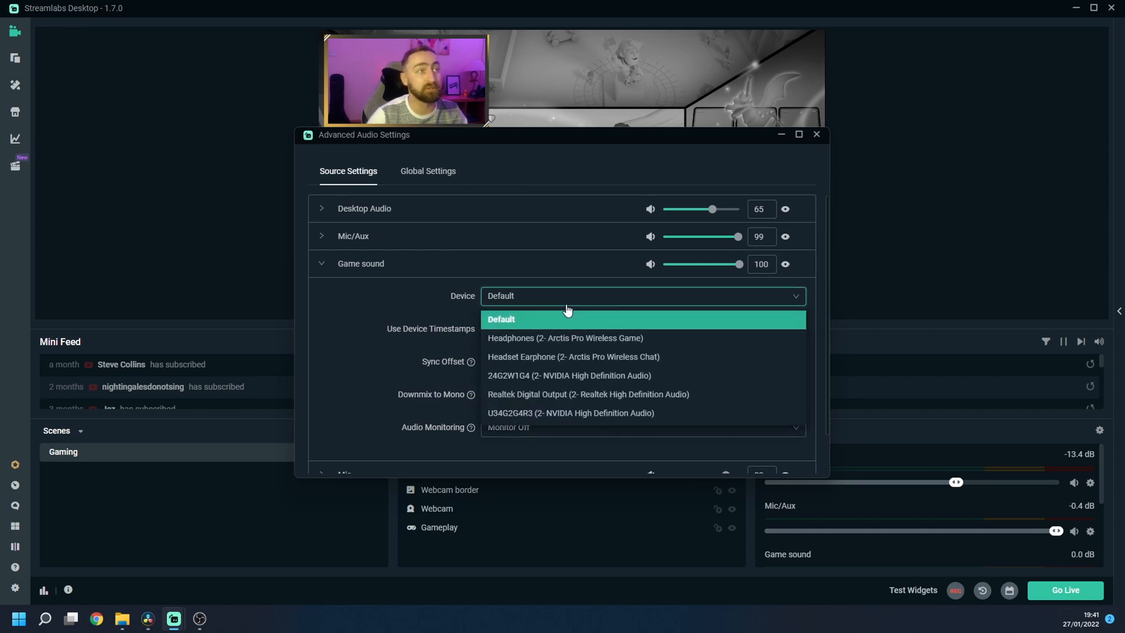
pyautogui.moveTo(610, 341)
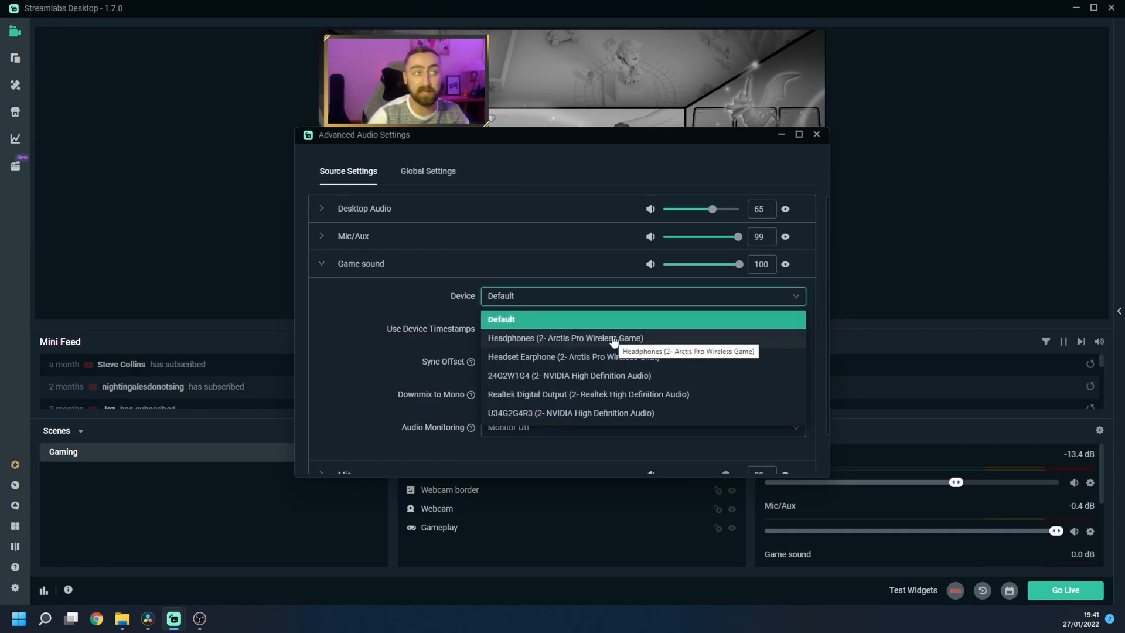
pyautogui.click(564, 338)
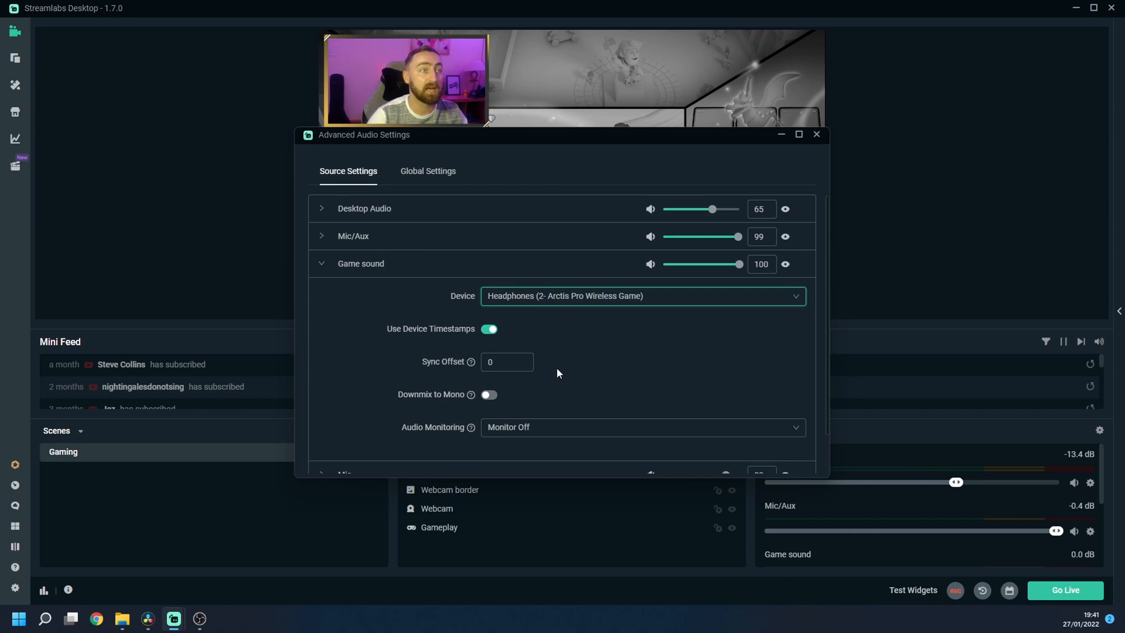
pyautogui.click(816, 135)
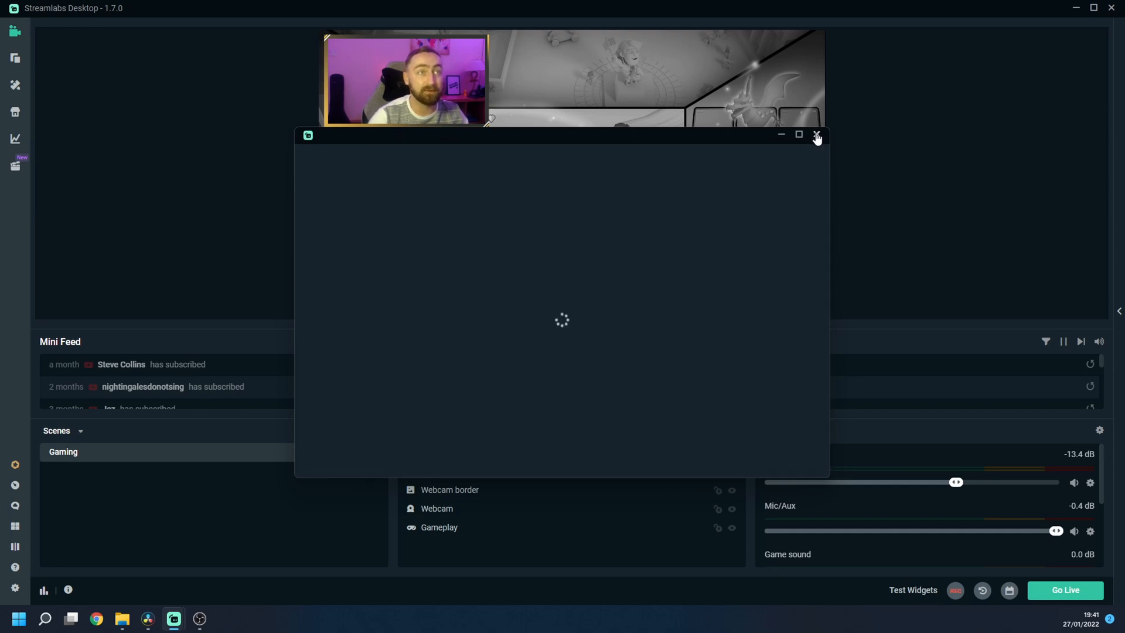
pyautogui.click(816, 134)
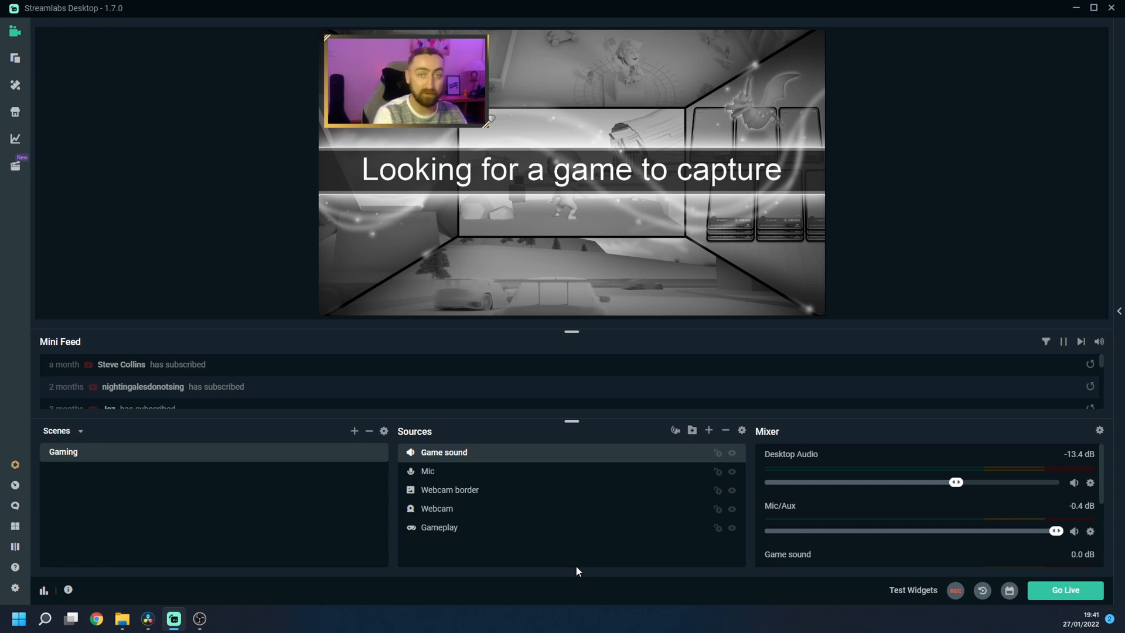
pyautogui.moveTo(847, 509)
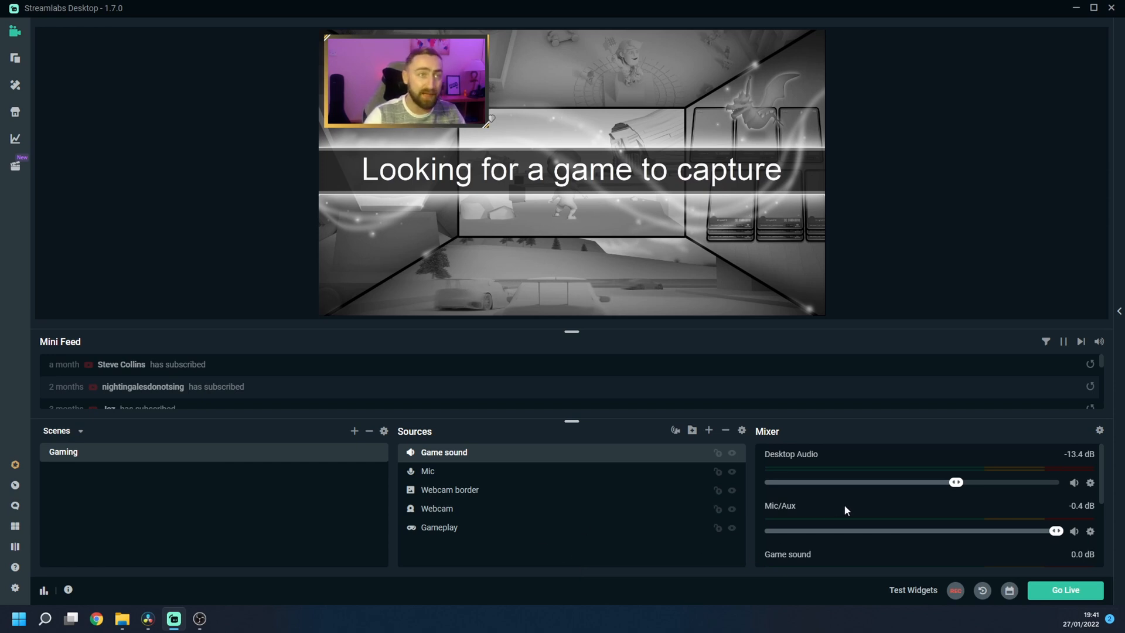
pyautogui.scroll(-3)
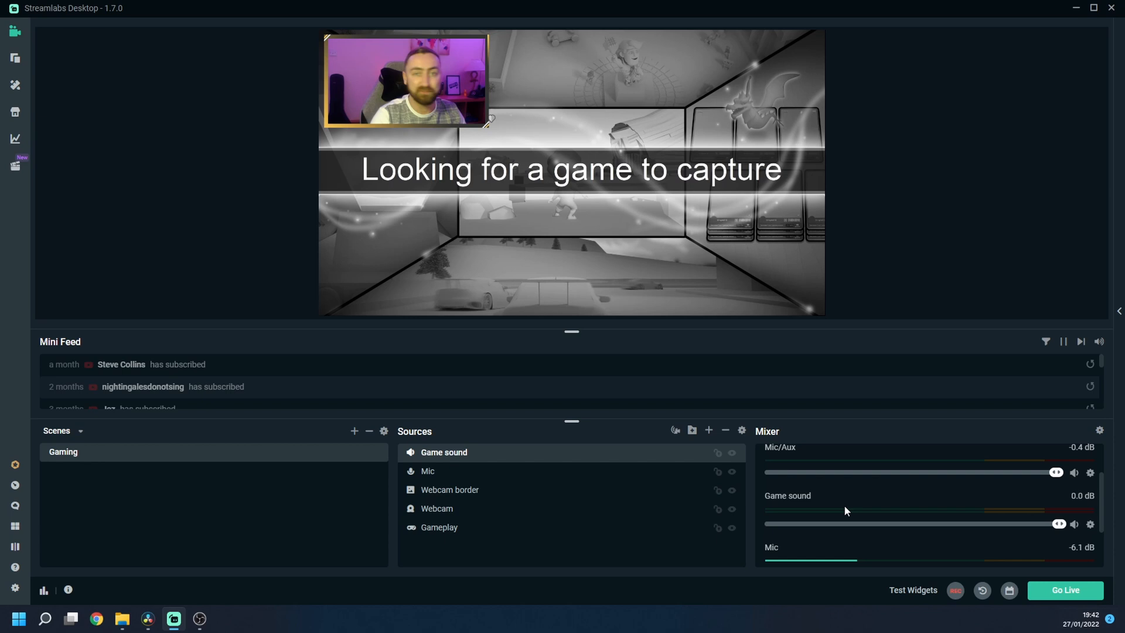
pyautogui.click(439, 528)
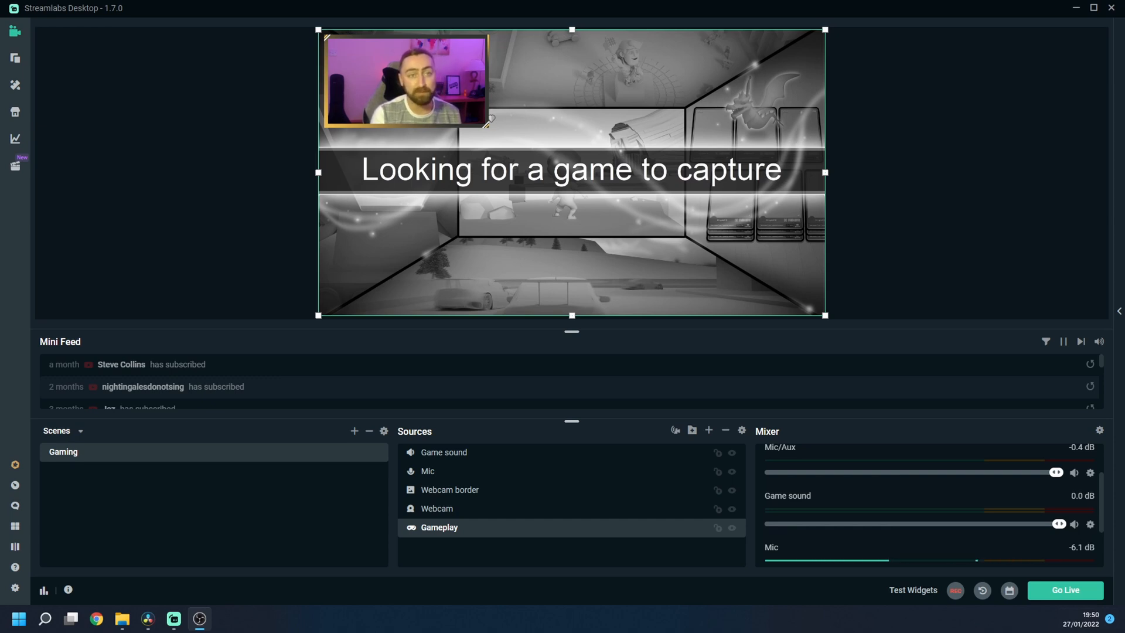
pyautogui.moveTo(1066, 591)
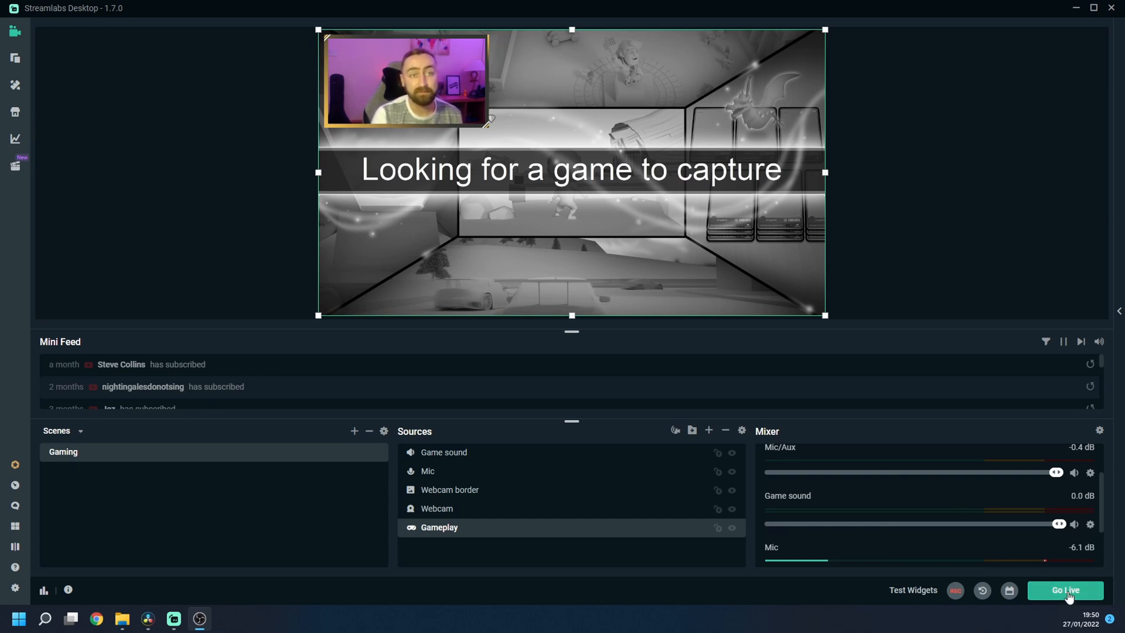
# Open Go Live and enter title 'Test stream', description 'Testing my live stream for the first time'
pyautogui.click(1064, 590)
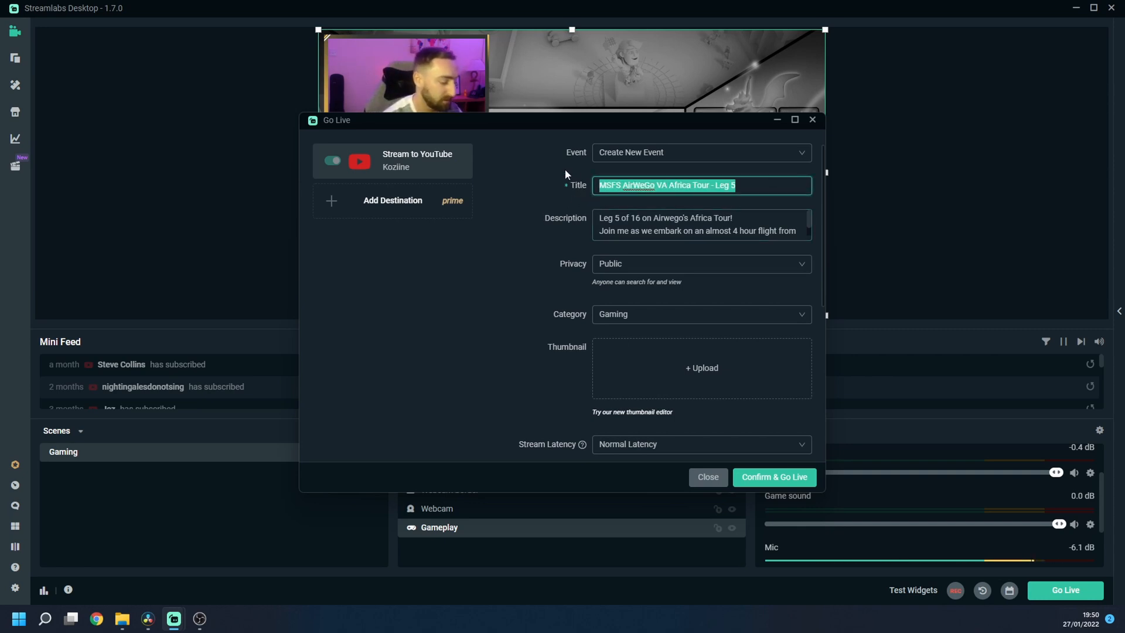
pyautogui.write('Test stream')
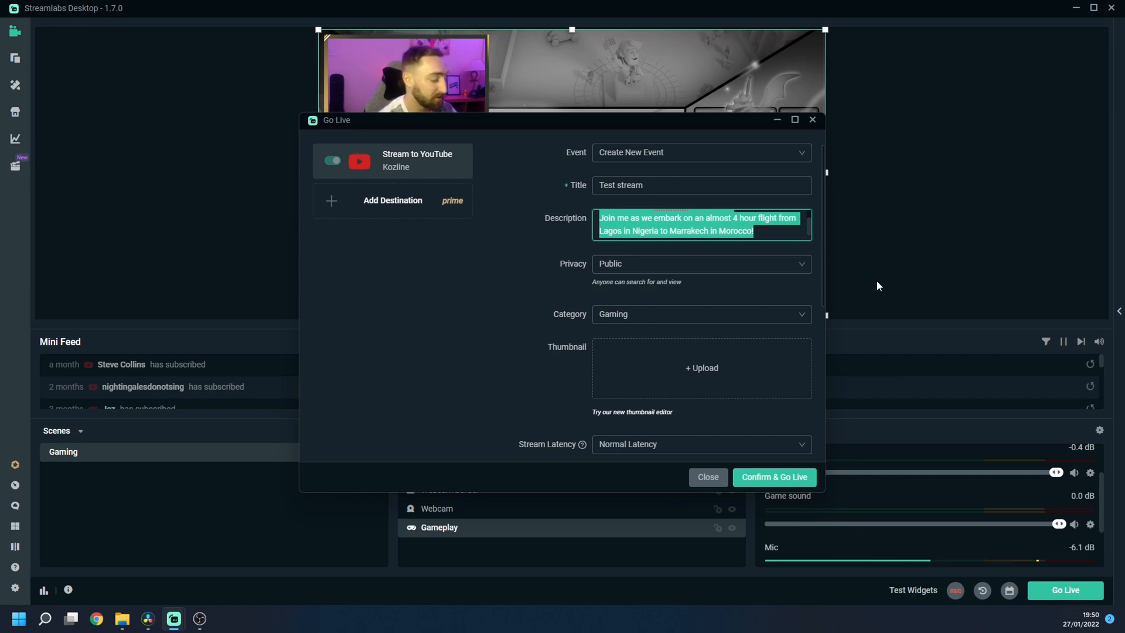
pyautogui.write('Testing my')
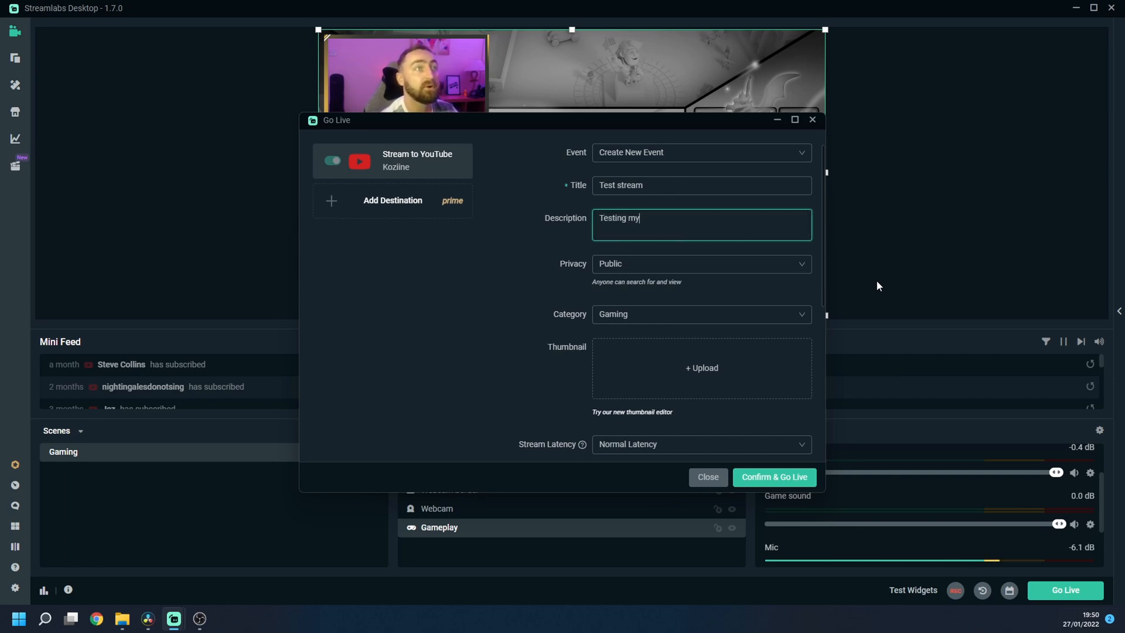
pyautogui.write('live stream for t')
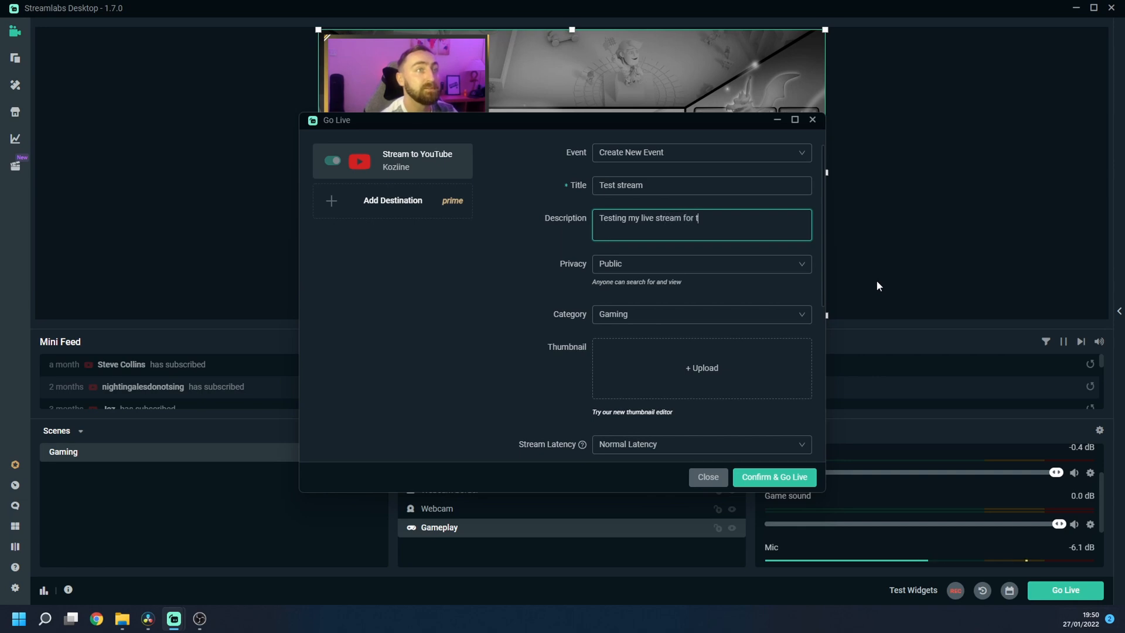
pyautogui.write('he first time')
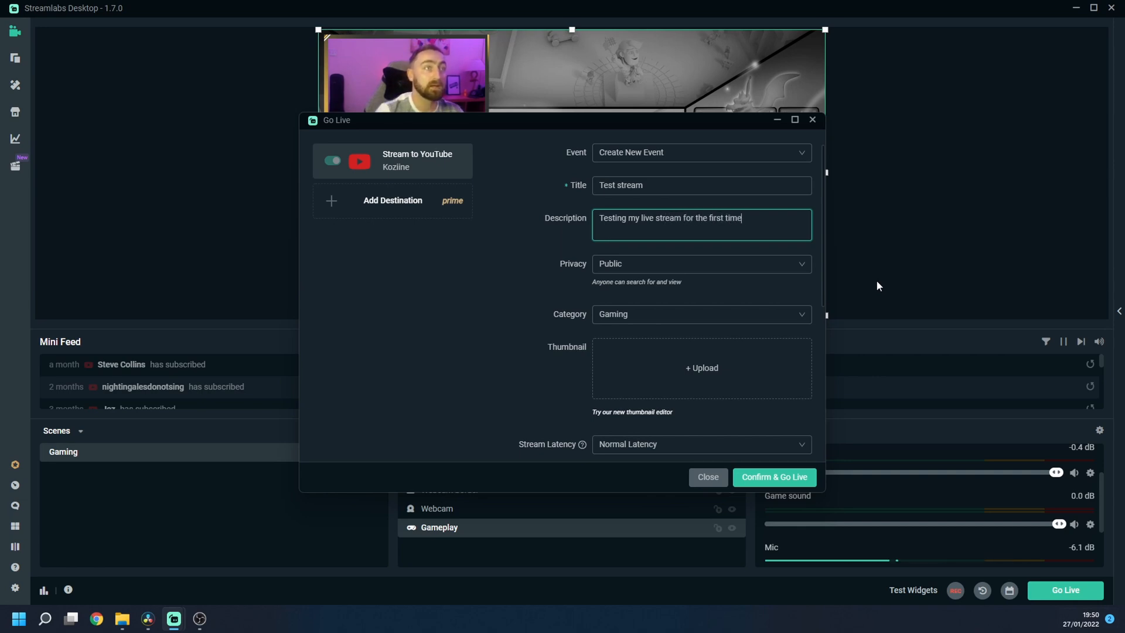
pyautogui.moveTo(639, 254)
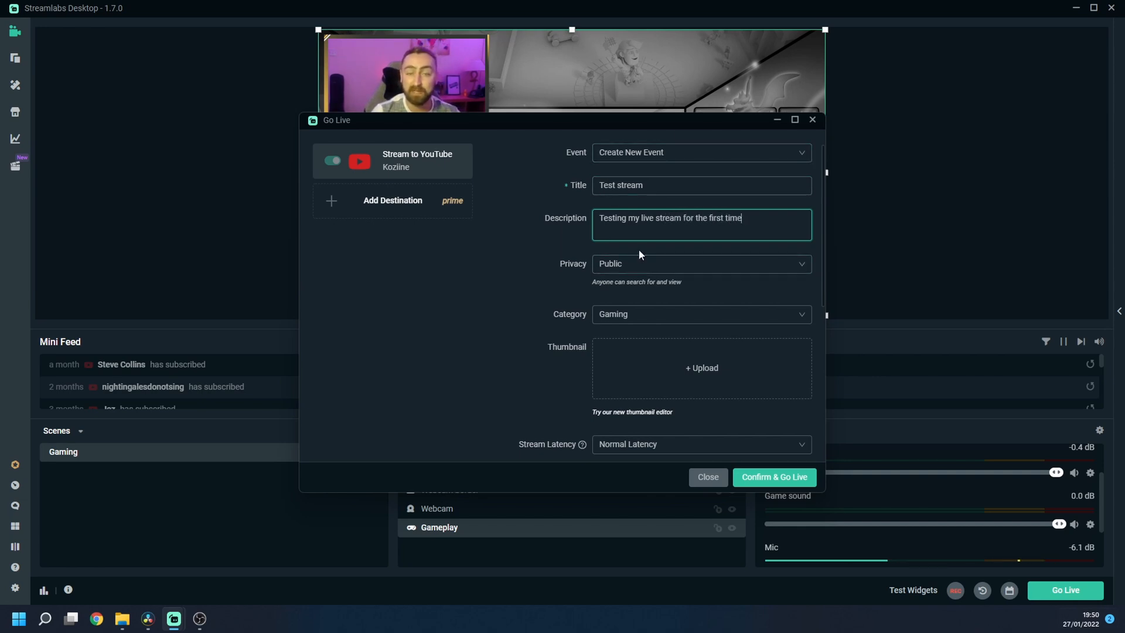